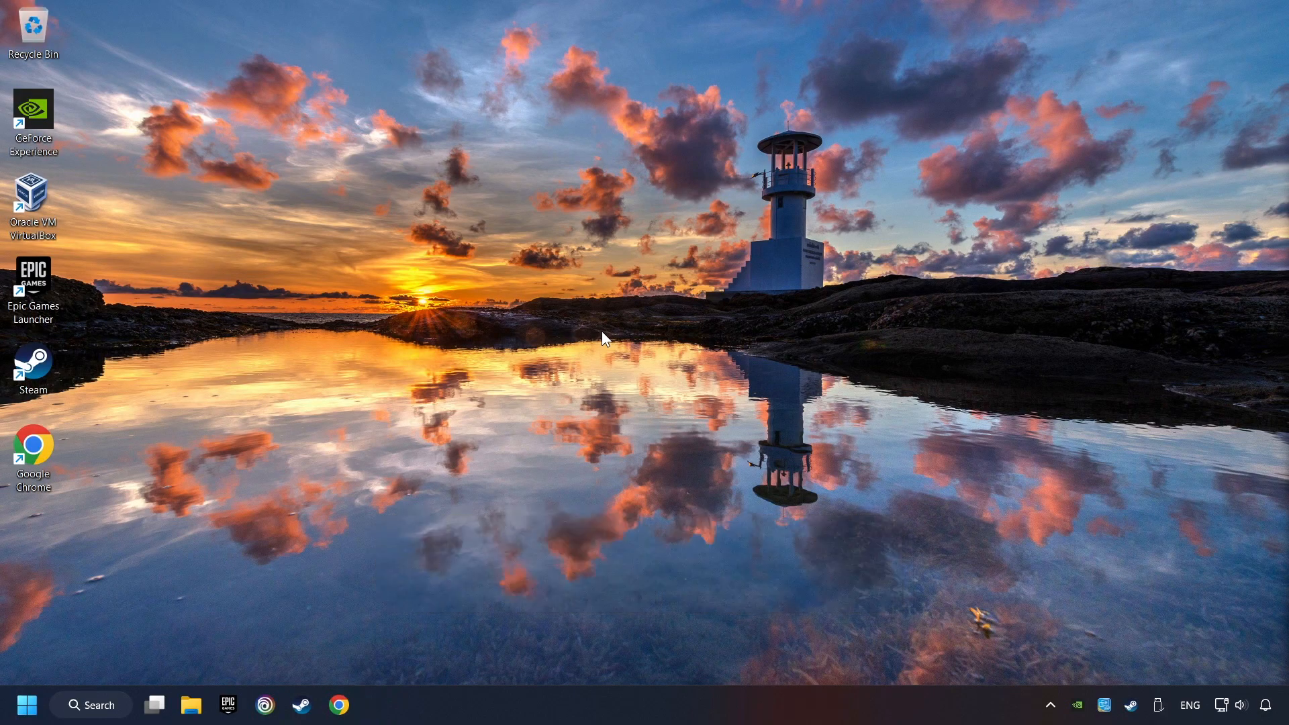
{"action": "mouse_move", "coordinate": [103, 703]}
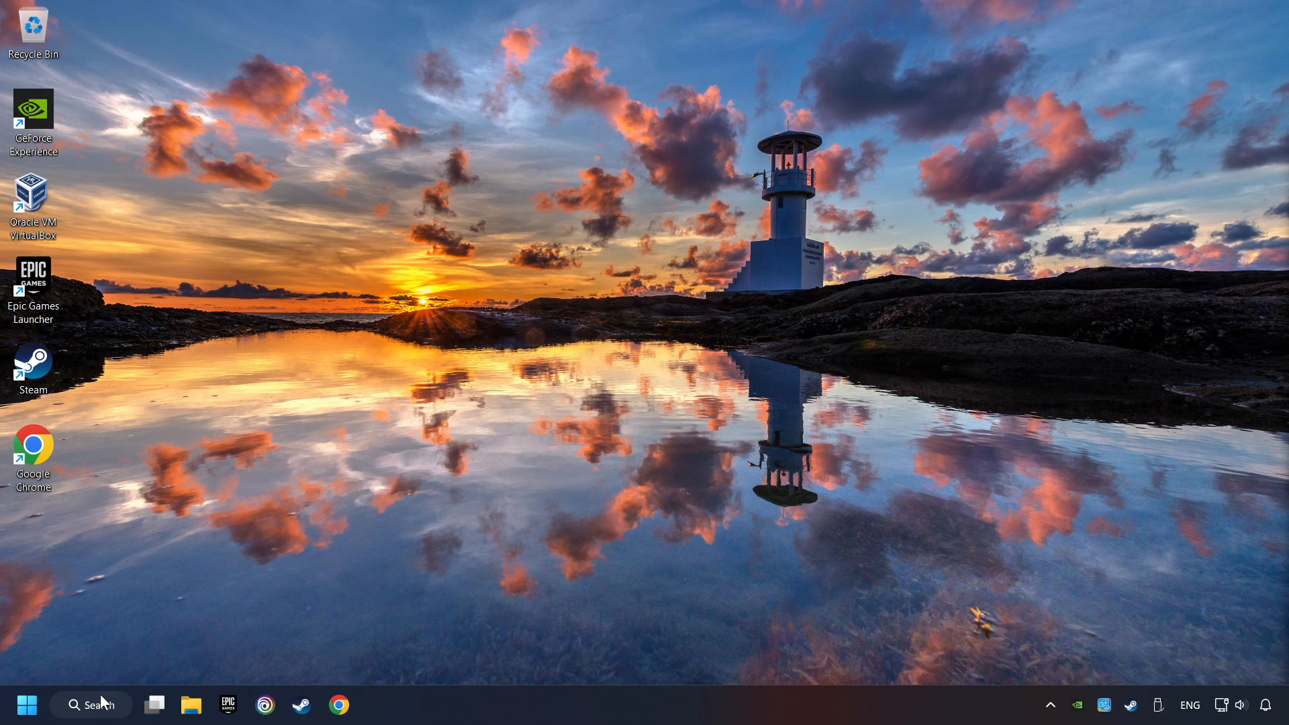
Step: Search 'edit power plan' and go up to the Power Options plan list
{"action": "left_click", "coordinate": [90, 705]}
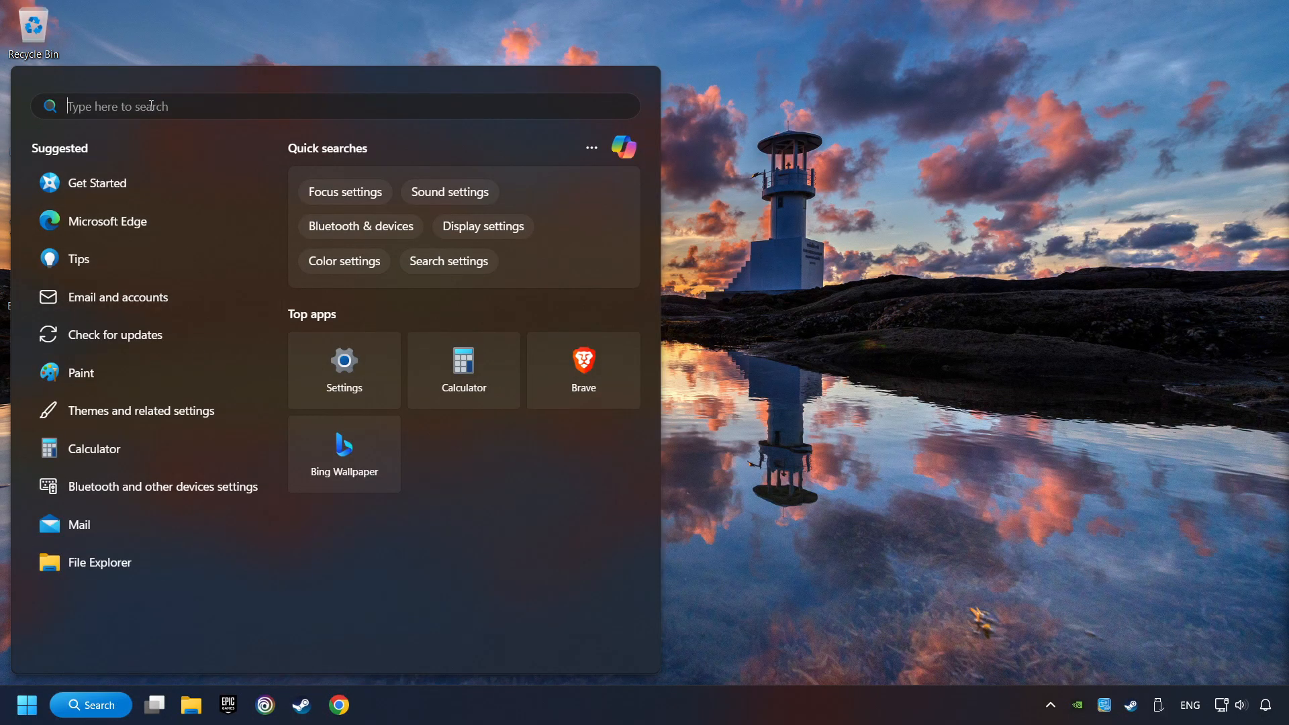
{"action": "type", "text": "edit power plan"}
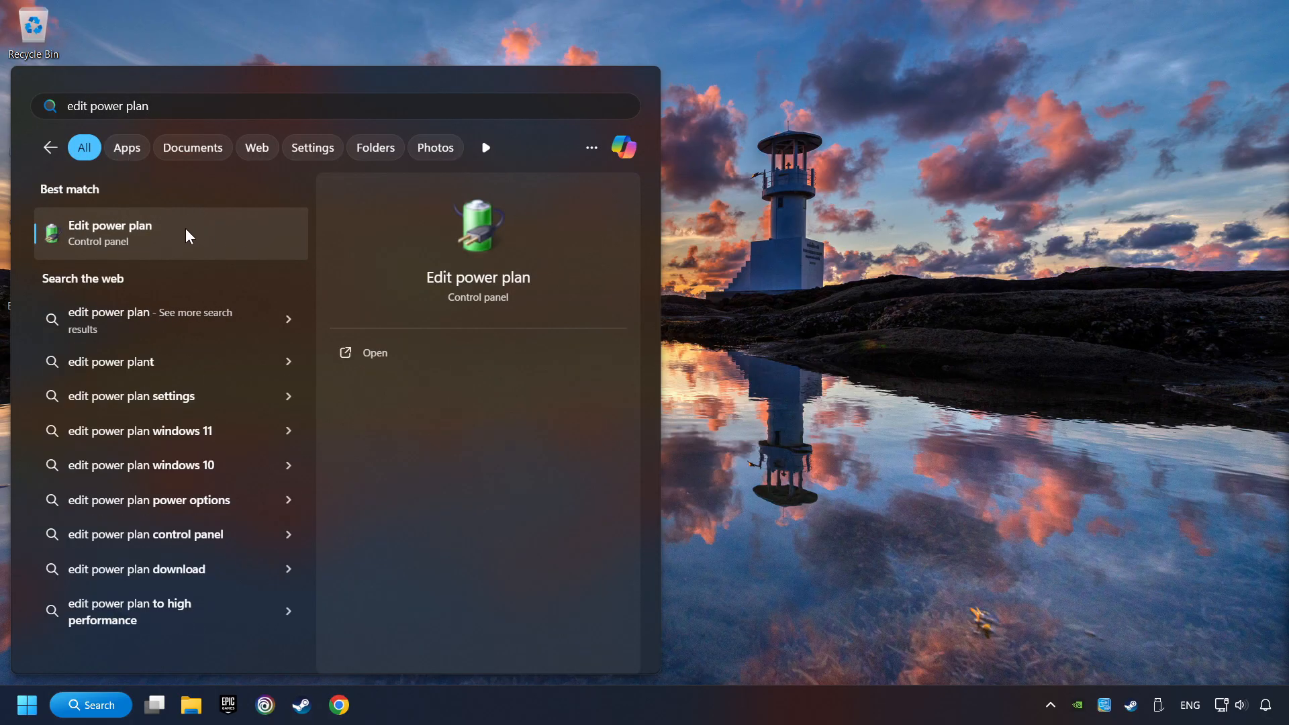
{"action": "left_click", "coordinate": [110, 233]}
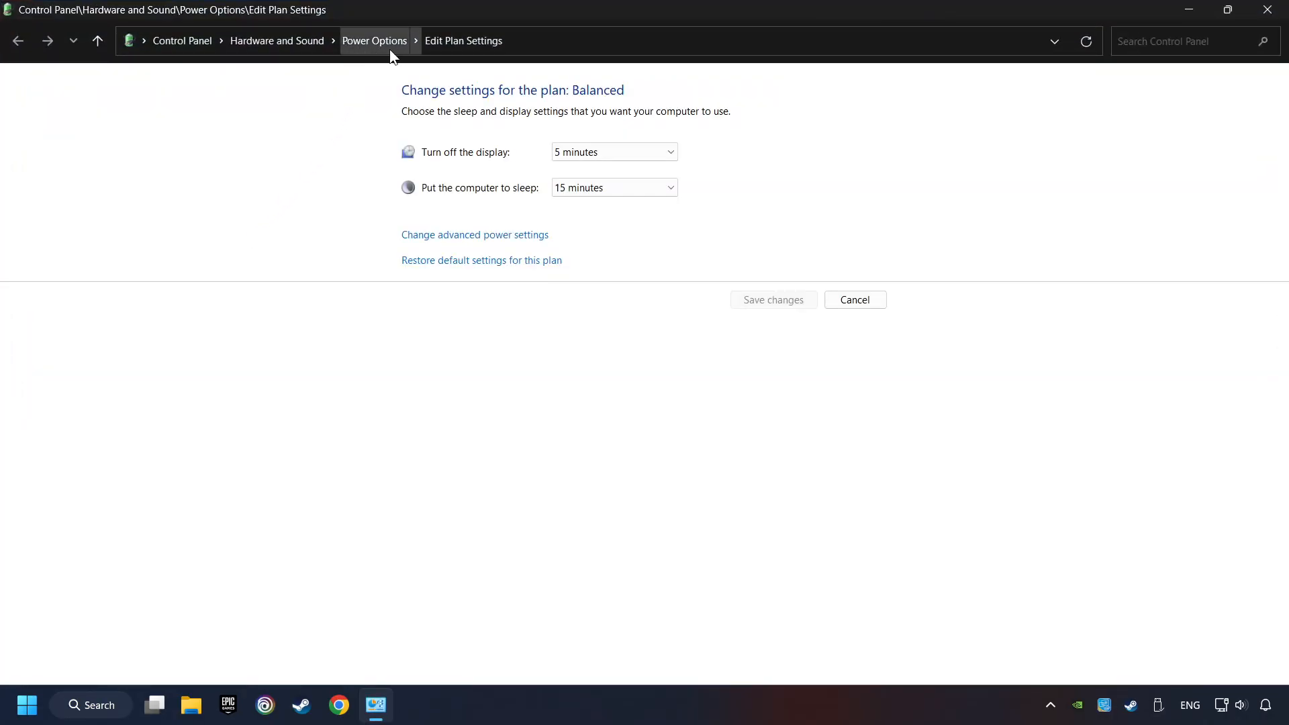
{"action": "left_click", "coordinate": [374, 40]}
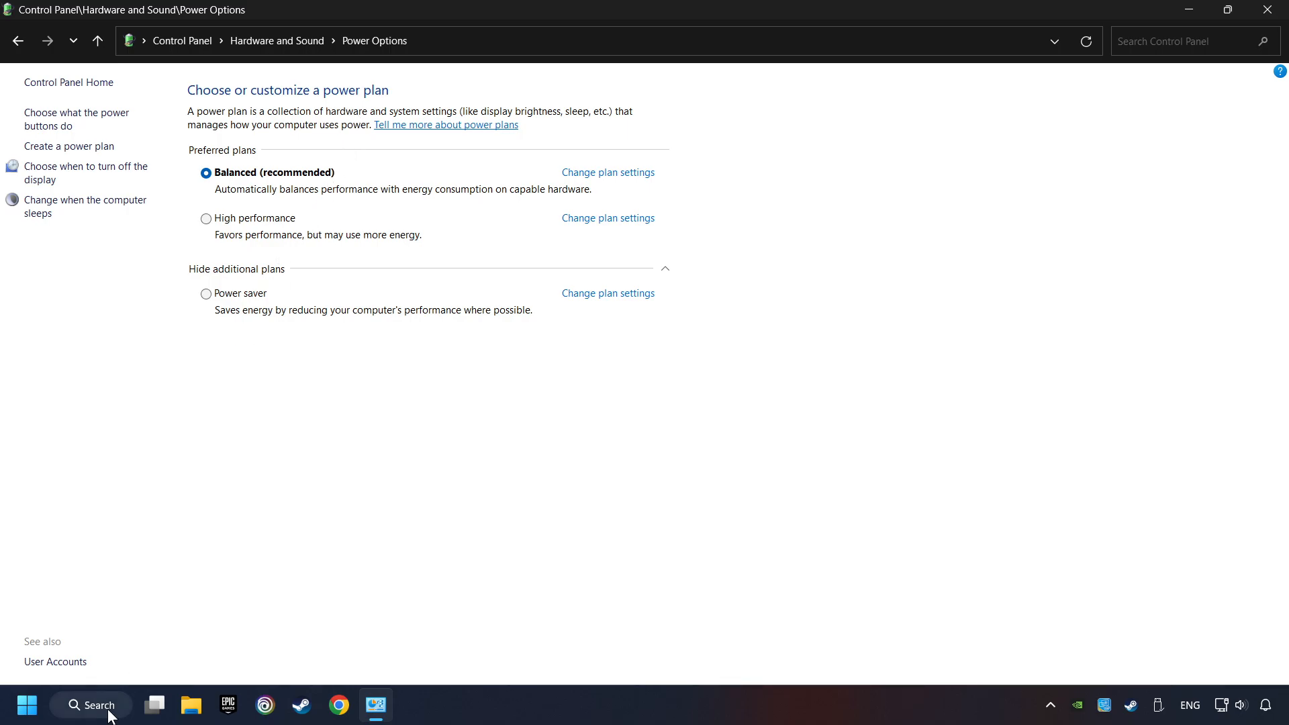
Step: Run powercfg -duplicatescheme in an administrator Command Prompt to add Ultimate Performance
{"action": "left_click", "coordinate": [91, 704]}
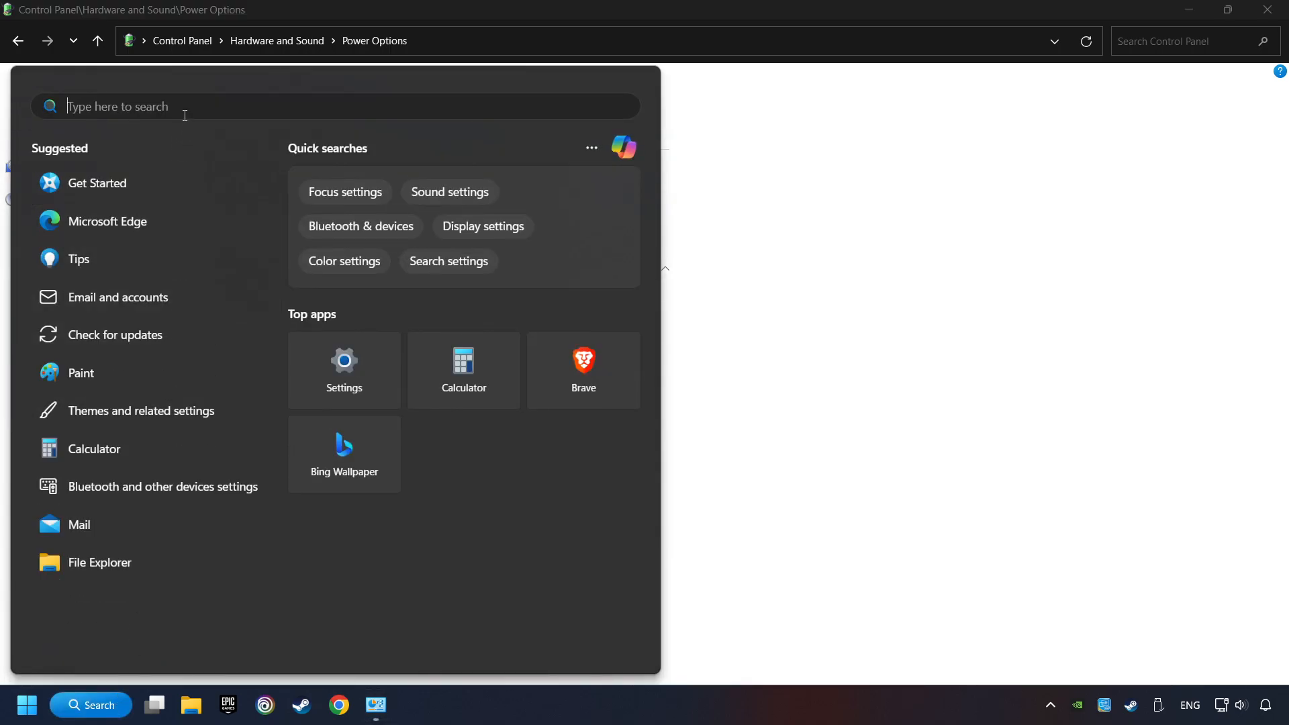
{"action": "type", "text": "cmd"}
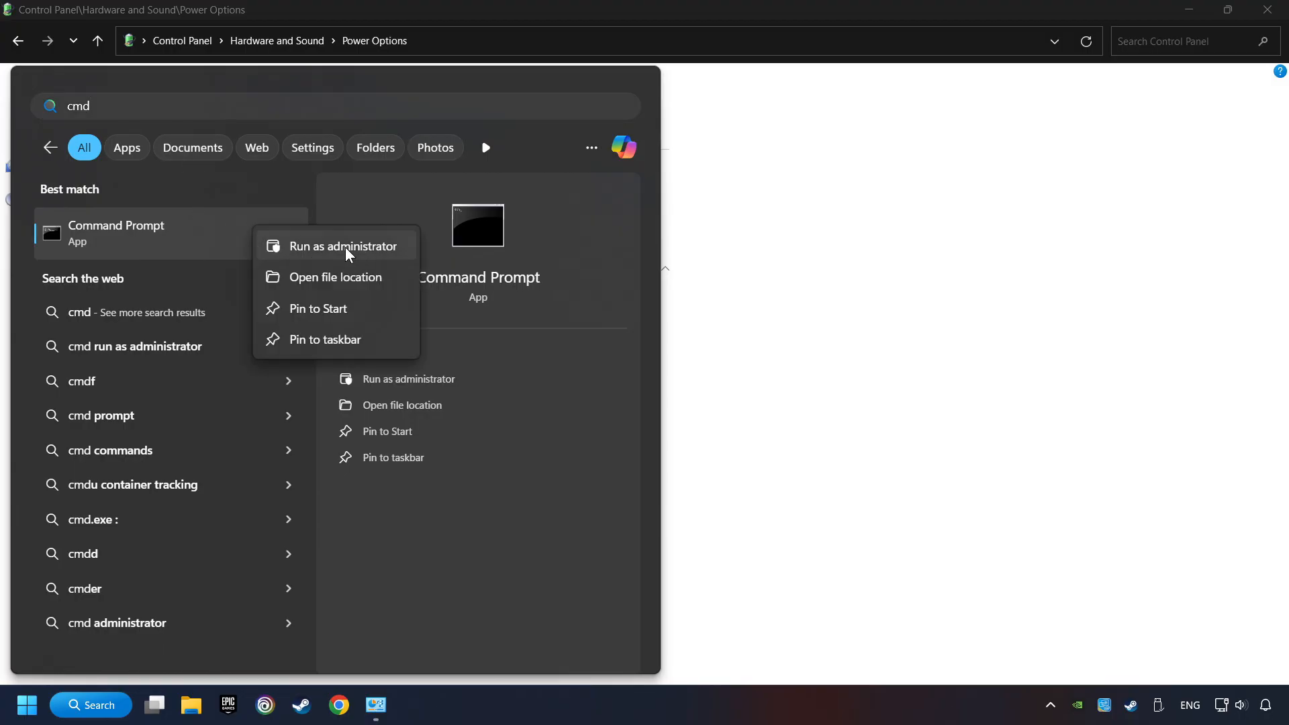
{"action": "left_click", "coordinate": [344, 246]}
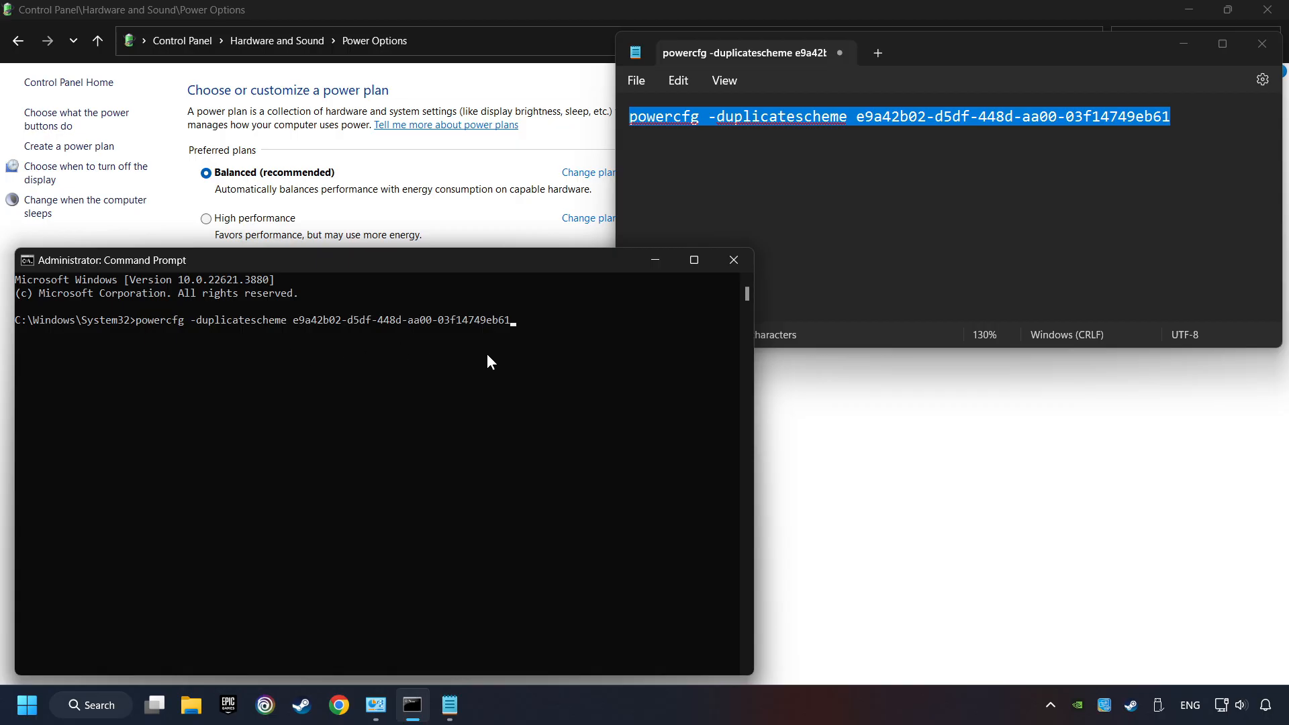
{"action": "key", "text": "enter"}
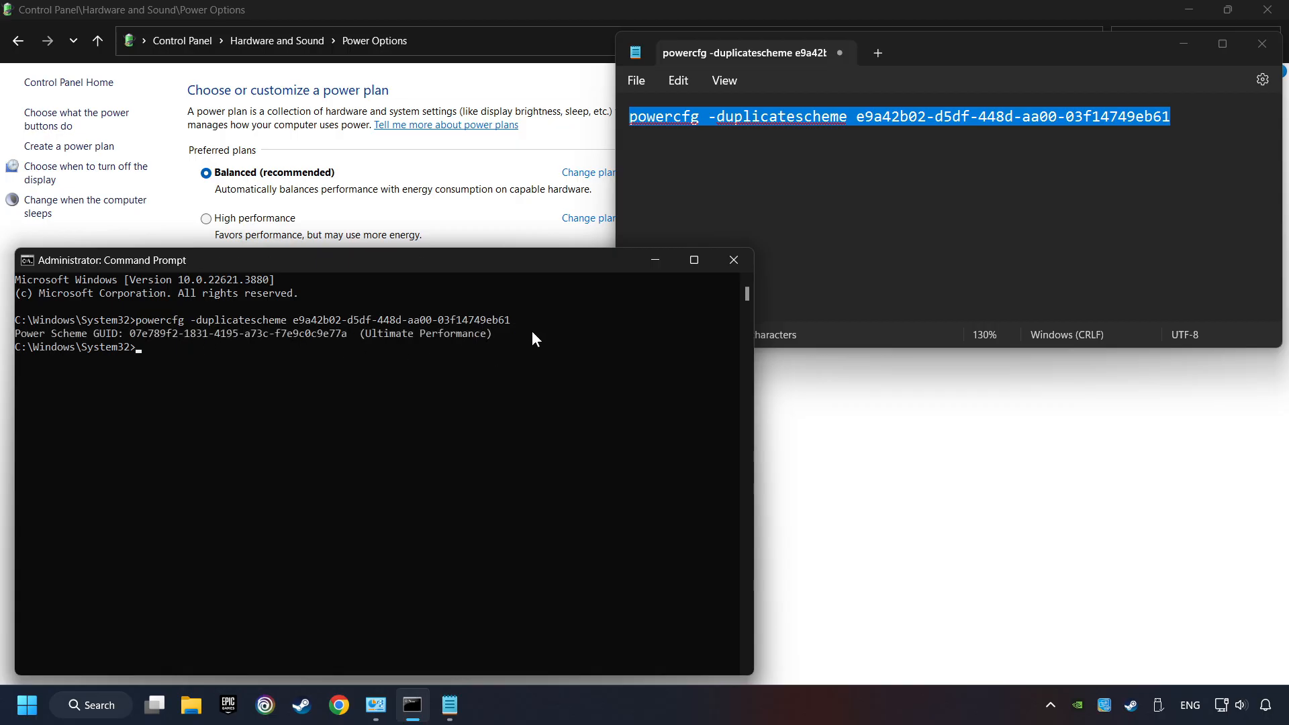
{"action": "mouse_move", "coordinate": [553, 355]}
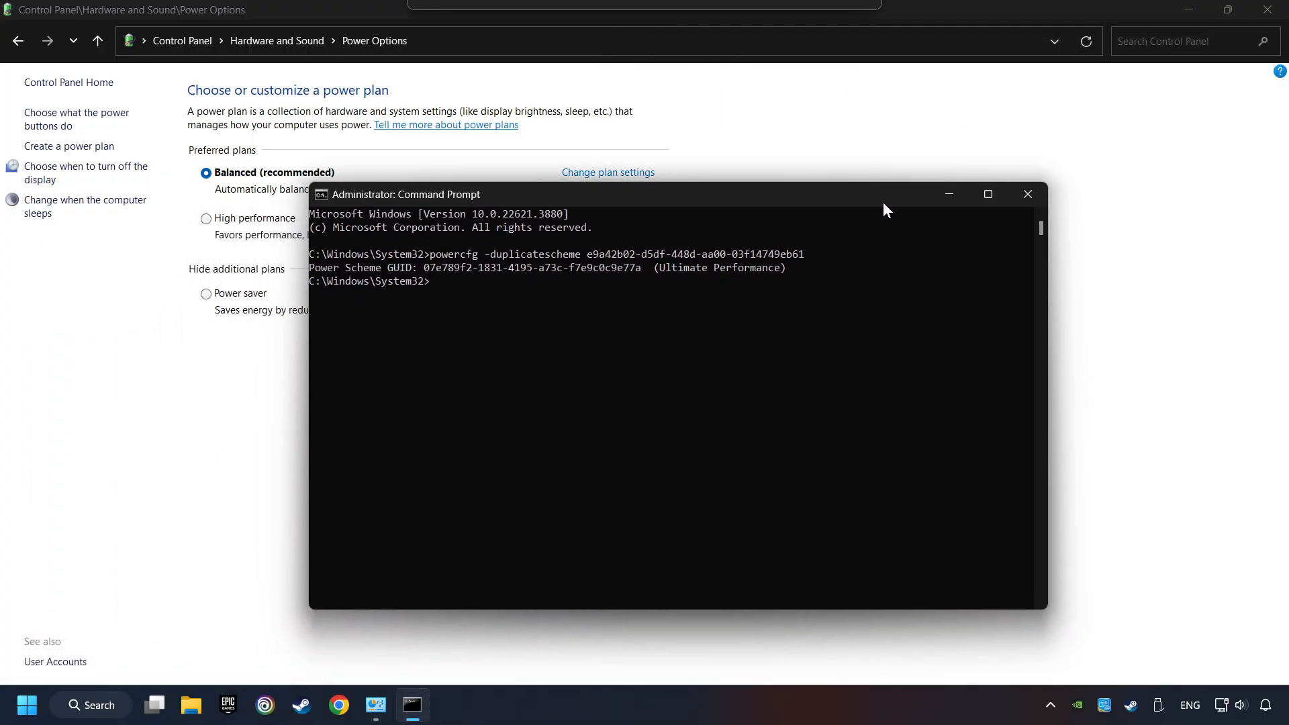
Step: Refresh the plan list, select Ultimate Performance as active, and close Power Options
{"action": "left_click", "coordinate": [1026, 194]}
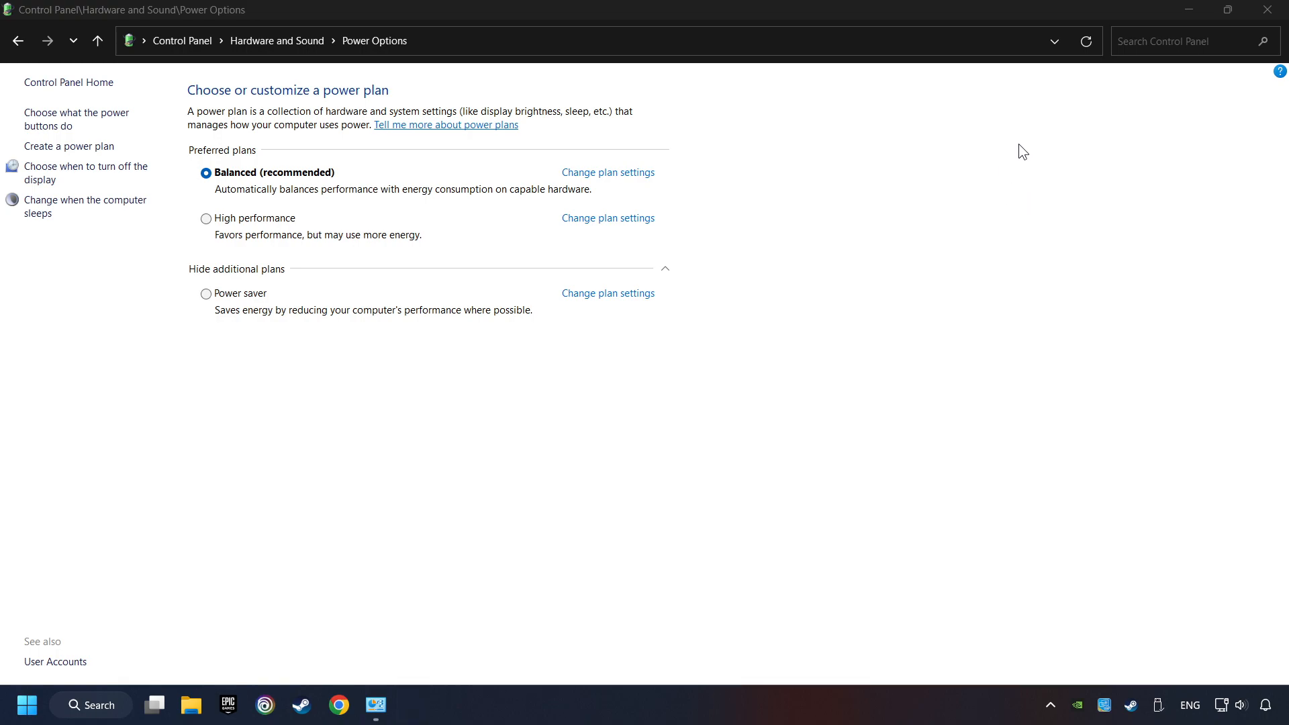
{"action": "mouse_move", "coordinate": [1086, 41]}
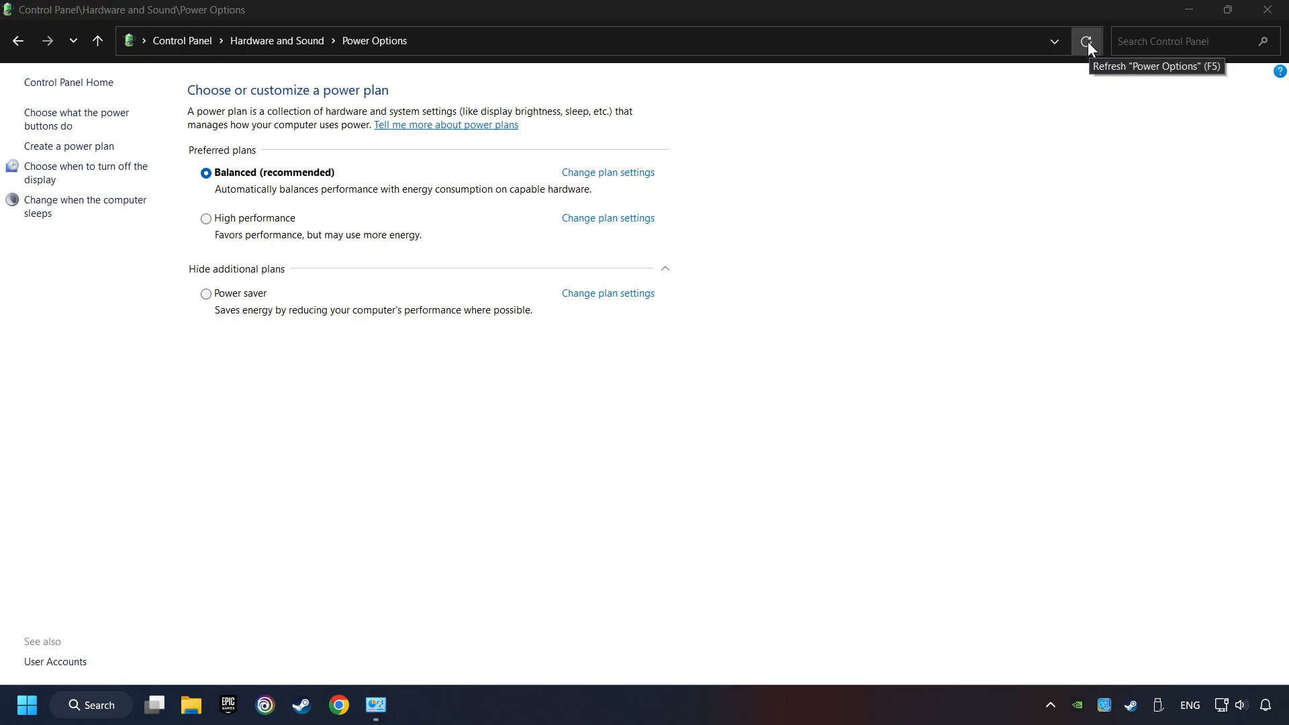
{"action": "left_click", "coordinate": [1084, 40]}
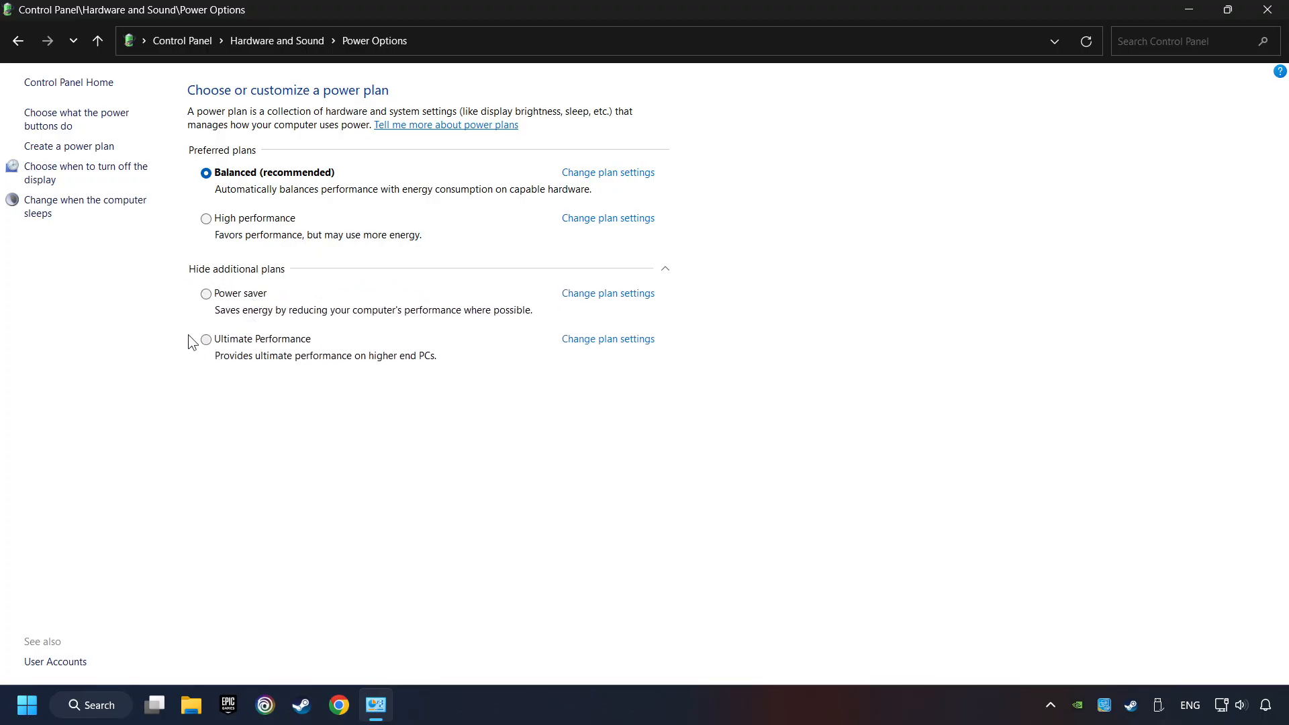
{"action": "left_click", "coordinate": [207, 338]}
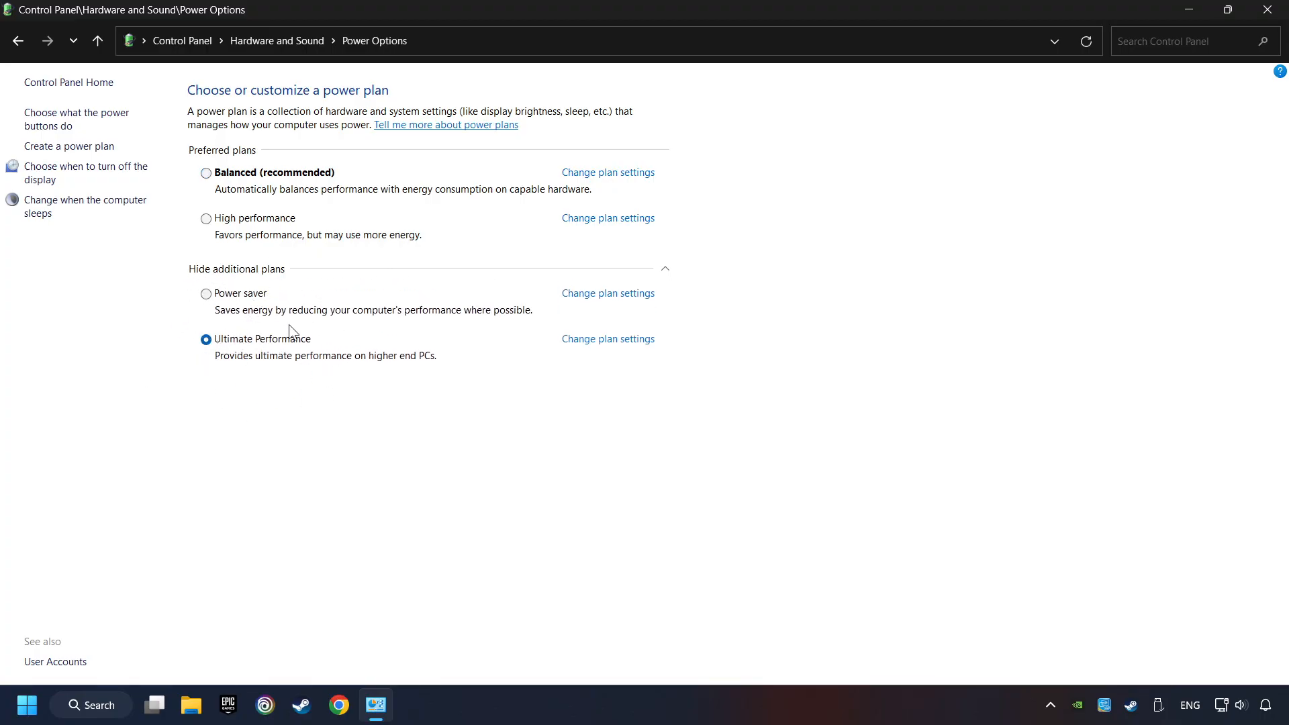
{"action": "mouse_move", "coordinate": [1268, 10]}
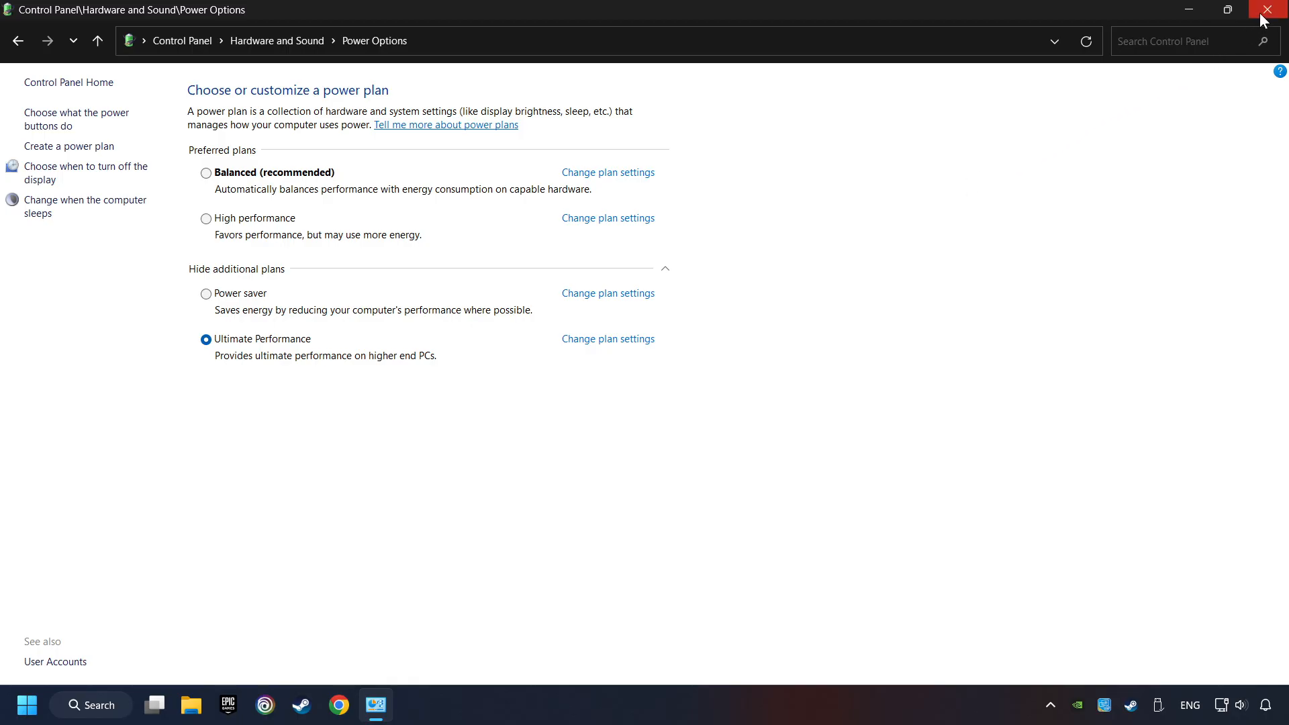
{"action": "left_click", "coordinate": [1273, 9]}
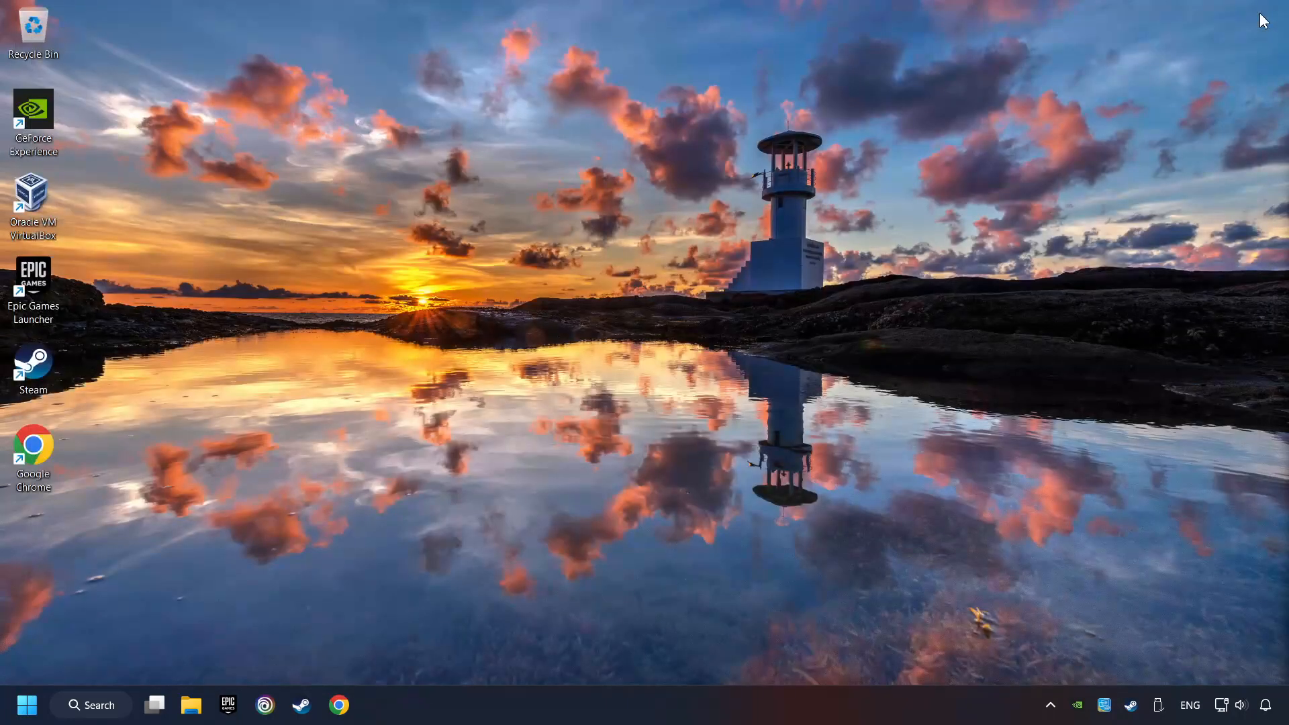
{"action": "mouse_move", "coordinate": [710, 358]}
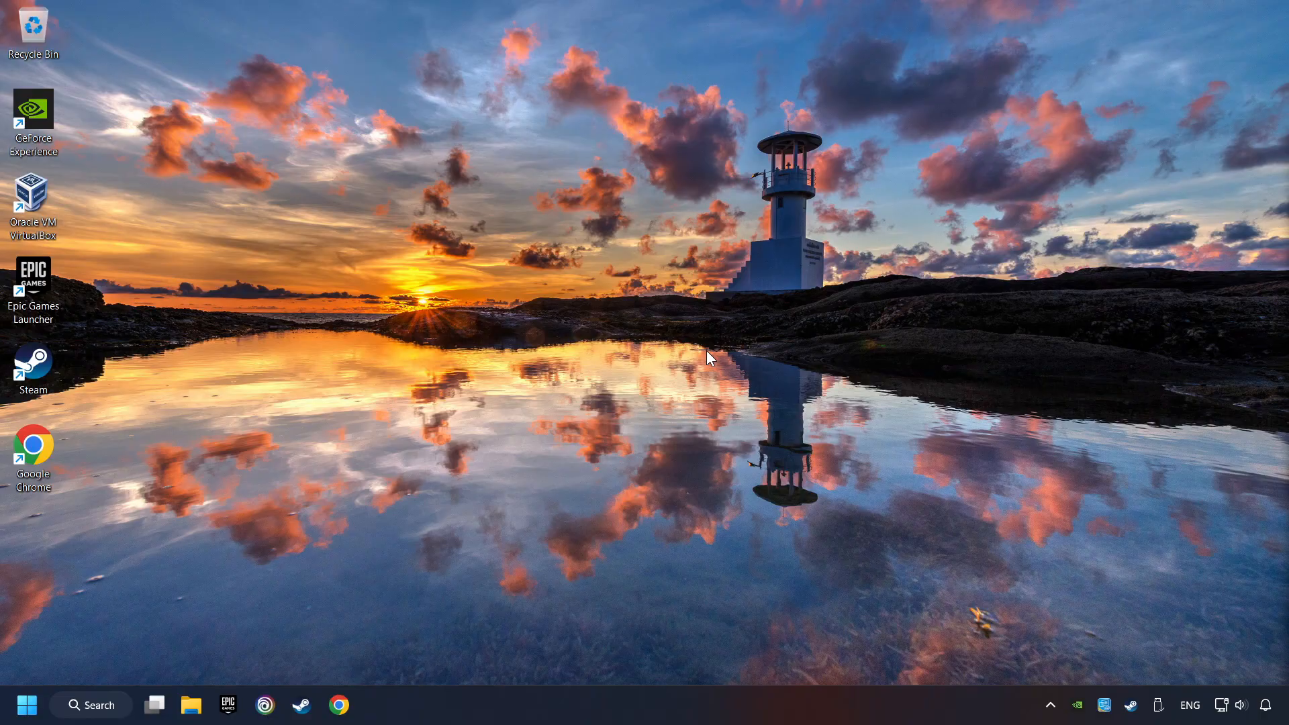
Step: Switch the Game Mode toggle to On, then close Settings
{"action": "left_click", "coordinate": [91, 704]}
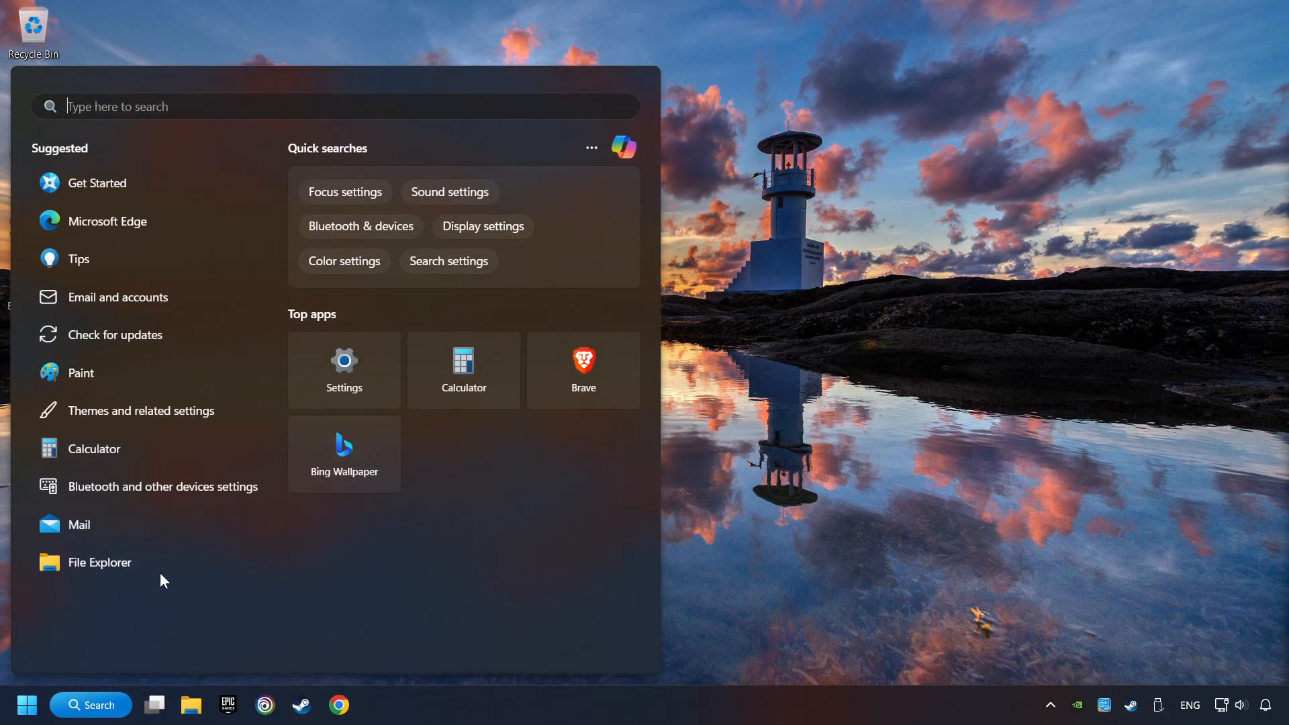
{"action": "type", "text": "game mode settings"}
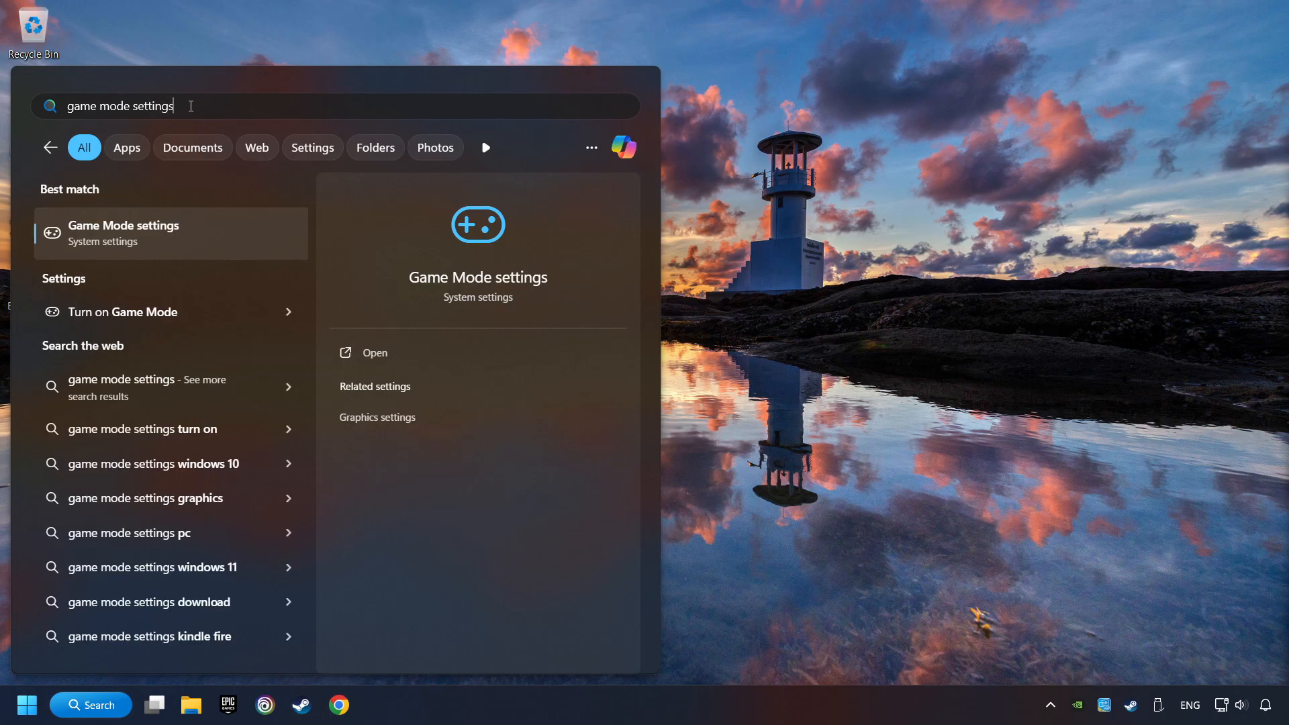
{"action": "left_click", "coordinate": [123, 233]}
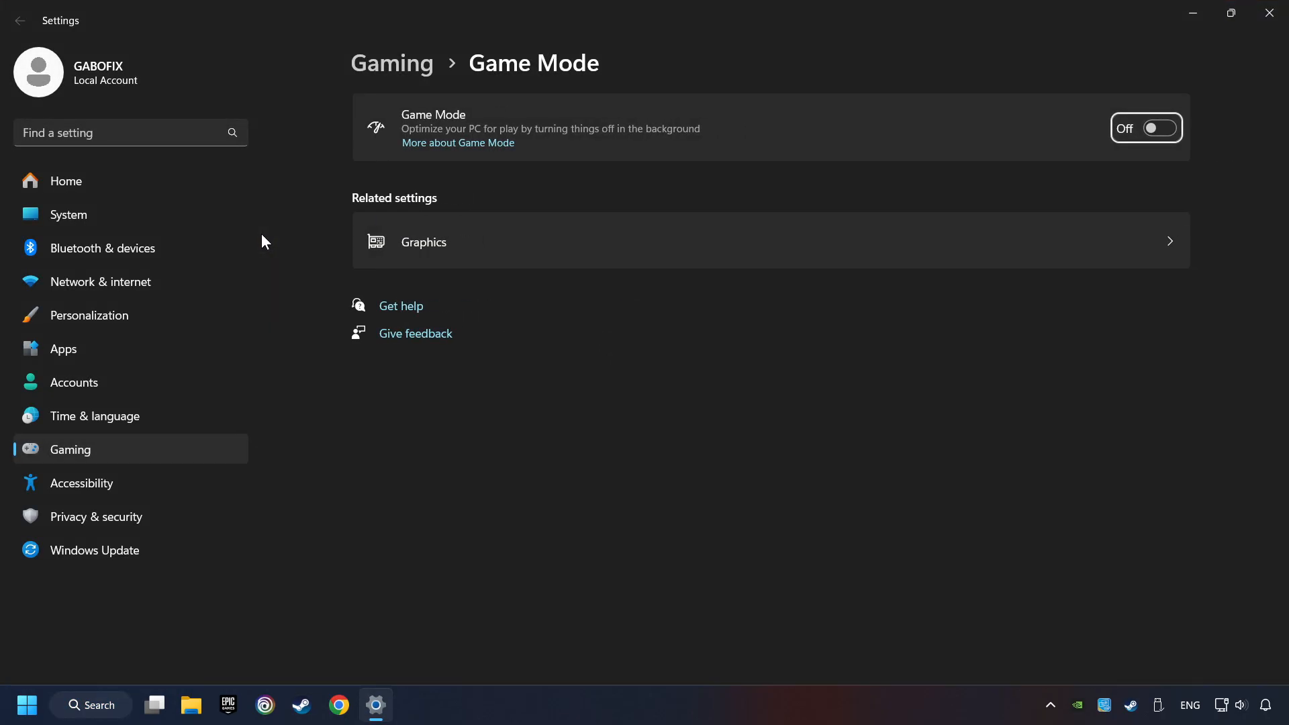
{"action": "left_click", "coordinate": [1145, 127]}
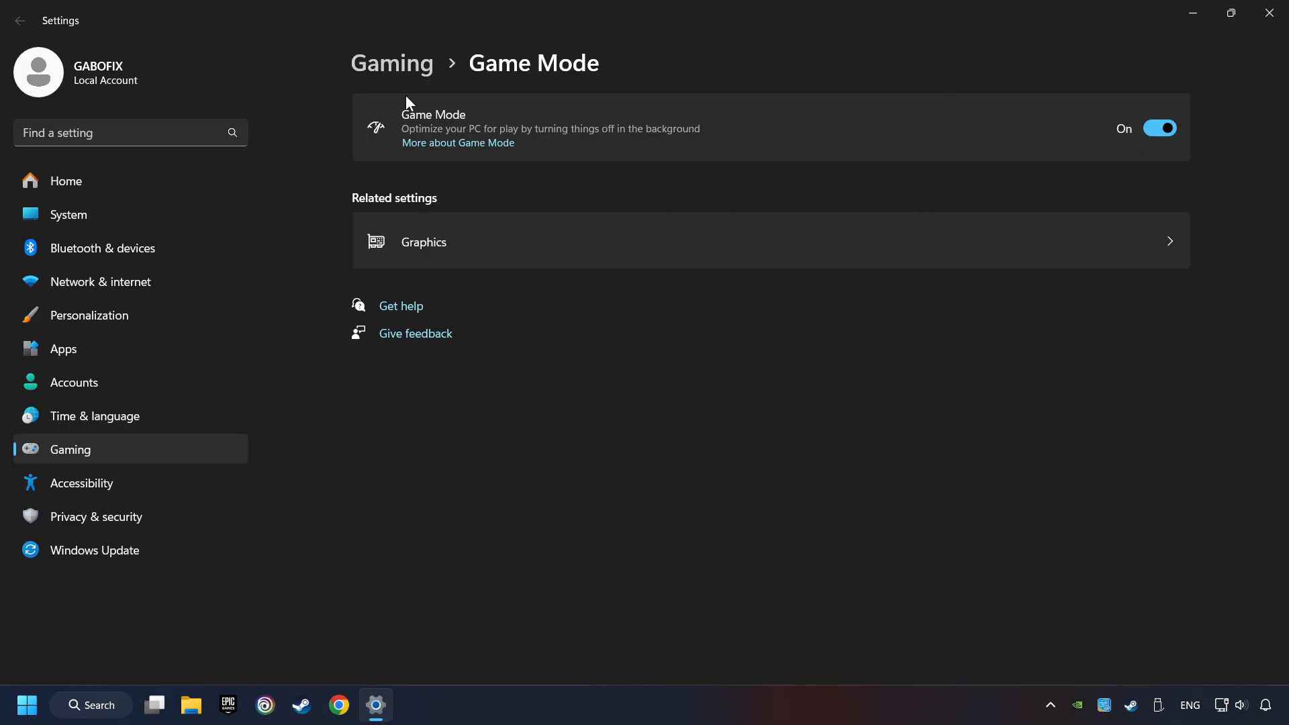
{"action": "mouse_move", "coordinate": [1083, 164]}
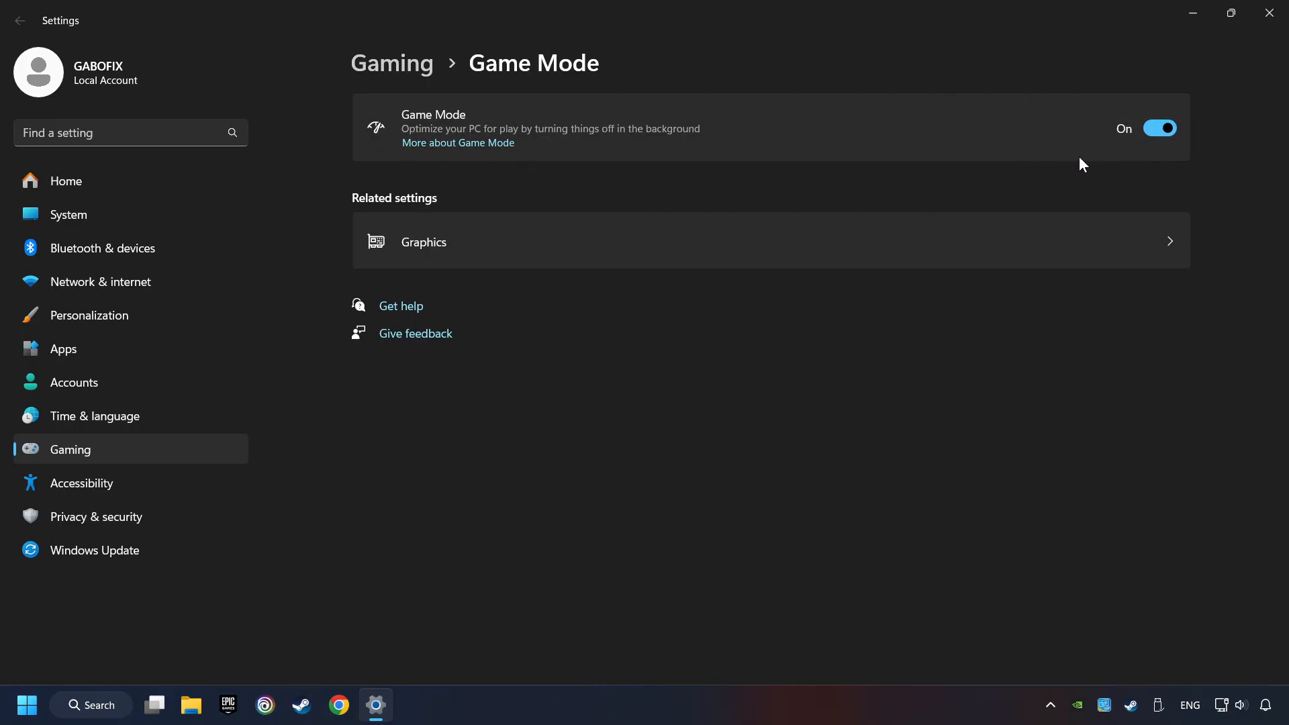
{"action": "mouse_move", "coordinate": [1268, 14]}
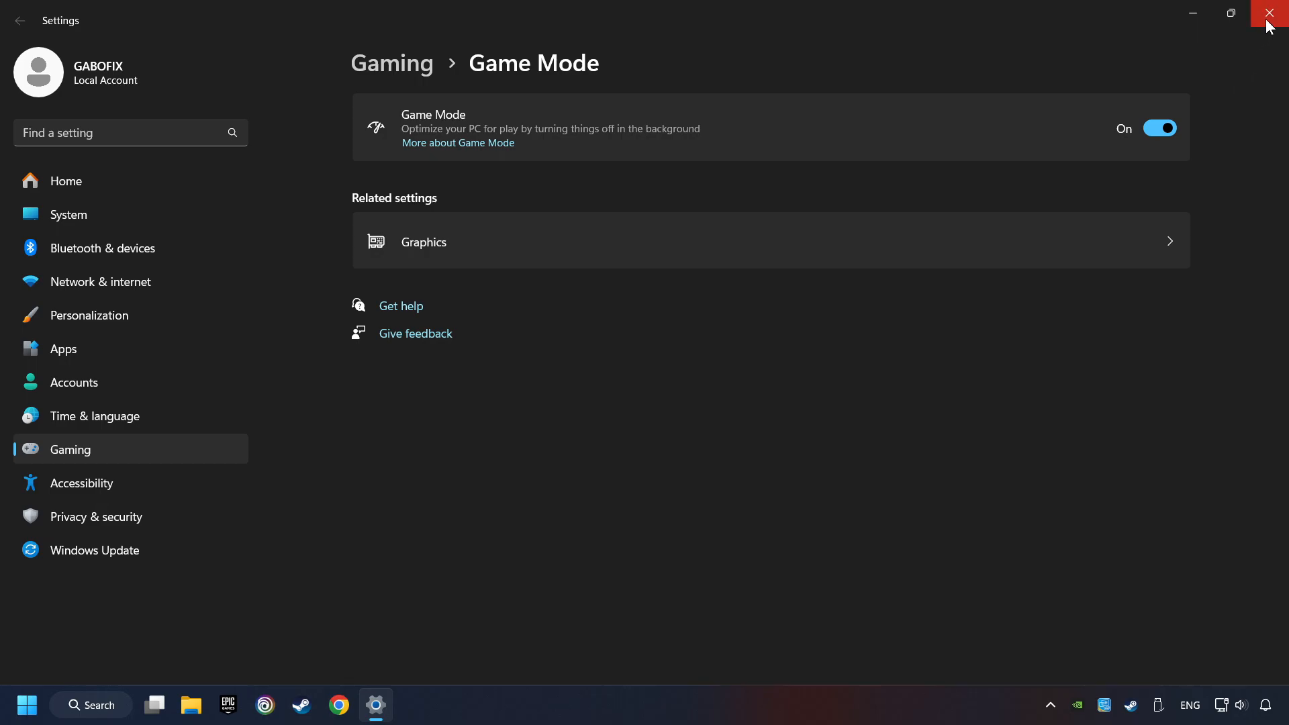
{"action": "left_click", "coordinate": [1273, 13]}
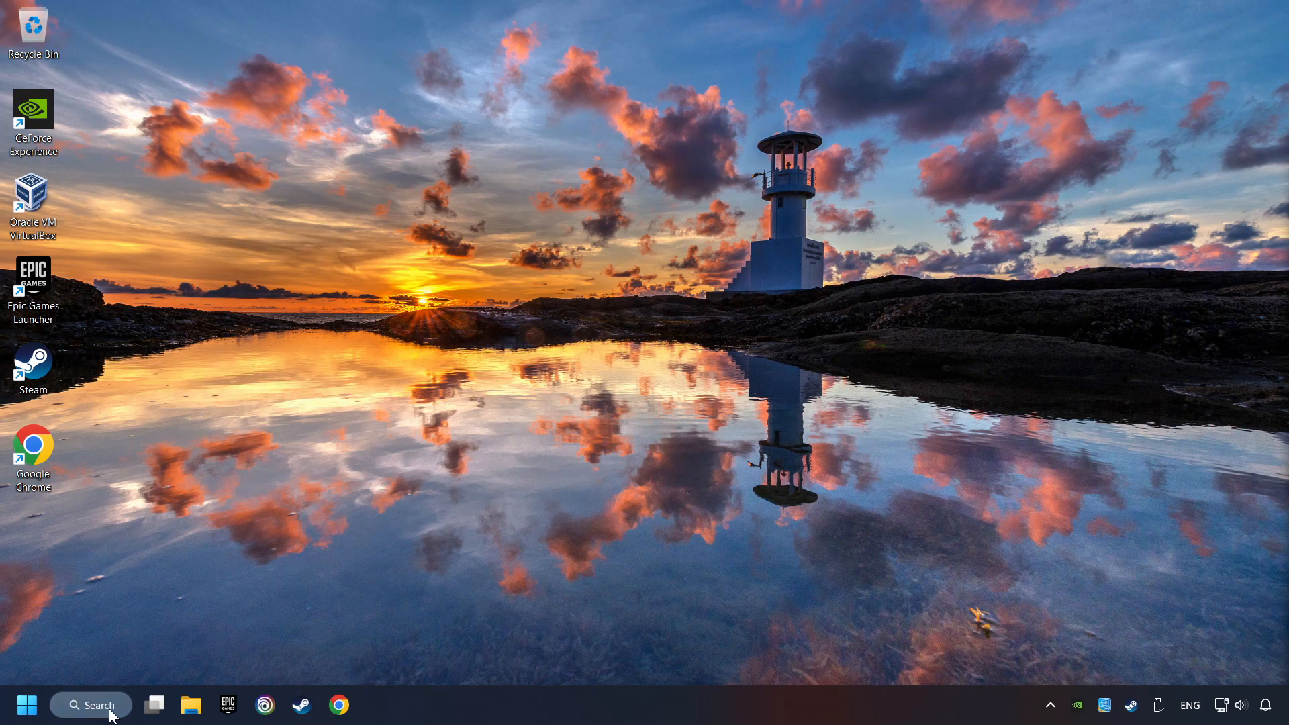
Step: Clean up the 115 MB older file from storage cleanup recommendations, then close Settings
{"action": "type", "text": "storage settings"}
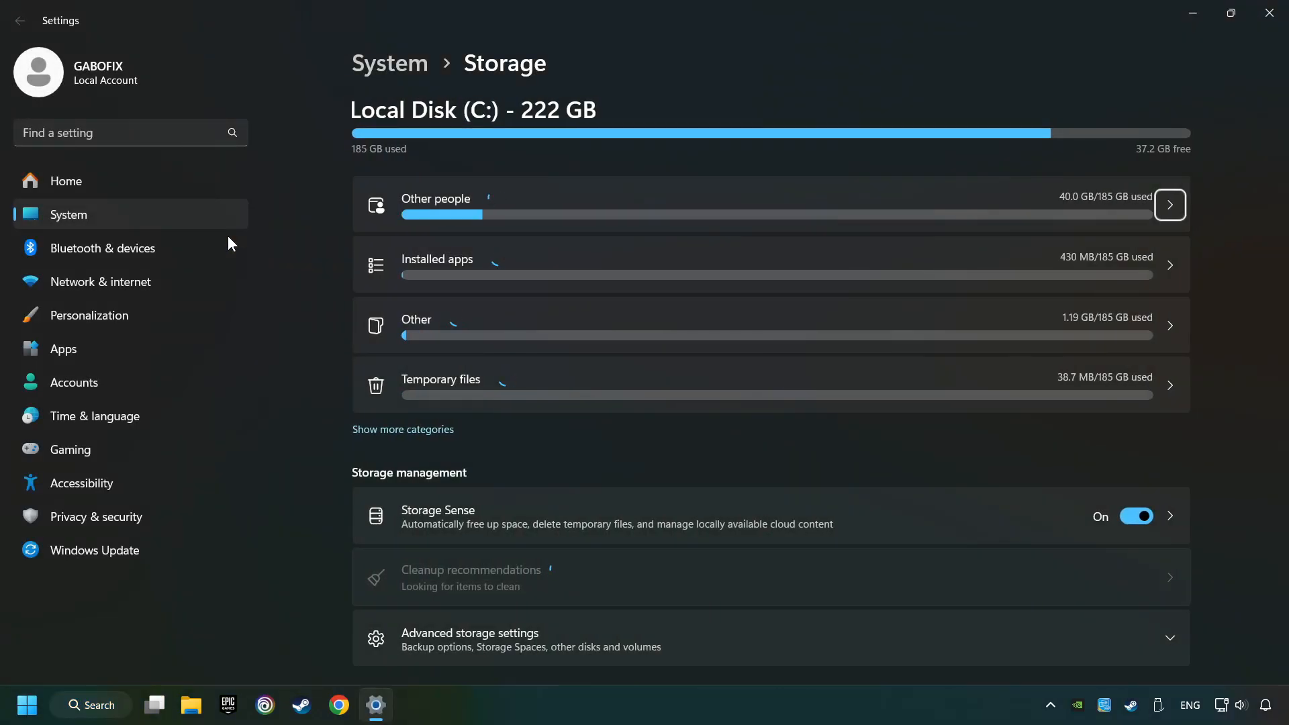
{"action": "scroll", "scroll_direction": "down", "scroll_amount": 3}
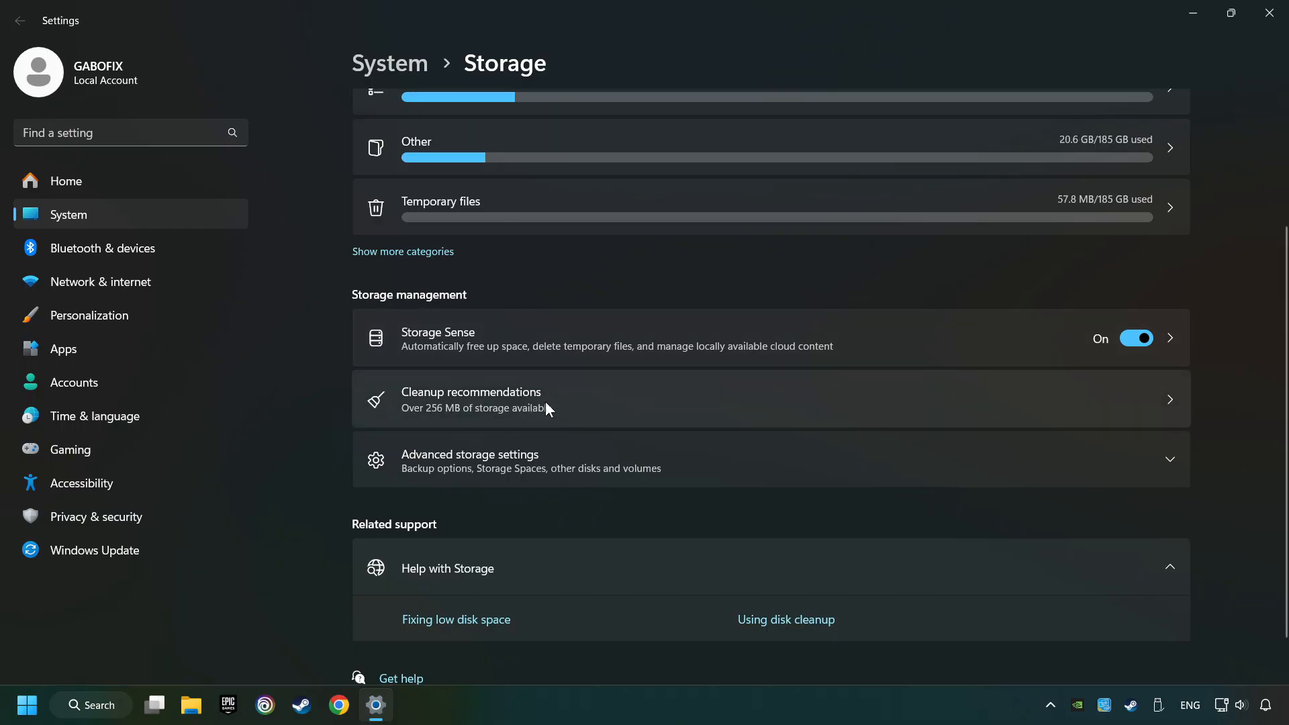
{"action": "left_click", "coordinate": [471, 398]}
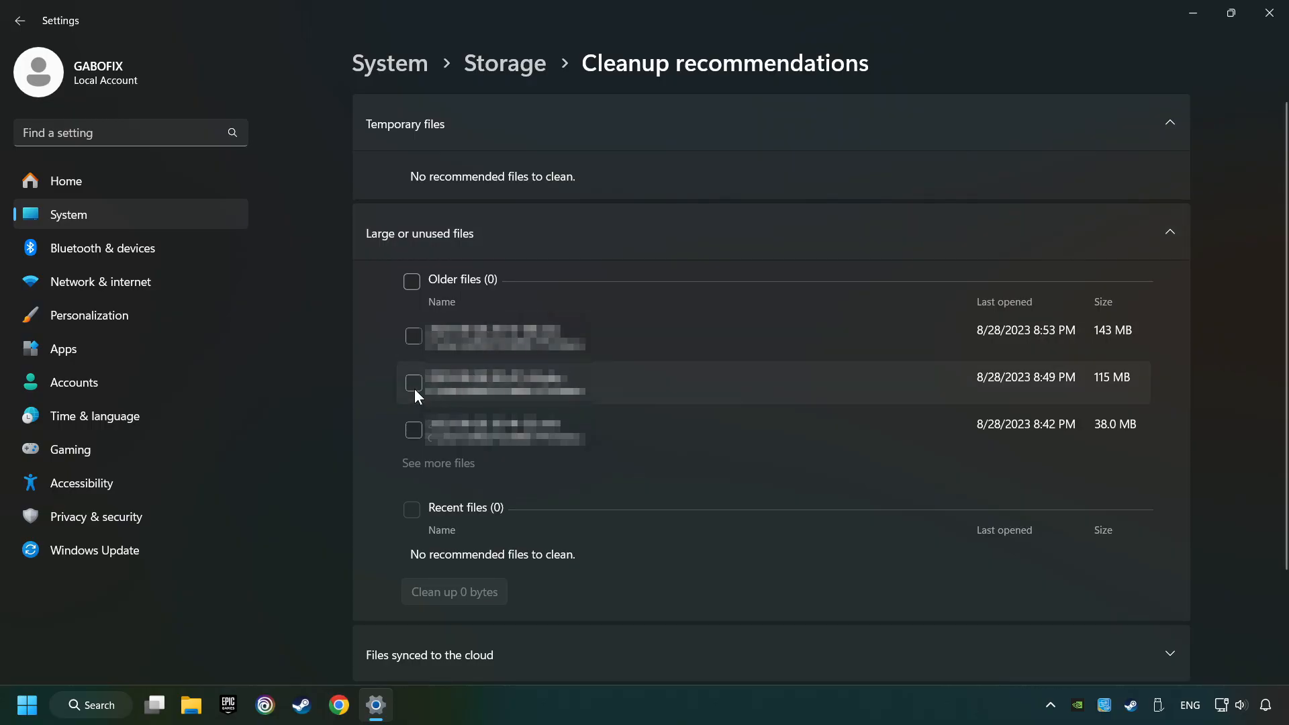
{"action": "left_click", "coordinate": [414, 382]}
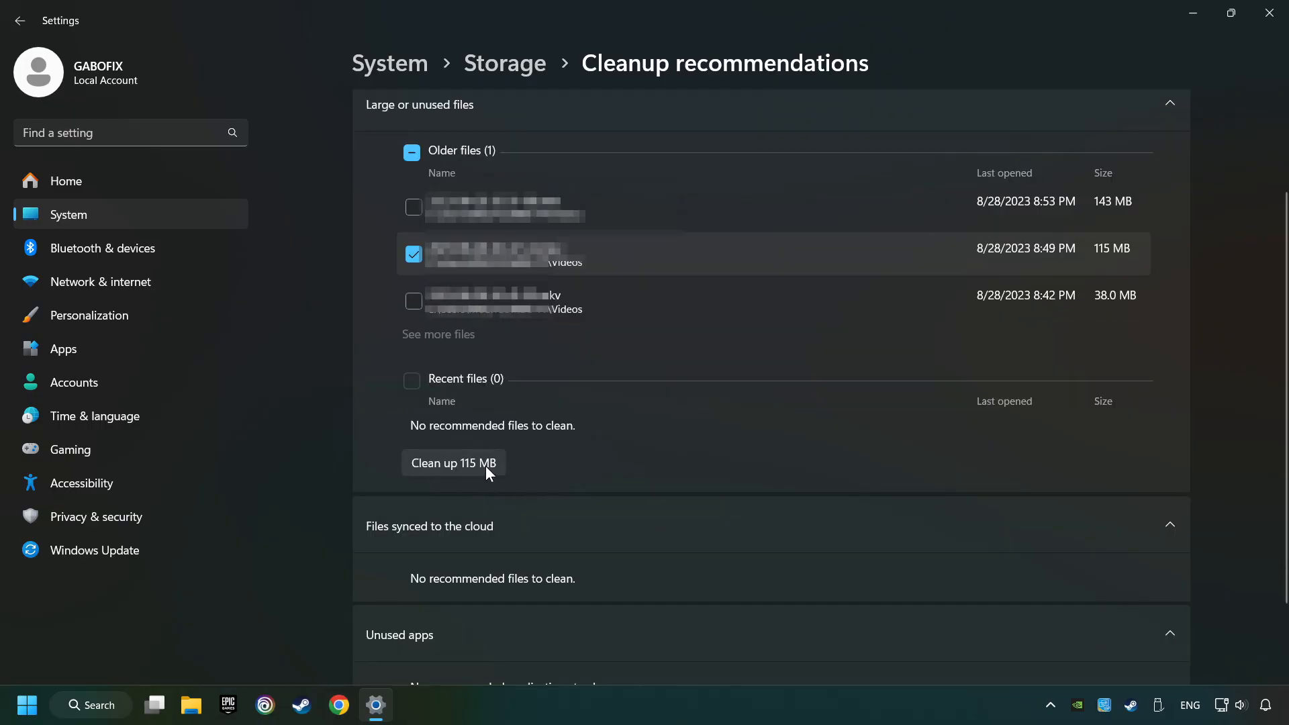
{"action": "left_click", "coordinate": [453, 463]}
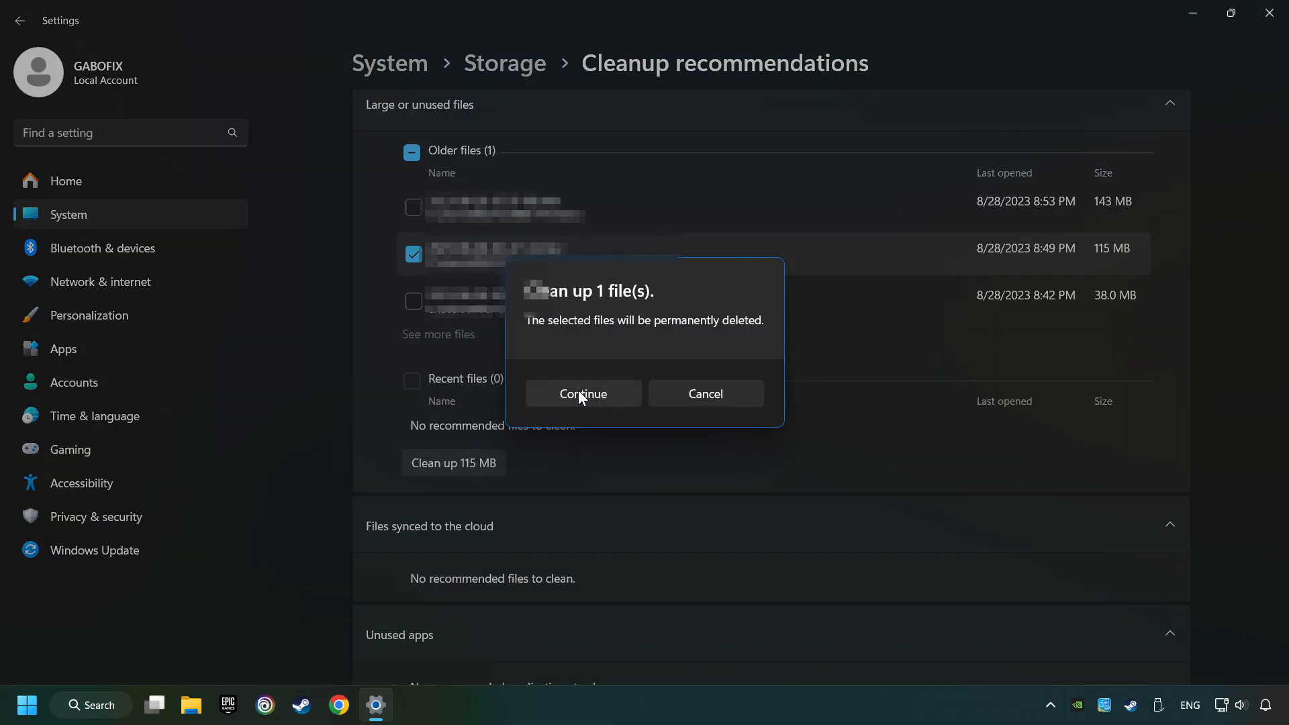
{"action": "left_click", "coordinate": [582, 393]}
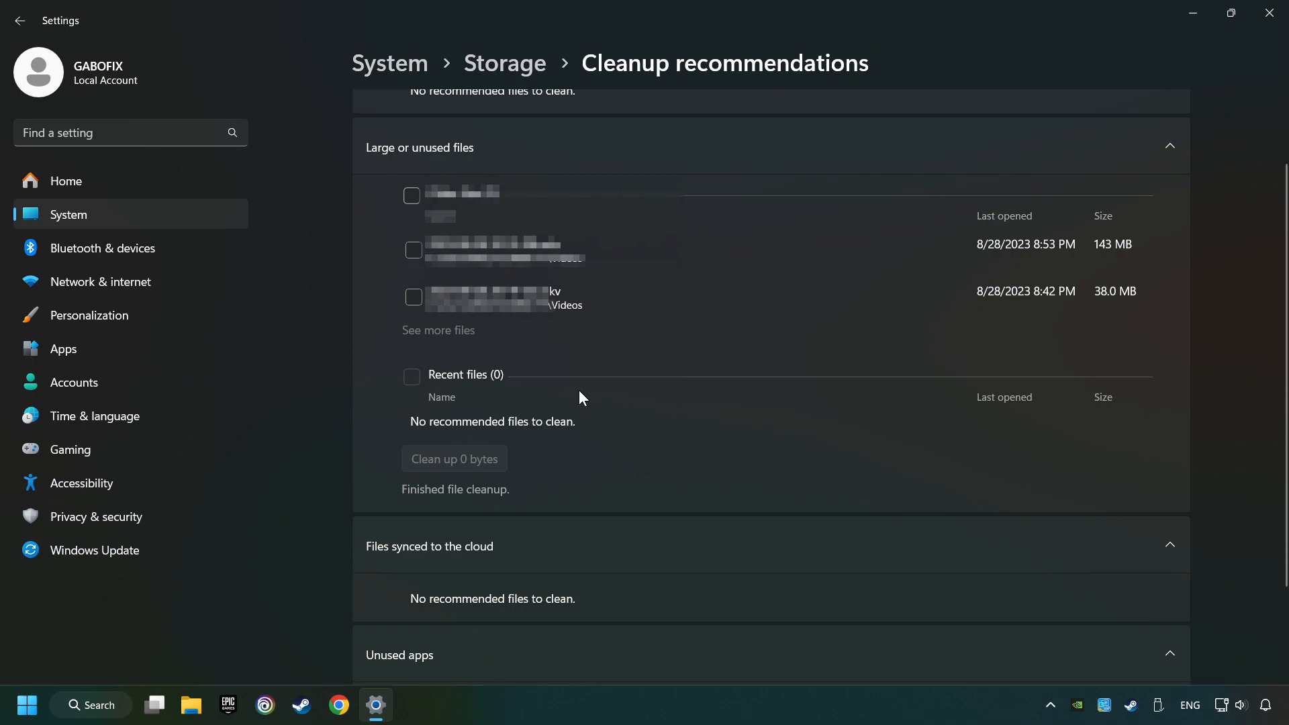
{"action": "mouse_move", "coordinate": [921, 241]}
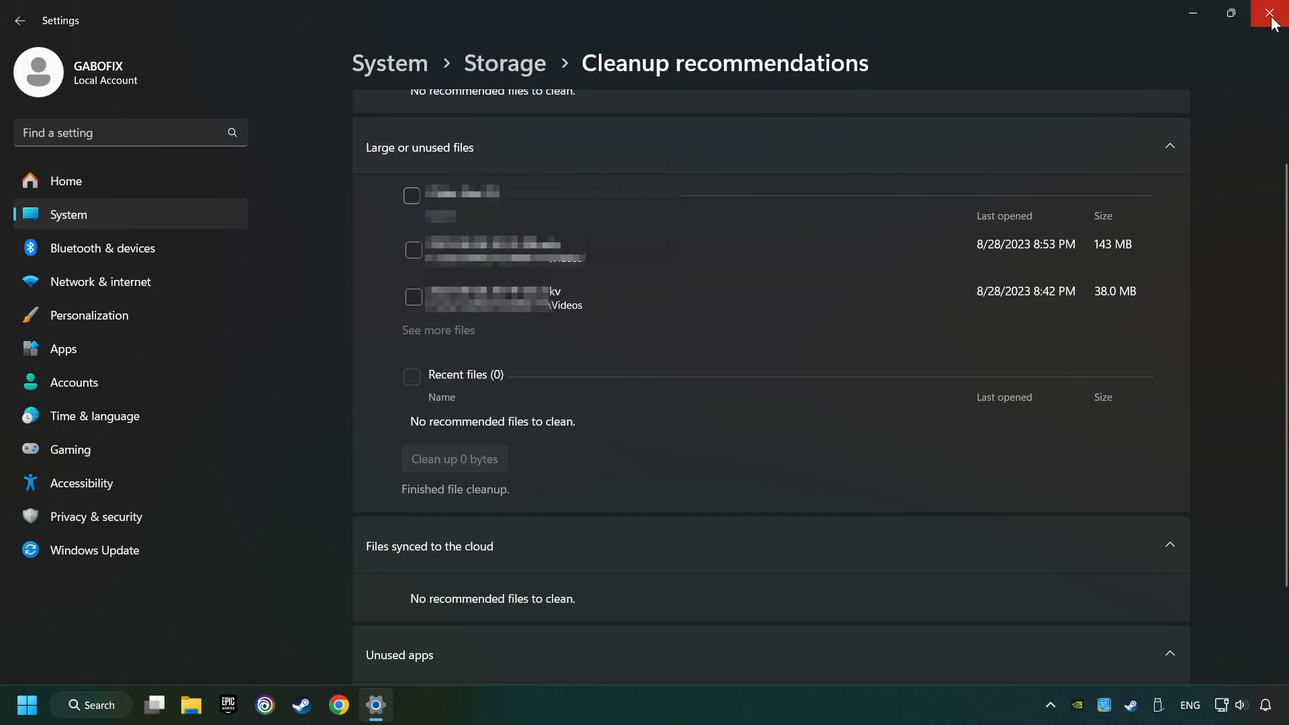
{"action": "left_click", "coordinate": [1273, 14]}
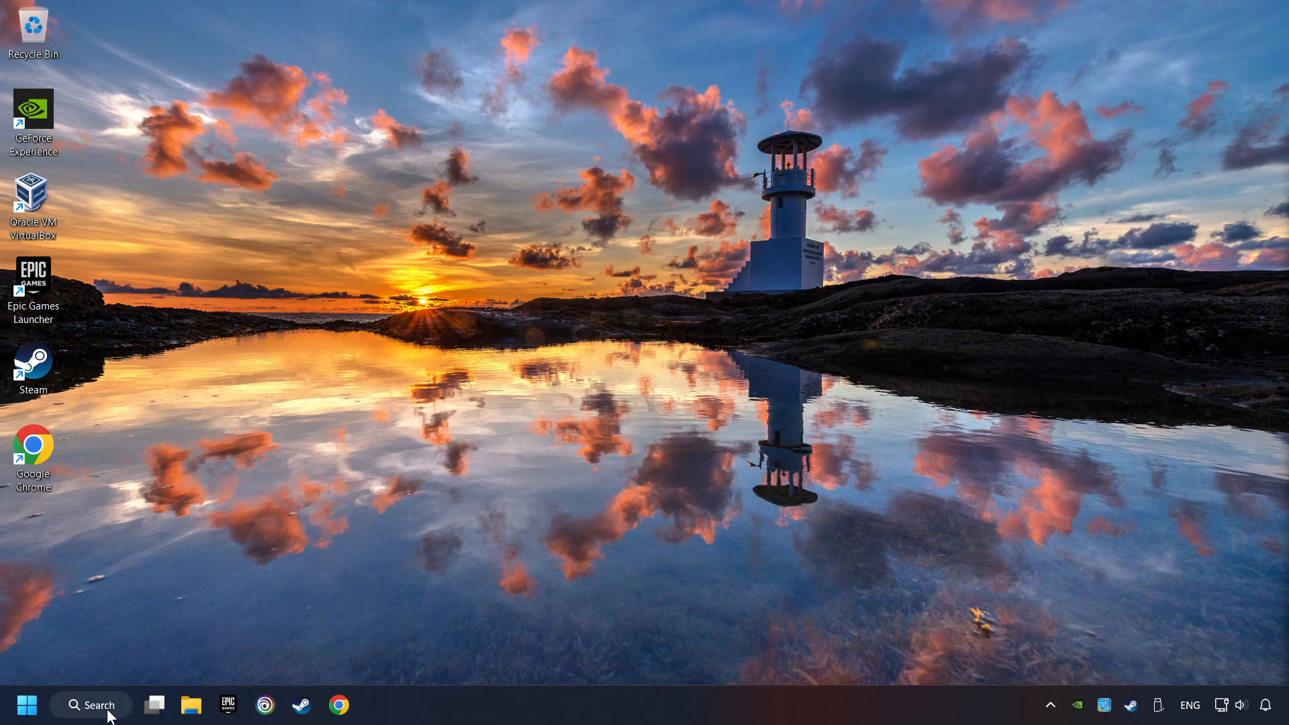
Step: Open %temp%, delete all its files, and apply one choice to every in-use file
{"action": "left_click", "coordinate": [91, 704]}
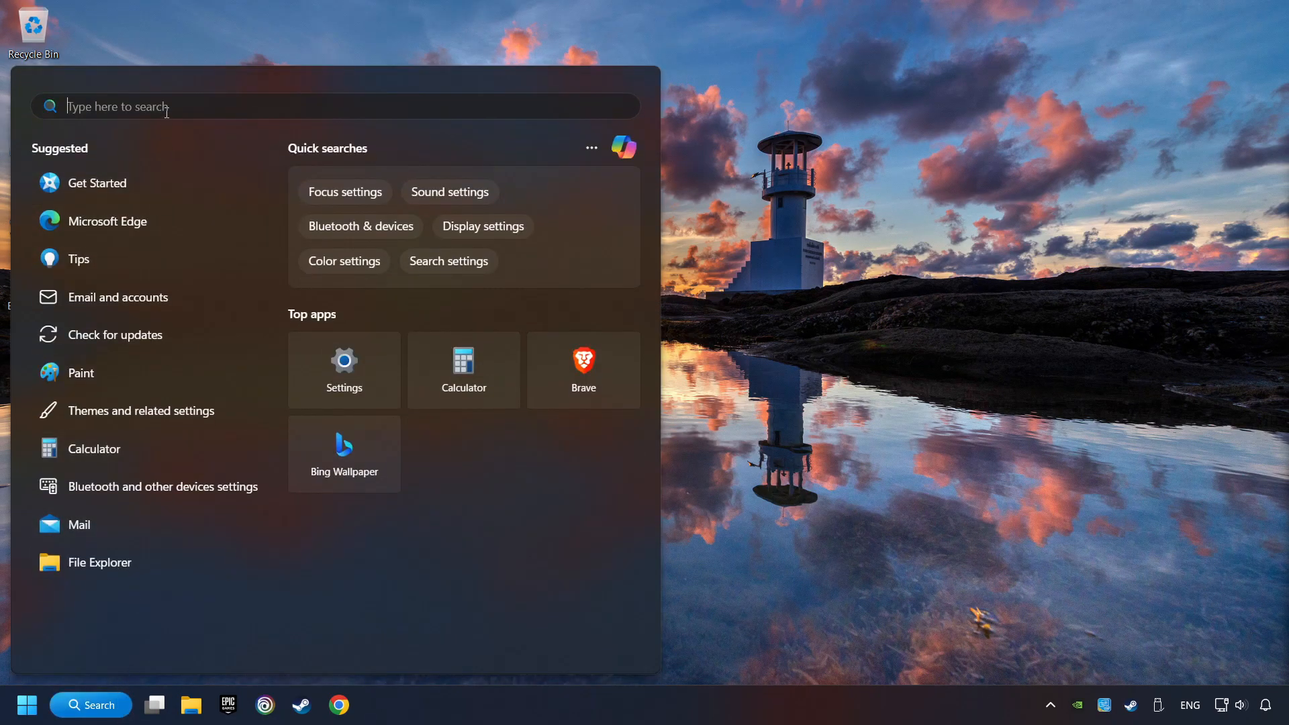
{"action": "type", "text": "%temp%"}
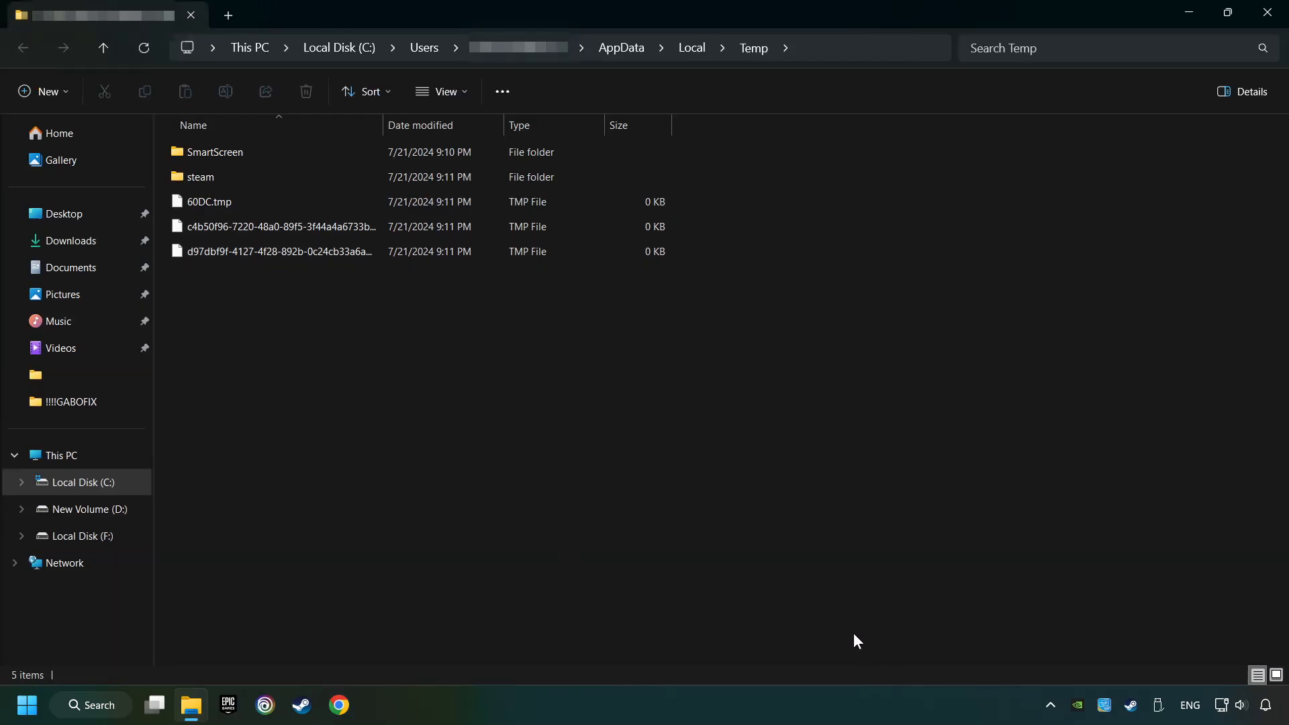
{"action": "key", "text": "ctrl+a"}
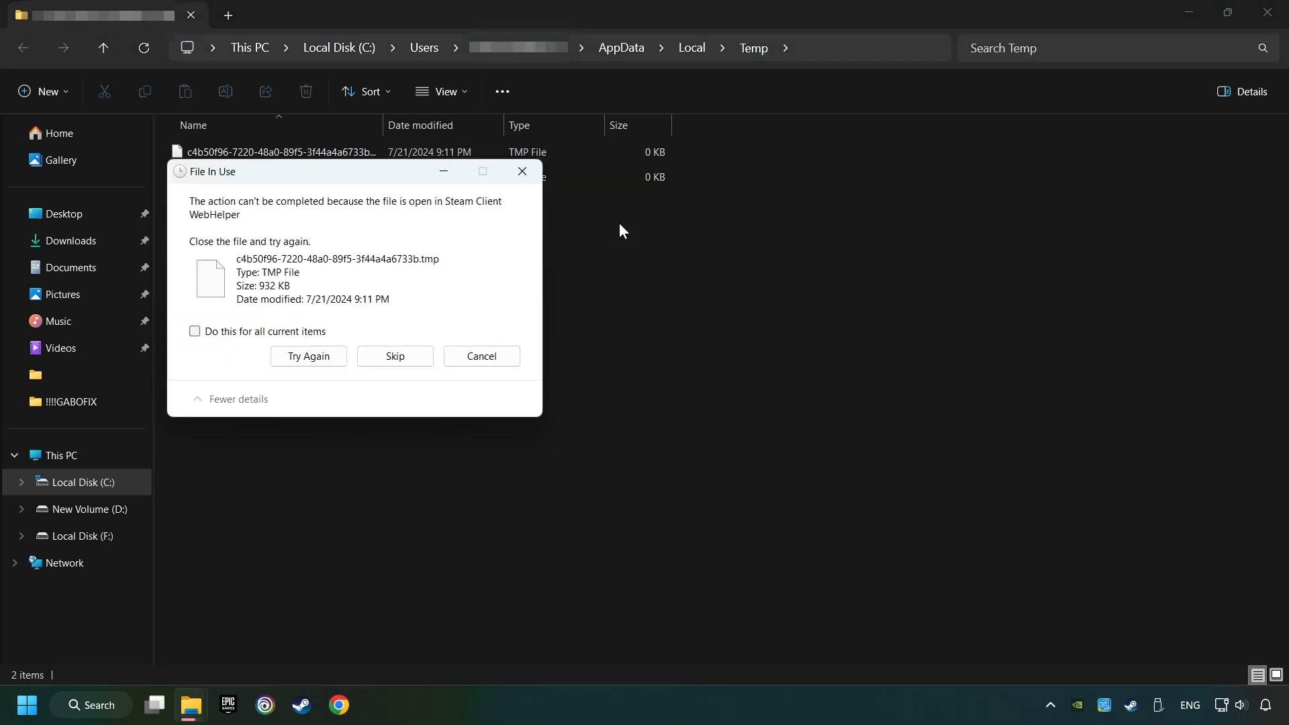
{"action": "left_click", "coordinate": [195, 331]}
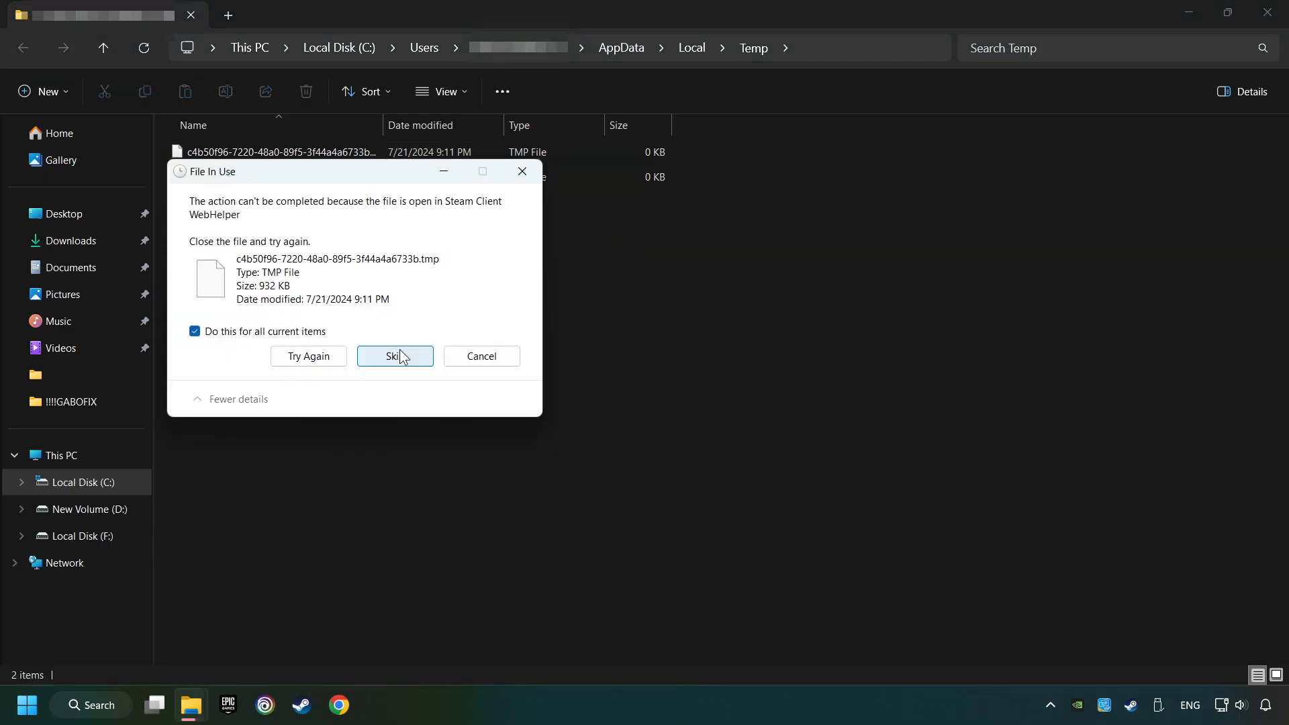
Step: Skip the in-use temp files and empty the Recycle Bin
{"action": "left_click", "coordinate": [394, 356]}
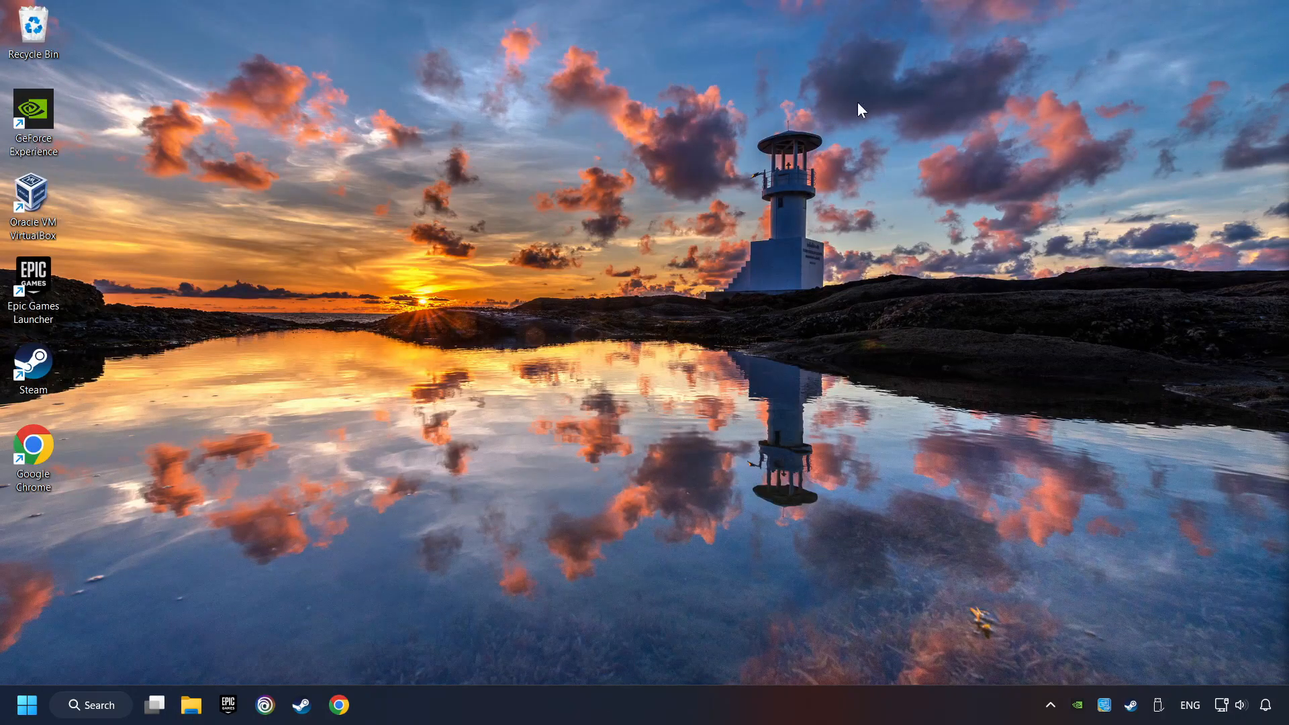
{"action": "right_click", "coordinate": [33, 24]}
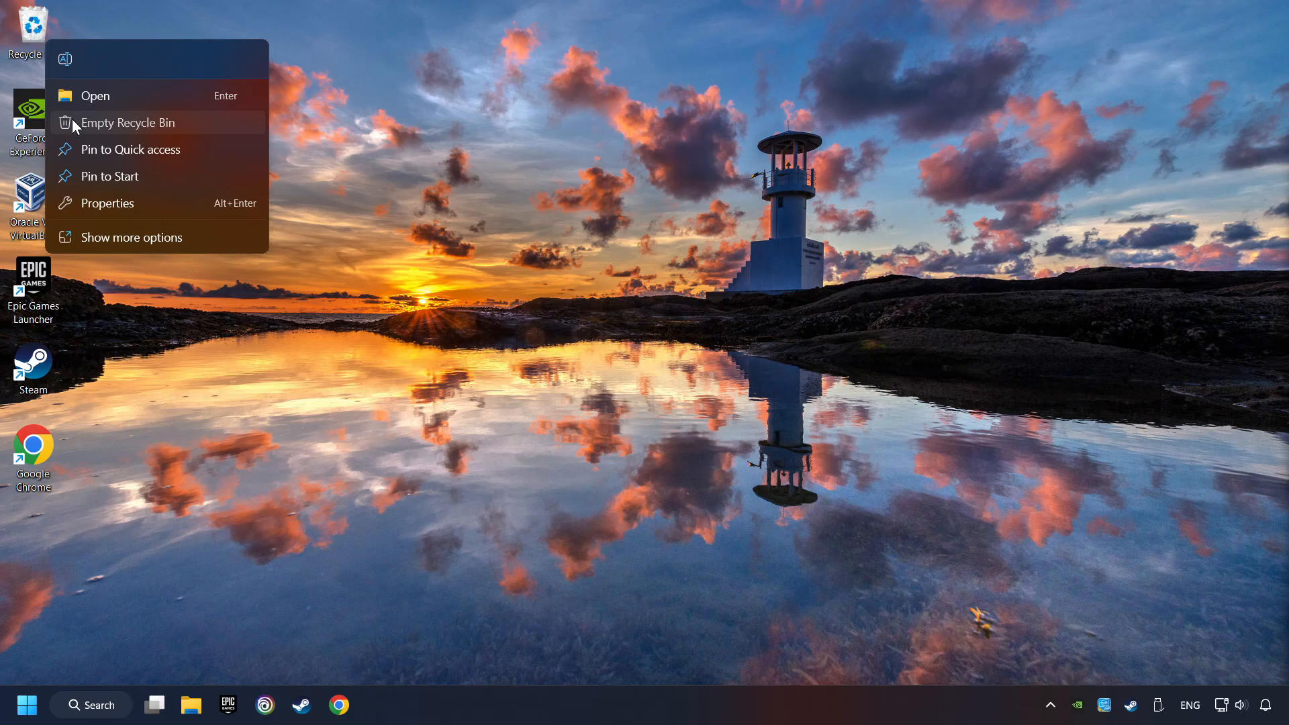
{"action": "left_click", "coordinate": [695, 414]}
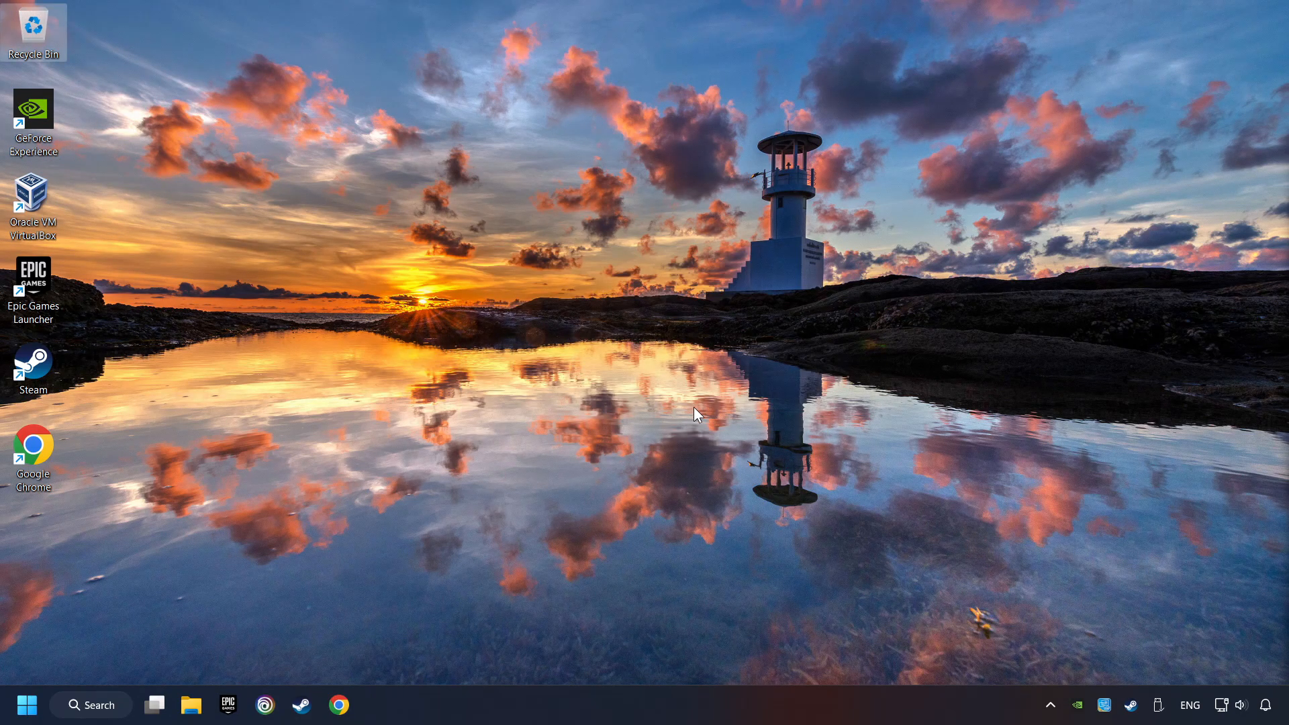
{"action": "mouse_move", "coordinate": [110, 711]}
{"action": "type", "text": "d"}
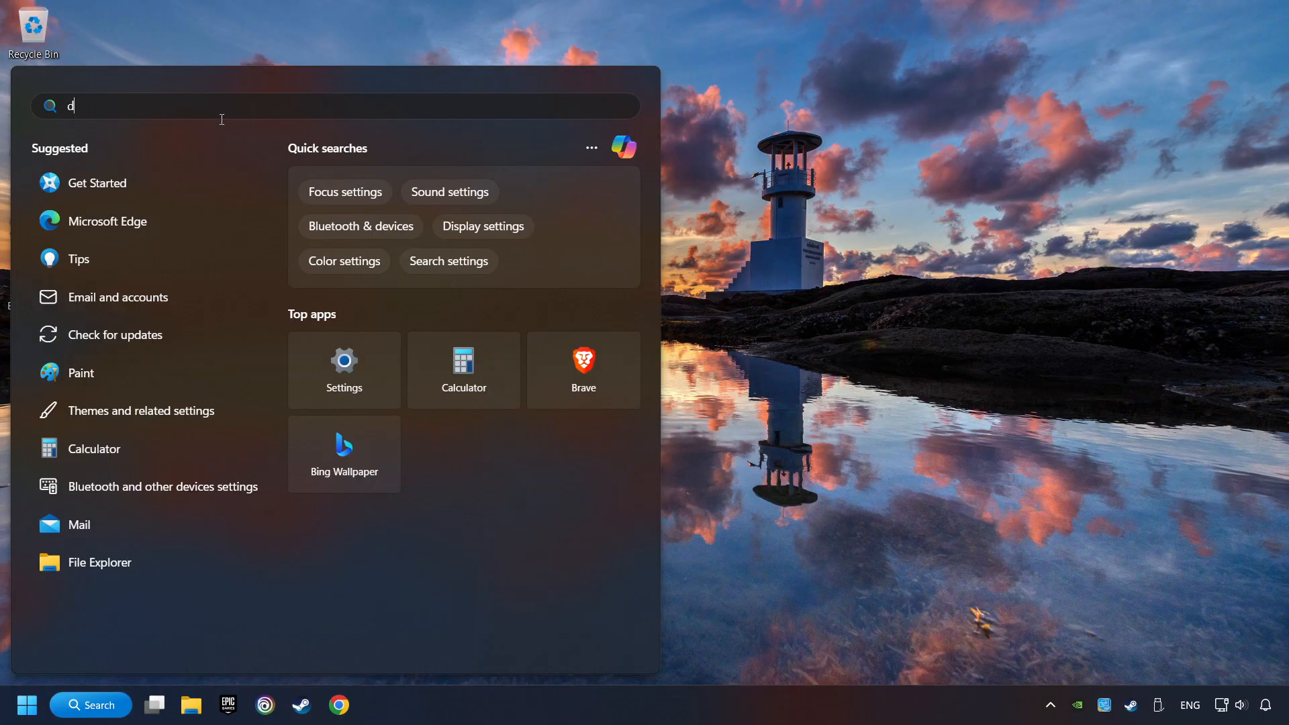
Step: Automatically search for GeForce GTX 1050 Ti driver updates, then close Device Manager
{"action": "type", "text": "evice manager"}
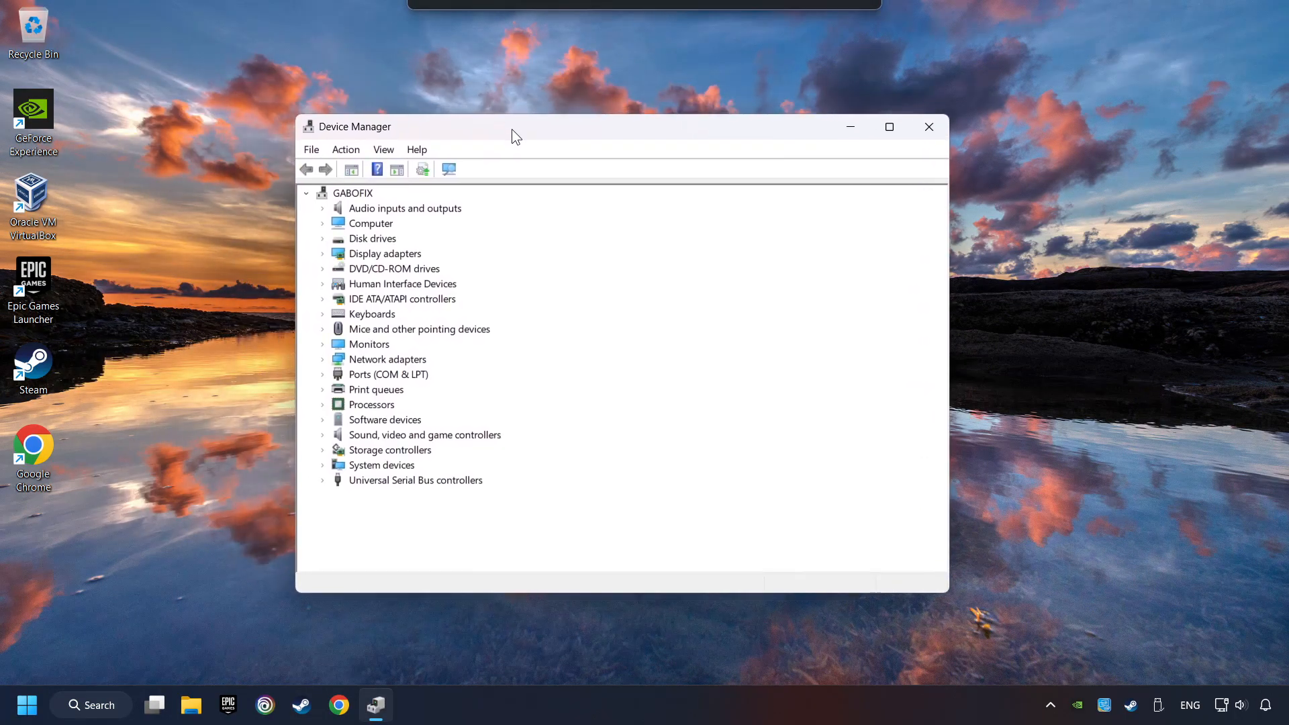
{"action": "left_click", "coordinate": [384, 253]}
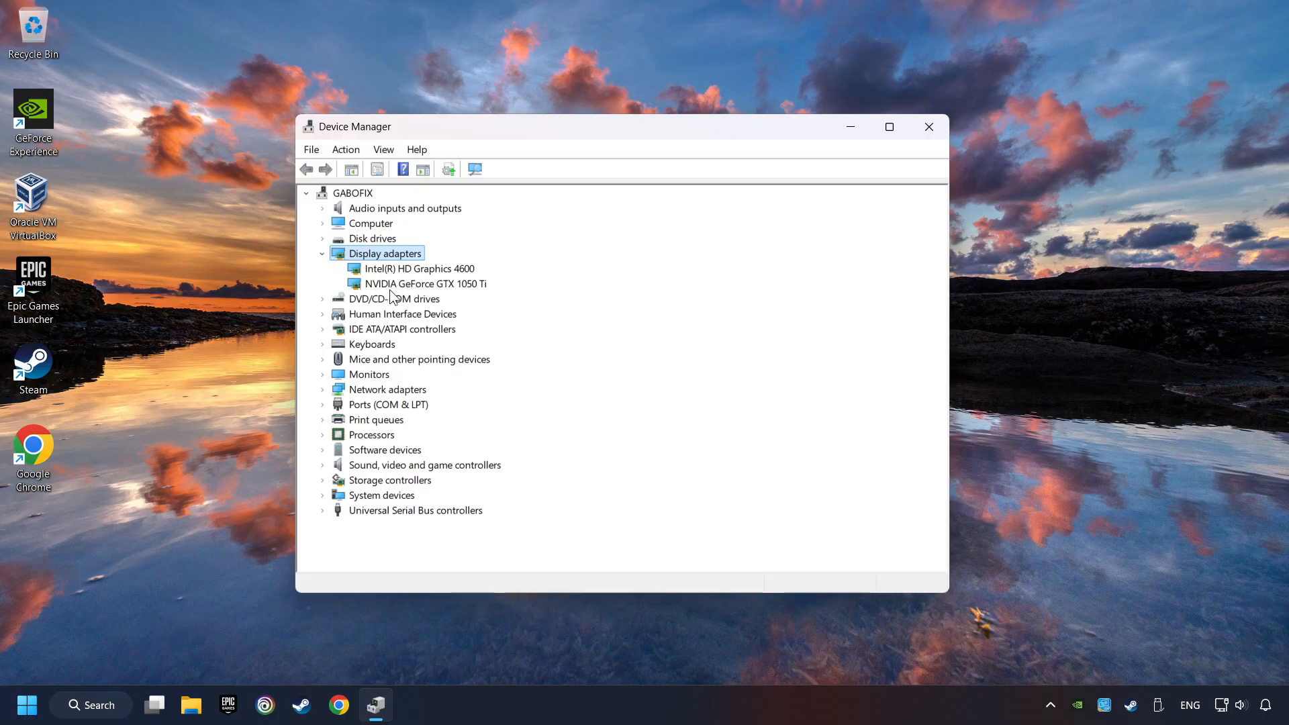
{"action": "left_click", "coordinate": [425, 283]}
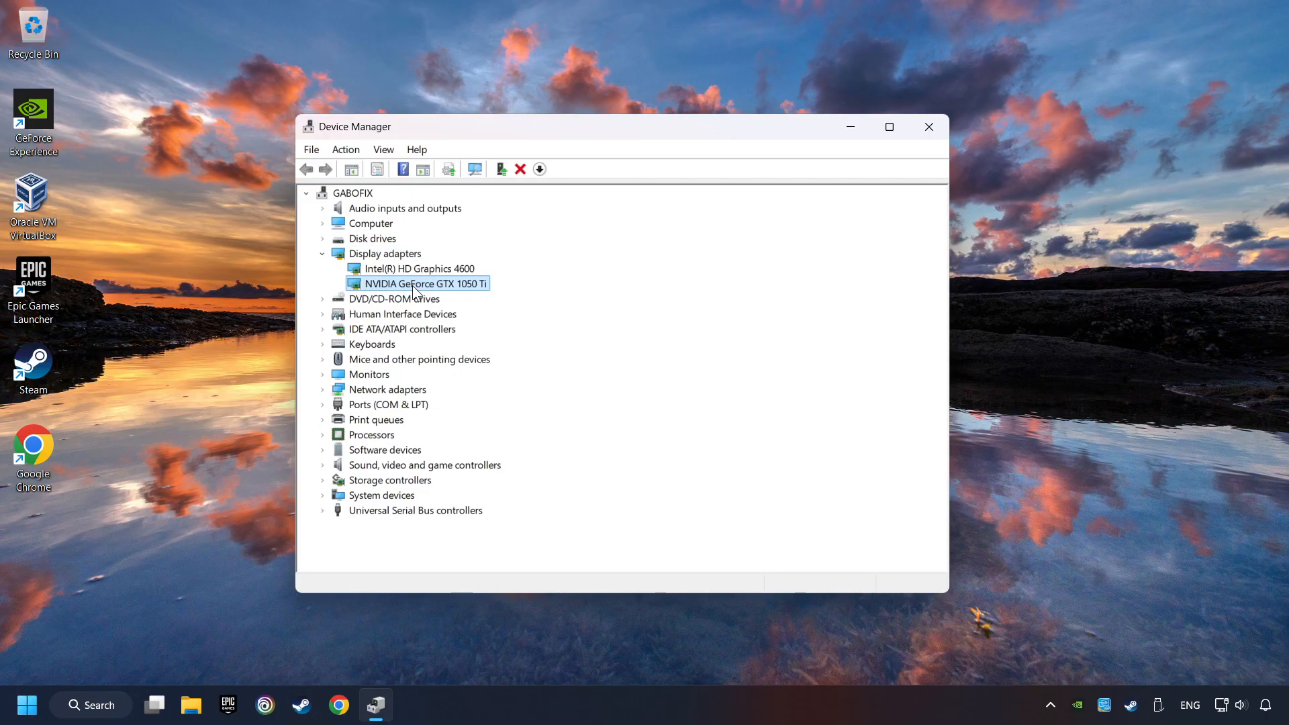
{"action": "right_click", "coordinate": [424, 283]}
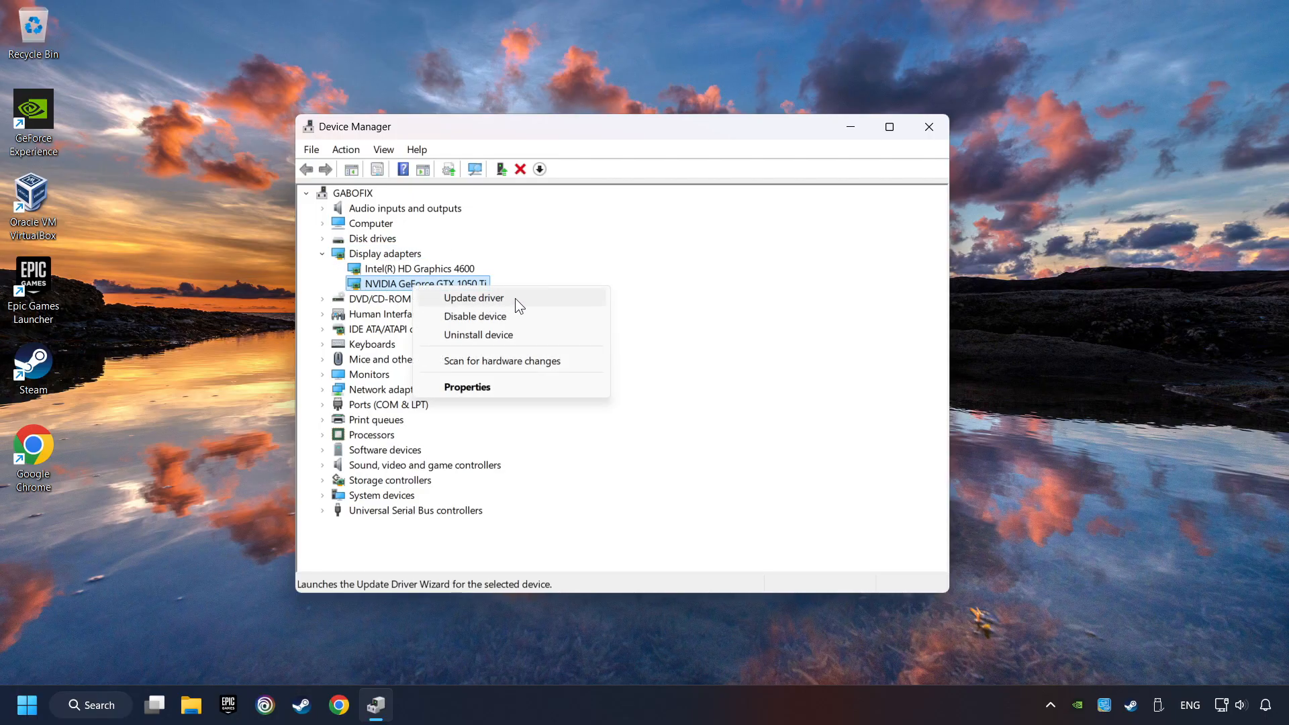
{"action": "left_click", "coordinate": [474, 298]}
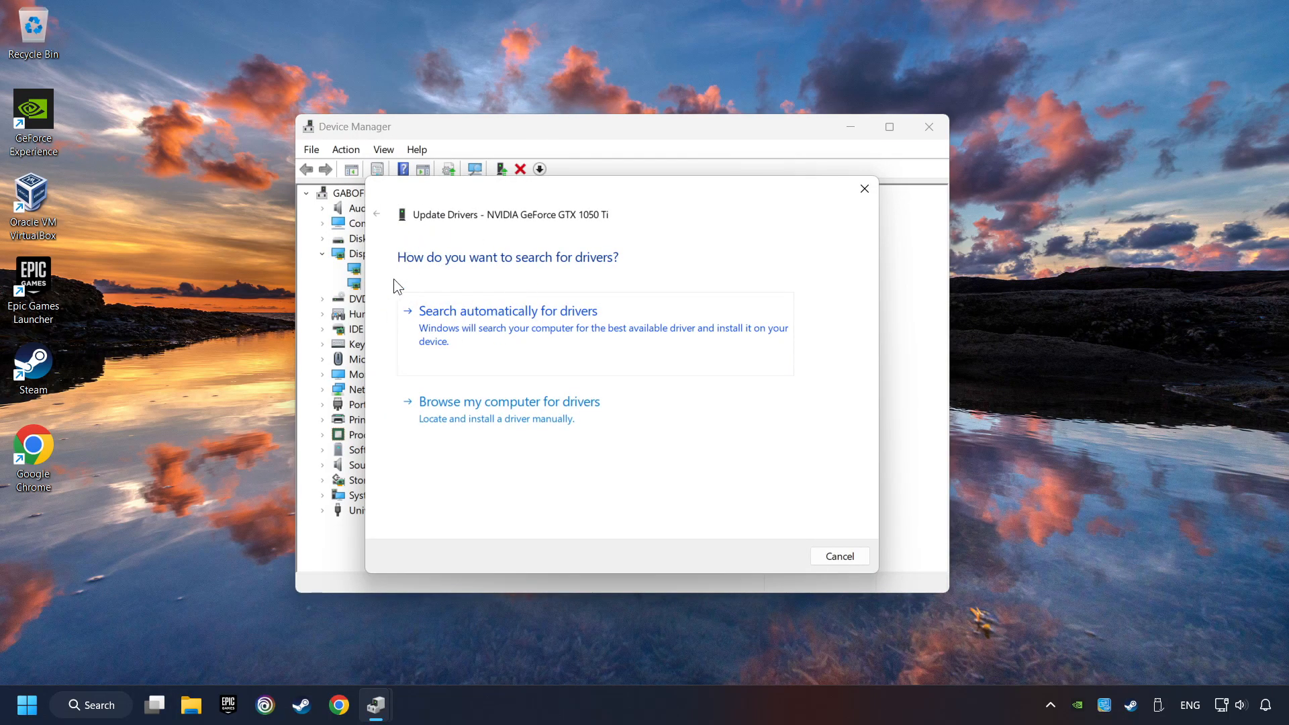
{"action": "left_click", "coordinate": [509, 311]}
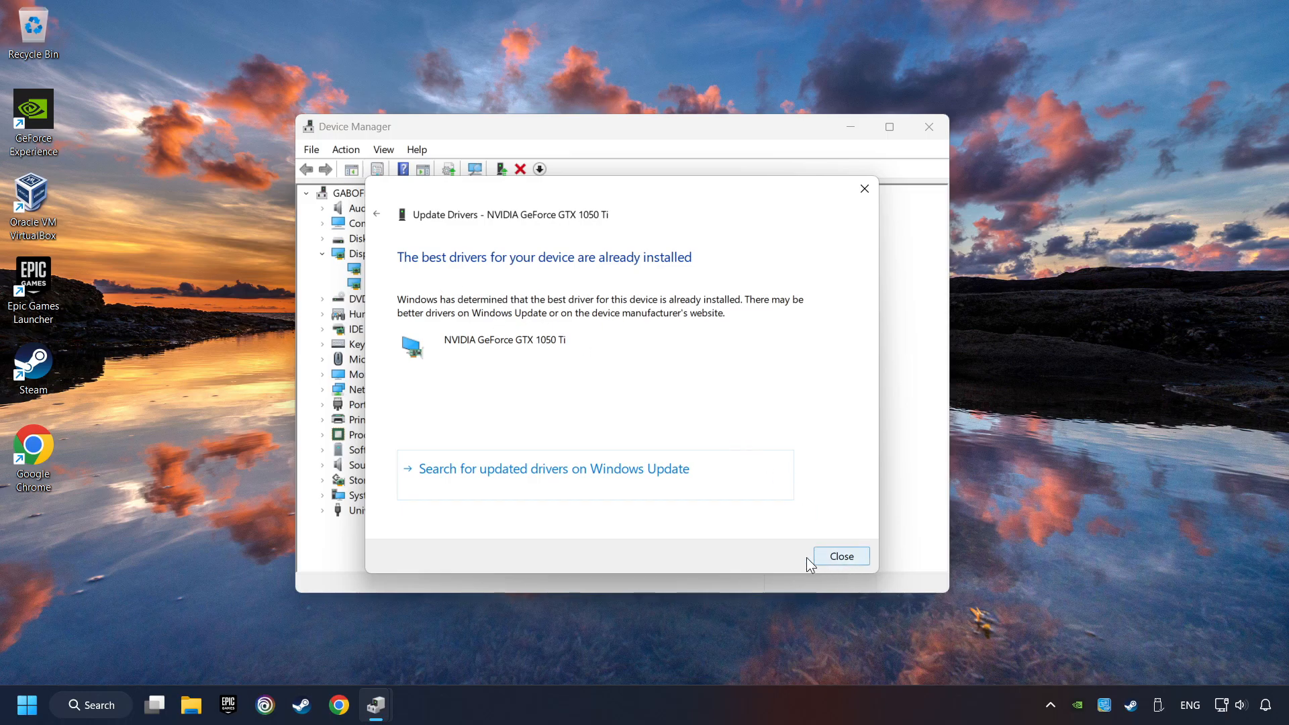
{"action": "left_click", "coordinate": [840, 556]}
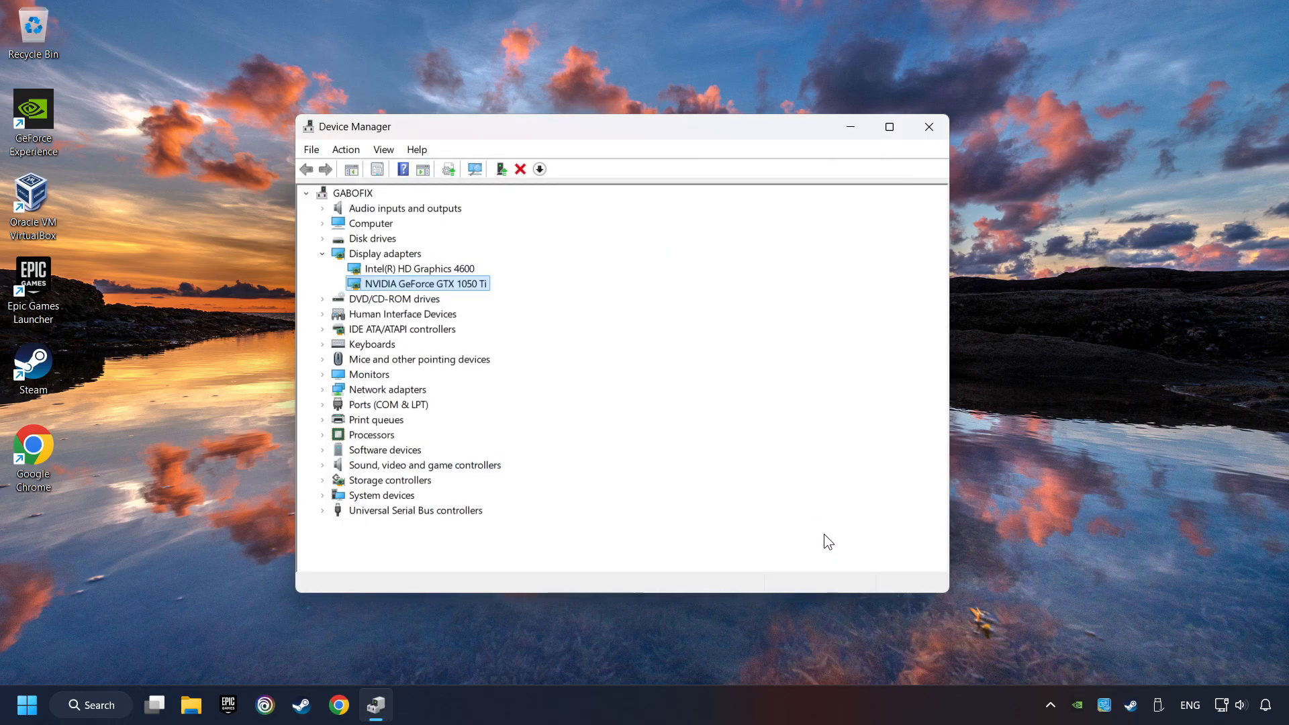
{"action": "left_click", "coordinate": [929, 127]}
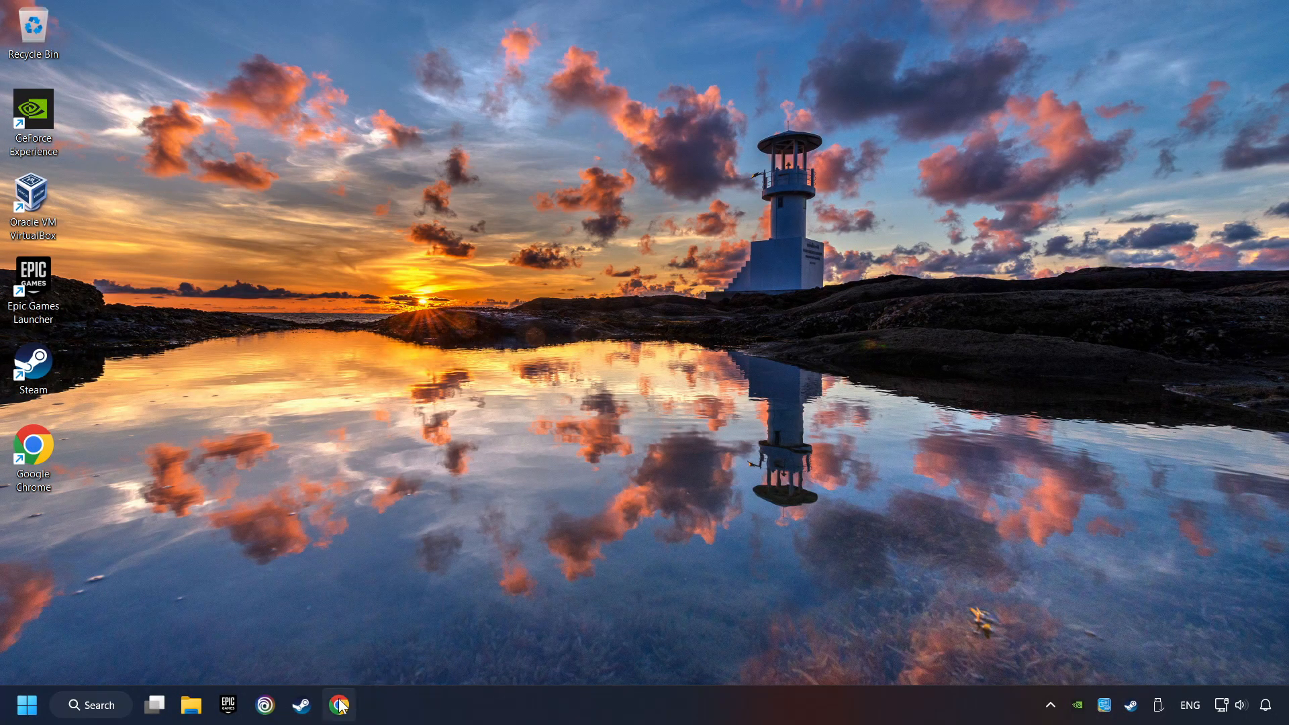
Step: Search 'nvidia gefo' in Chrome and download GeForce Experience from the drivers page
{"action": "left_click", "coordinate": [339, 704]}
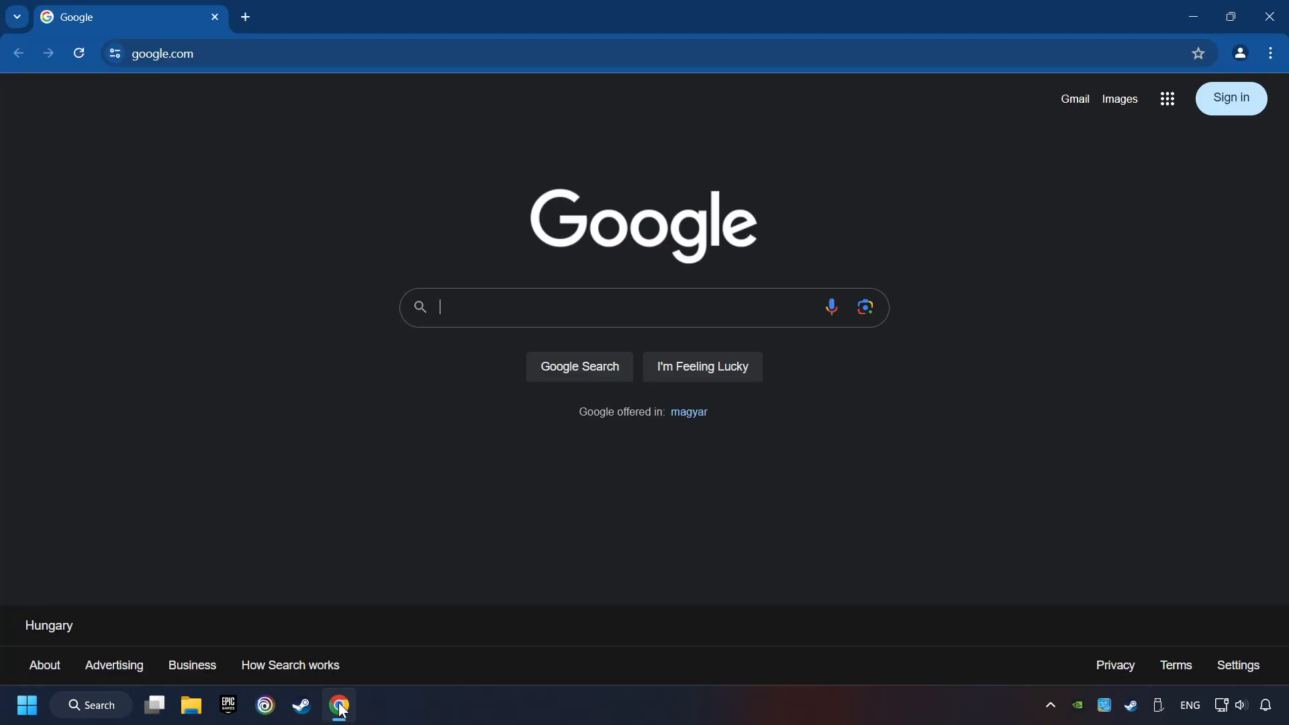
{"action": "type", "text": "n"}
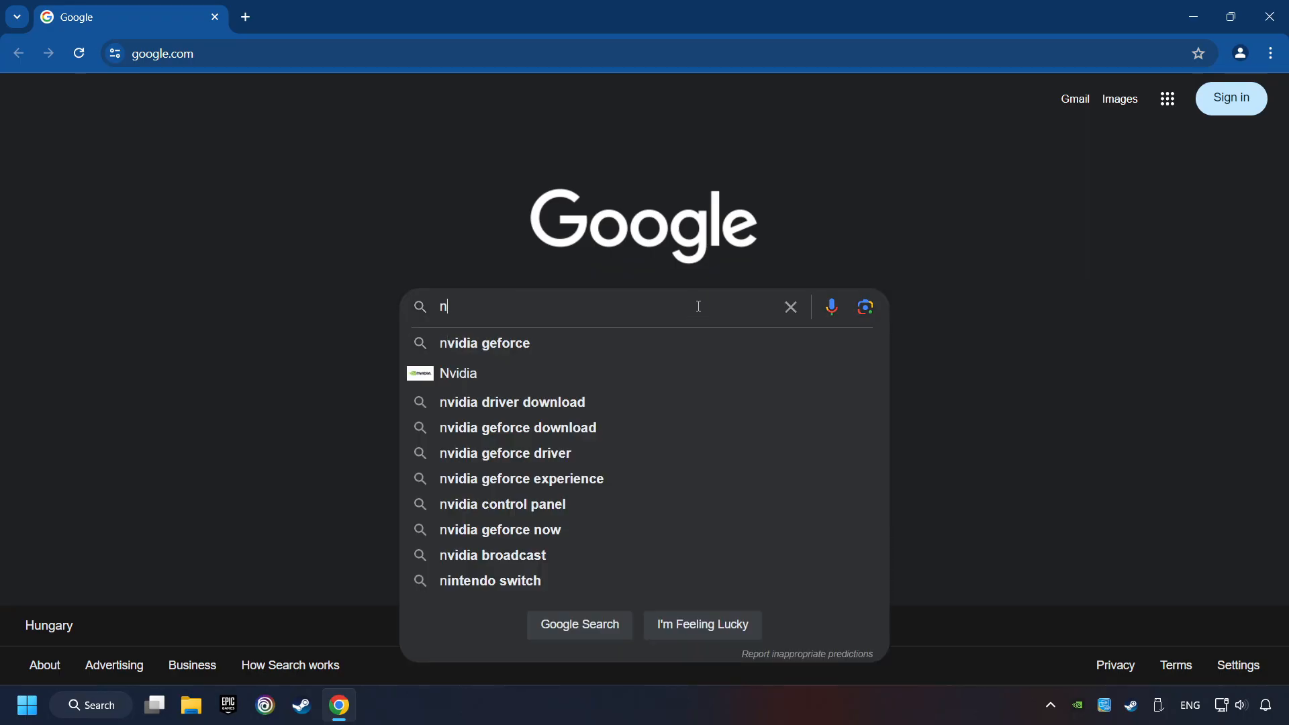
{"action": "type", "text": "vidia geforce driver download"}
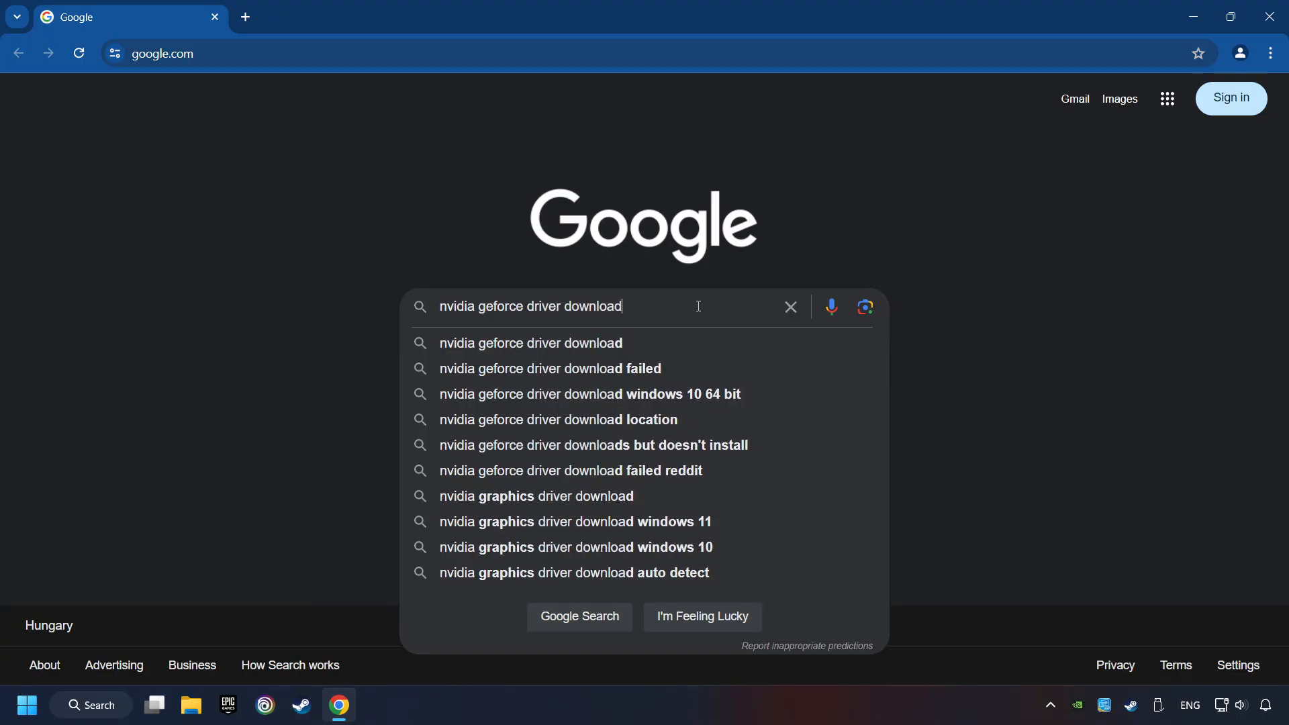
{"action": "key", "text": "Enter"}
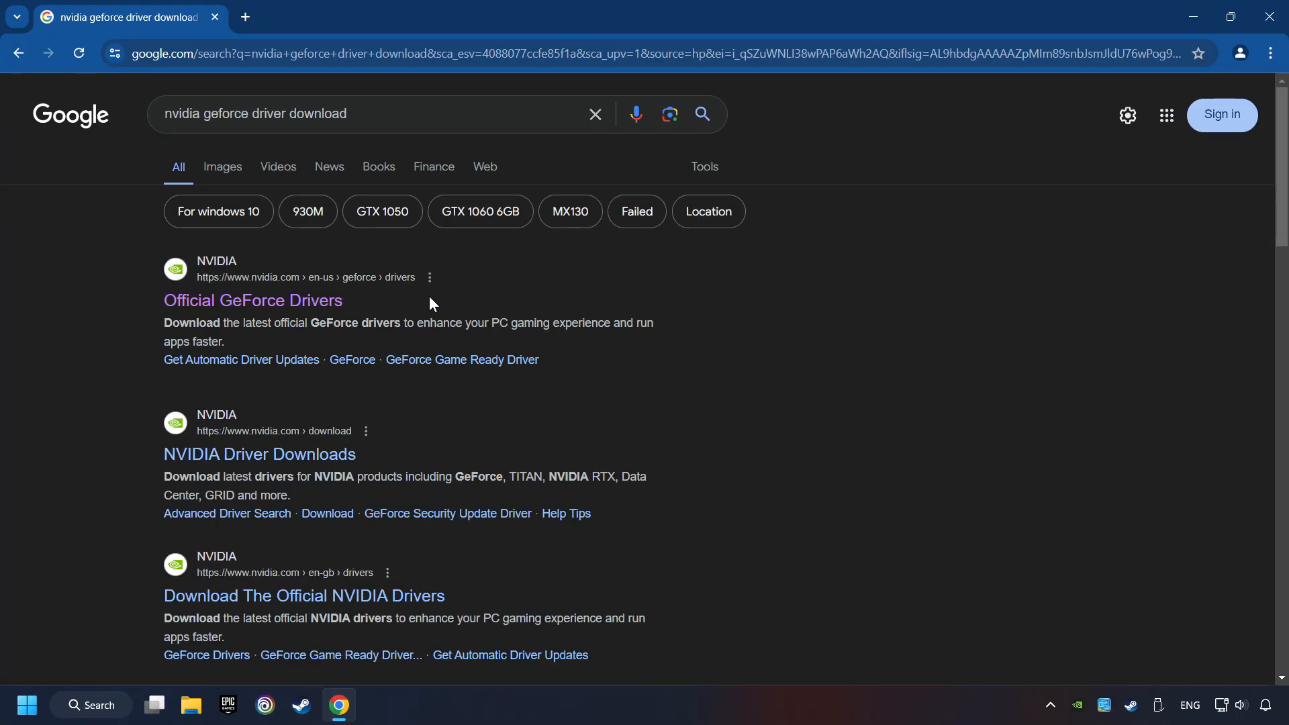
{"action": "left_click", "coordinate": [253, 300]}
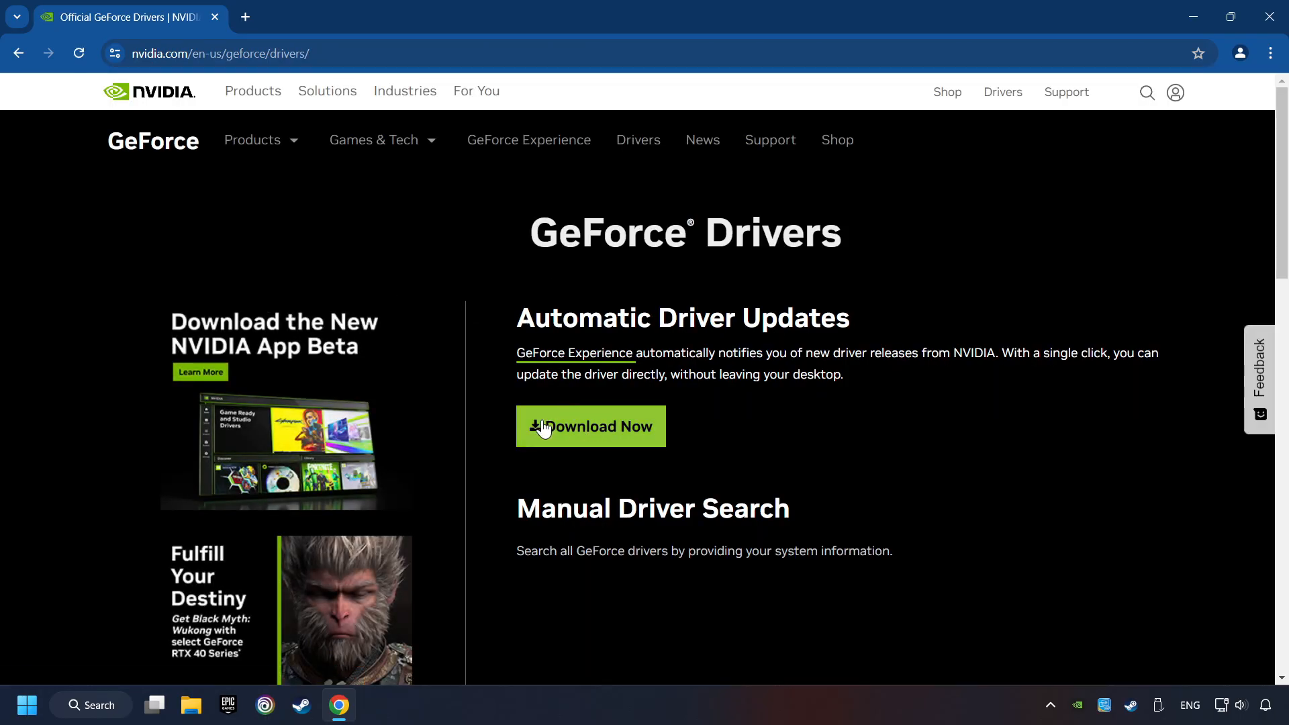
{"action": "left_click", "coordinate": [590, 425]}
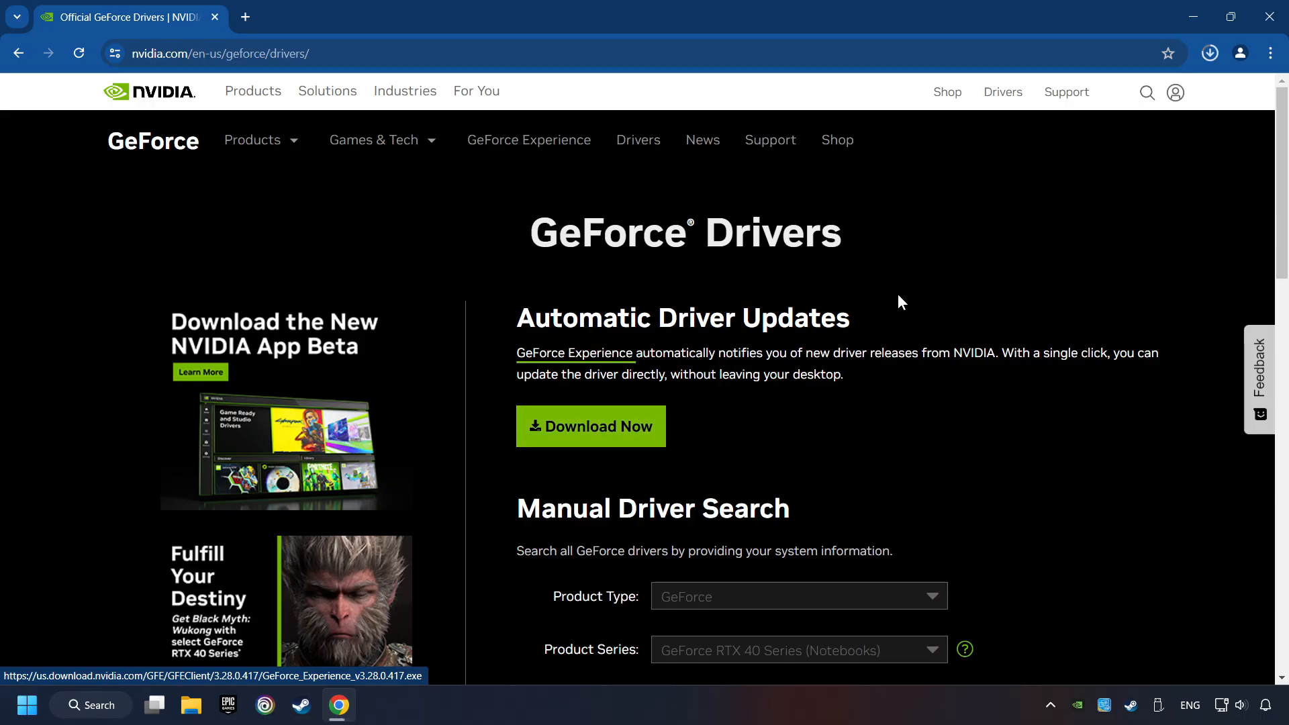
{"action": "left_click", "coordinate": [1208, 52]}
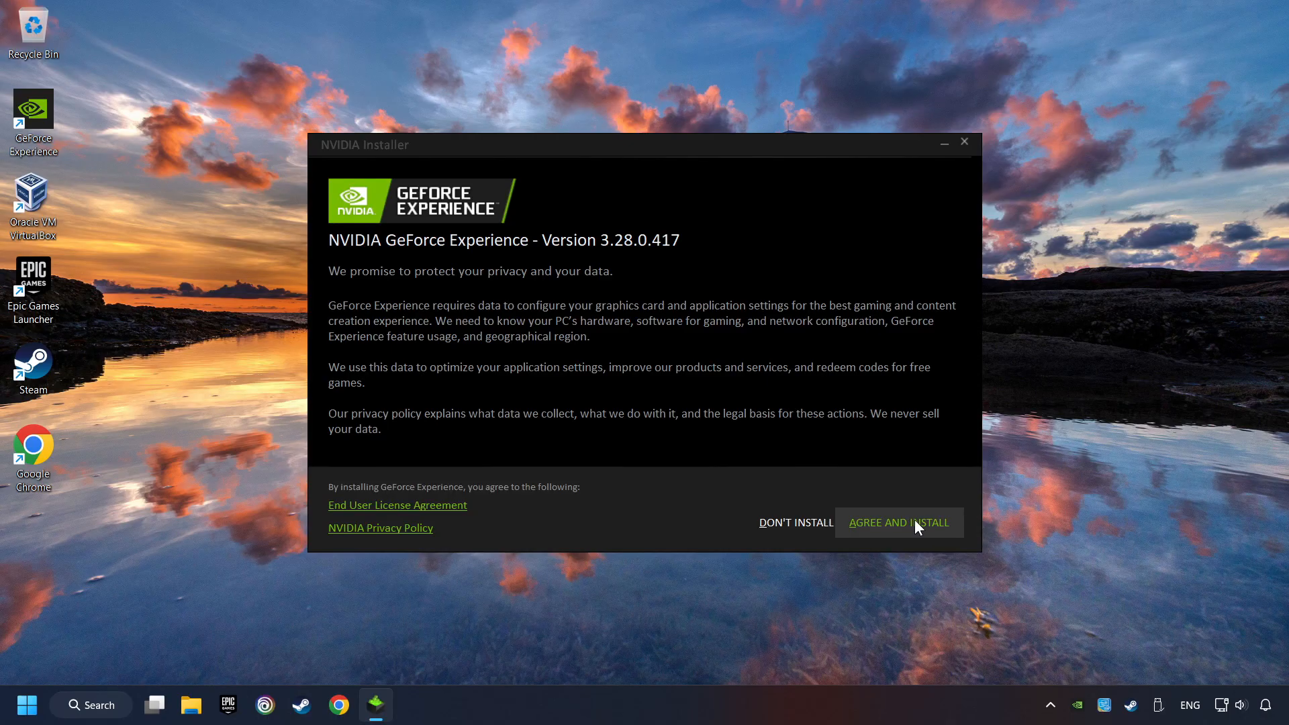
Step: Agree and install GeForce Experience 3.28, then close the release notes
{"action": "left_click", "coordinate": [898, 523]}
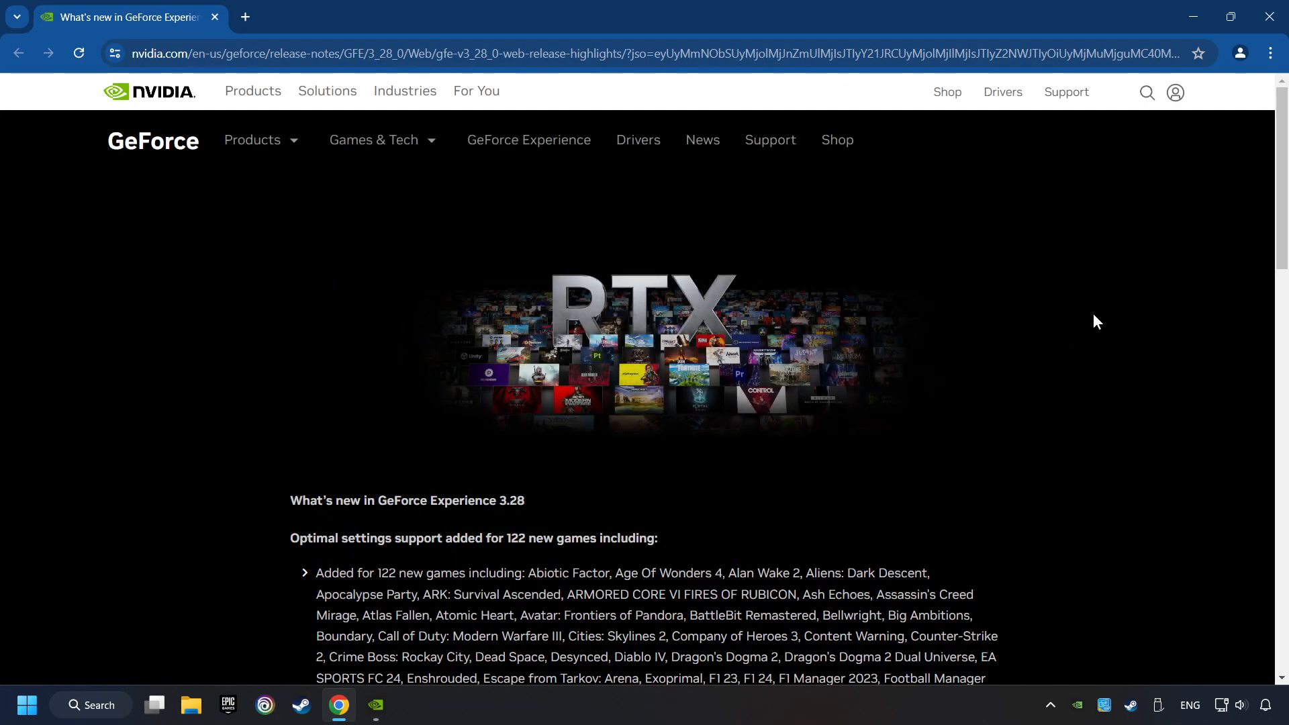
{"action": "left_click", "coordinate": [375, 706]}
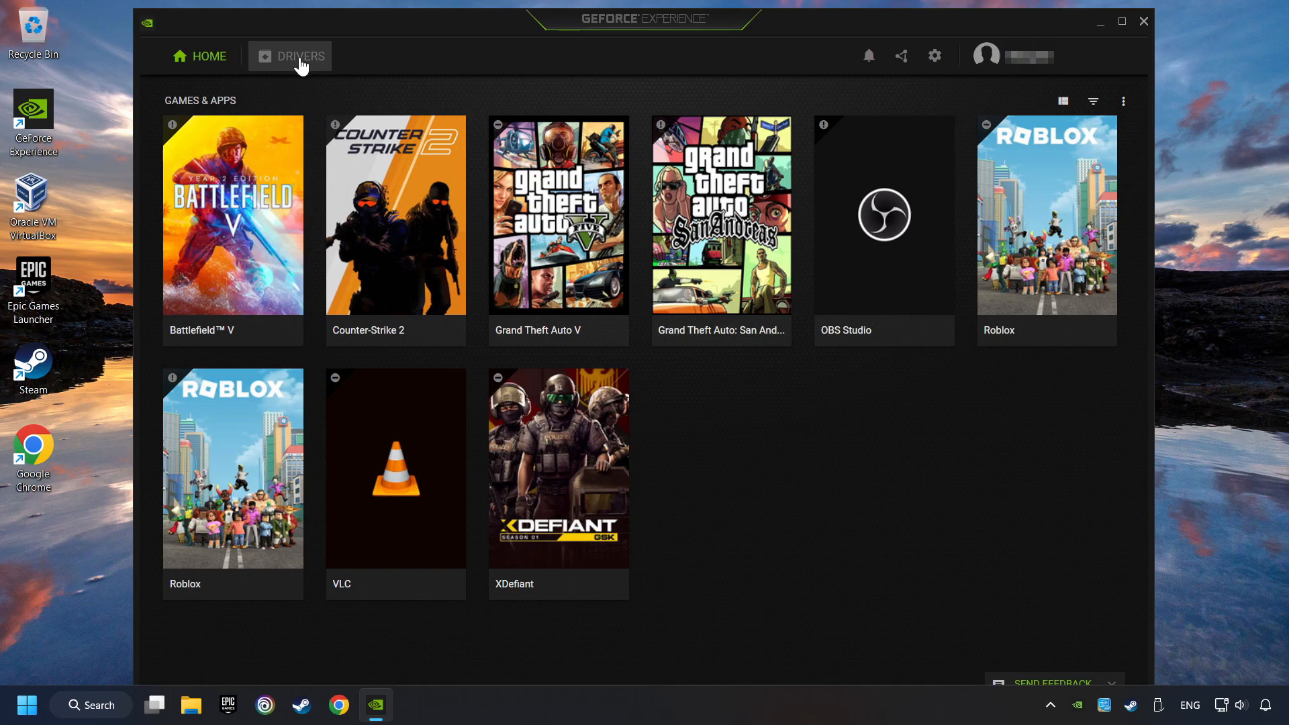
Step: Confirm Game Ready Driver 556.12 is the latest driver, then close GeForce Experience
{"action": "left_click", "coordinate": [299, 55]}
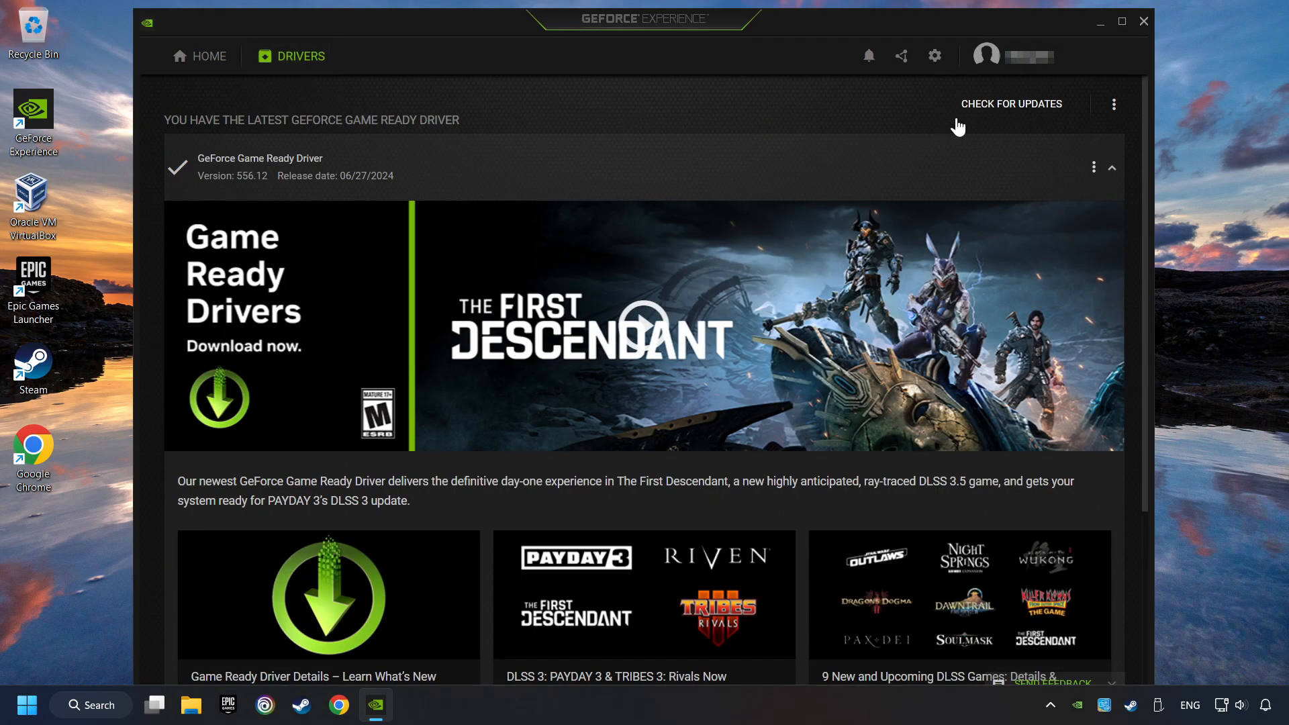
{"action": "left_click", "coordinate": [1011, 103]}
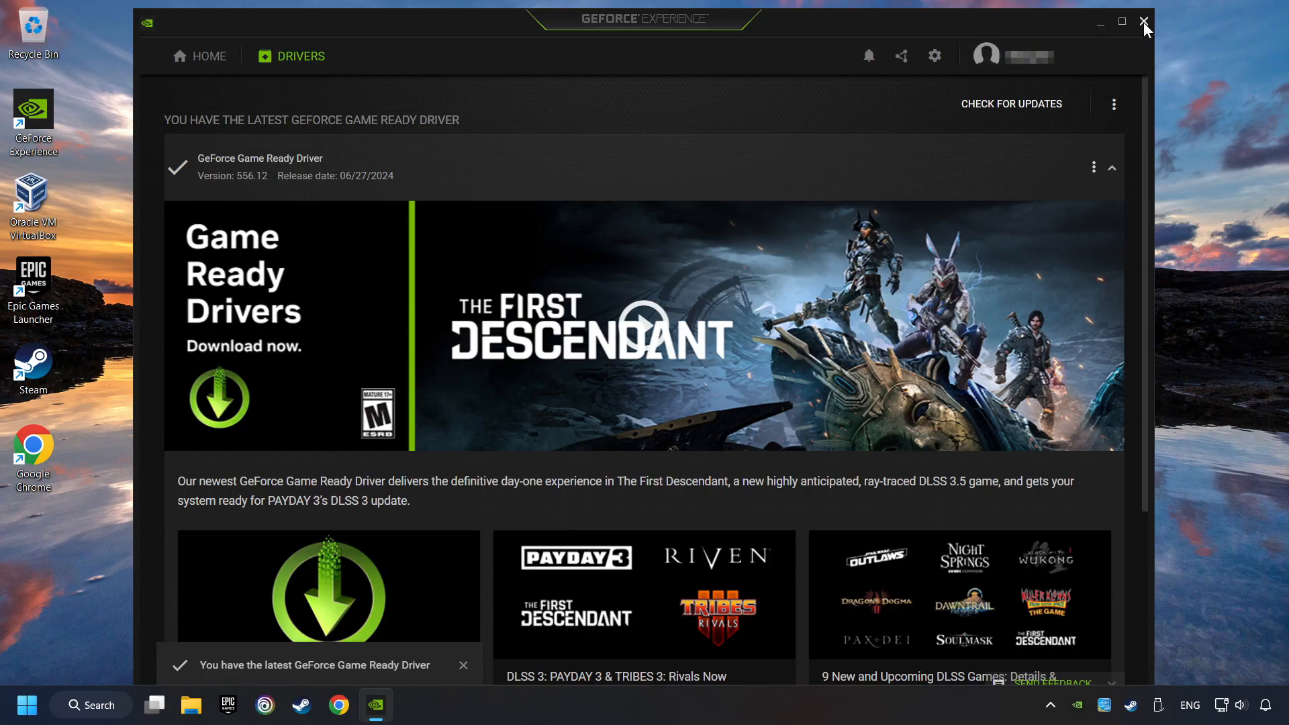
{"action": "left_click", "coordinate": [1143, 22]}
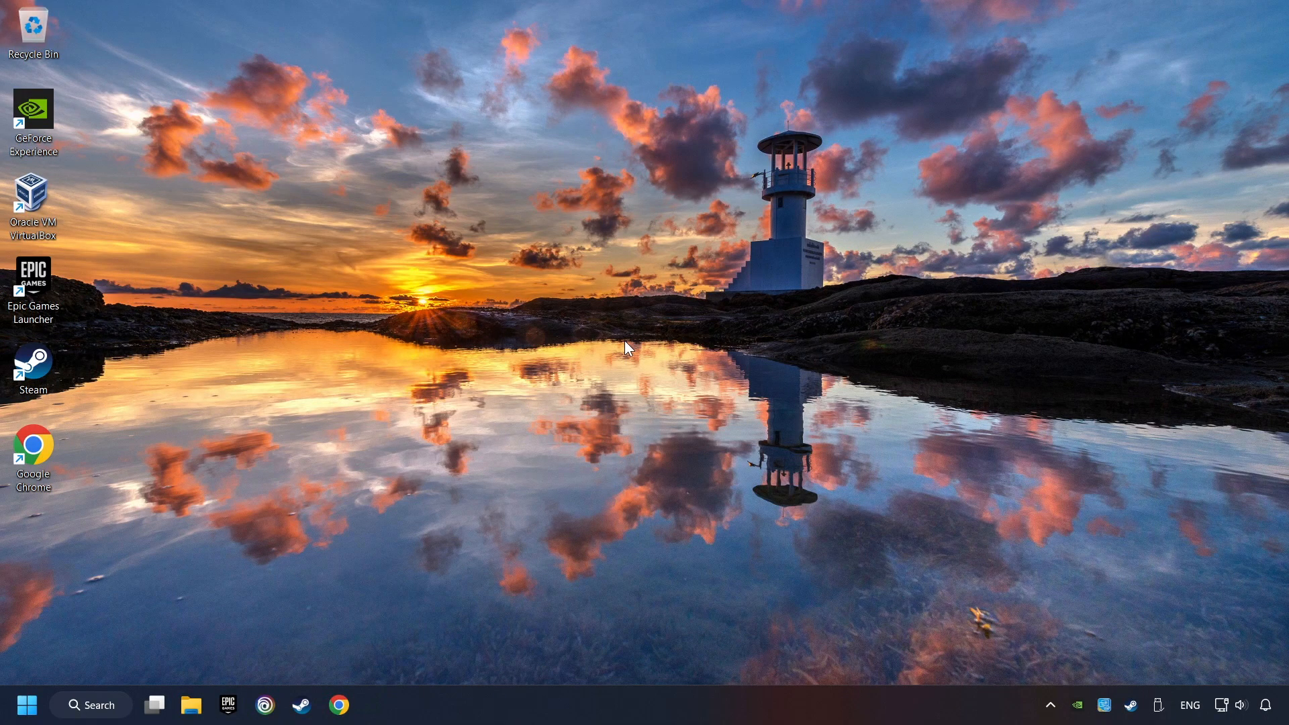
{"action": "mouse_move", "coordinate": [116, 714]}
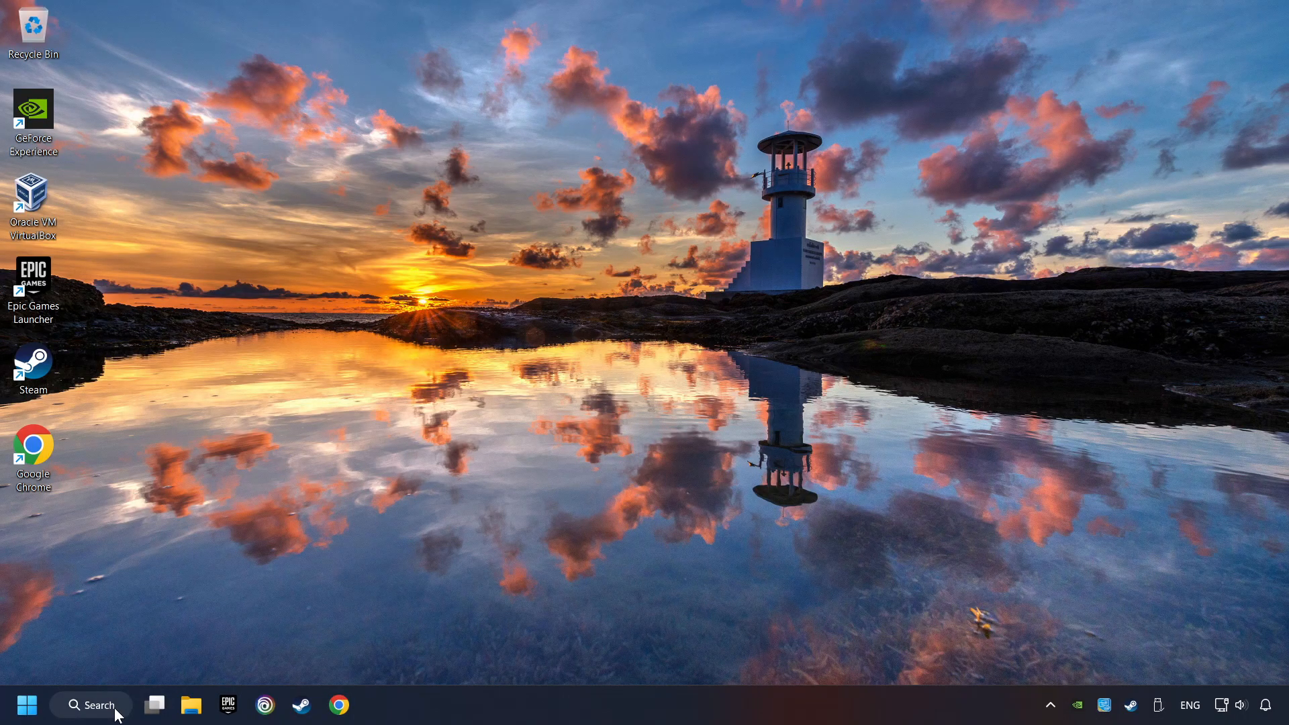
Step: Search 'gr' and open the Graphics settings page listing GAME.exe and Roblox
{"action": "type", "text": "graphics settings"}
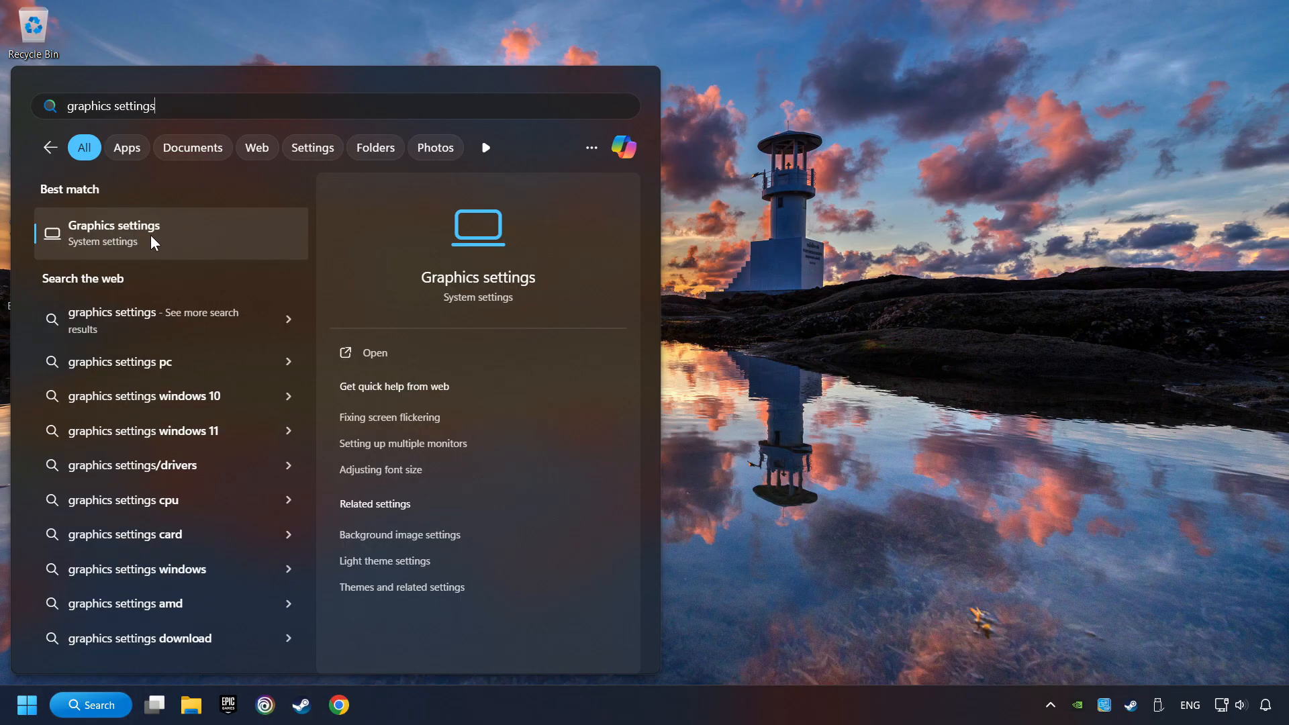
{"action": "left_click", "coordinate": [115, 232]}
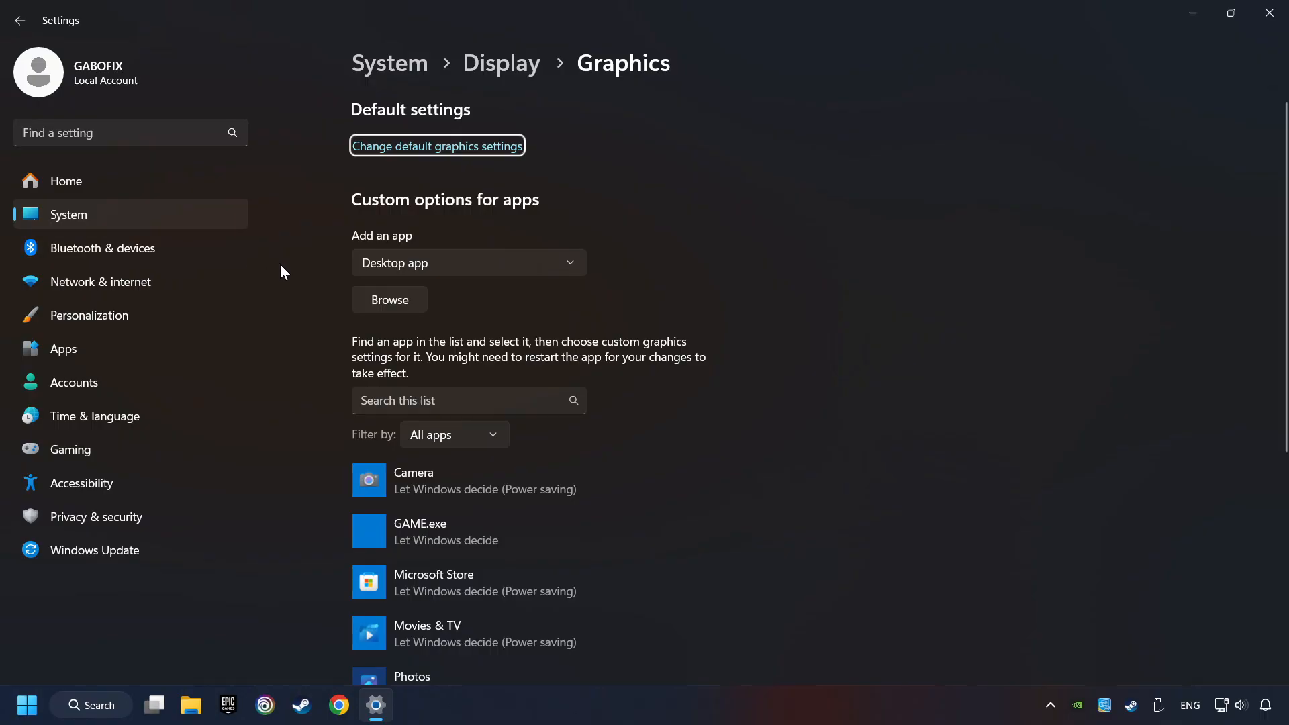
{"action": "scroll", "scroll_direction": "down", "scroll_amount": 3}
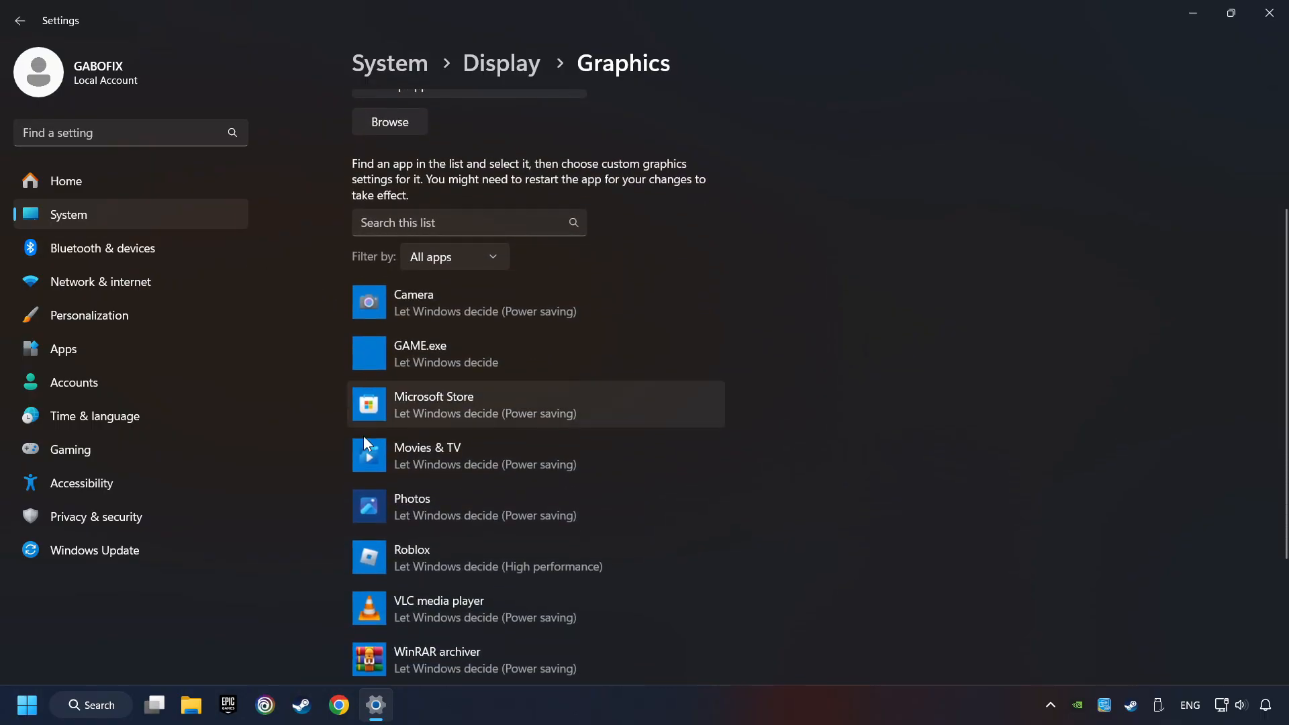
{"action": "mouse_move", "coordinate": [307, 371]}
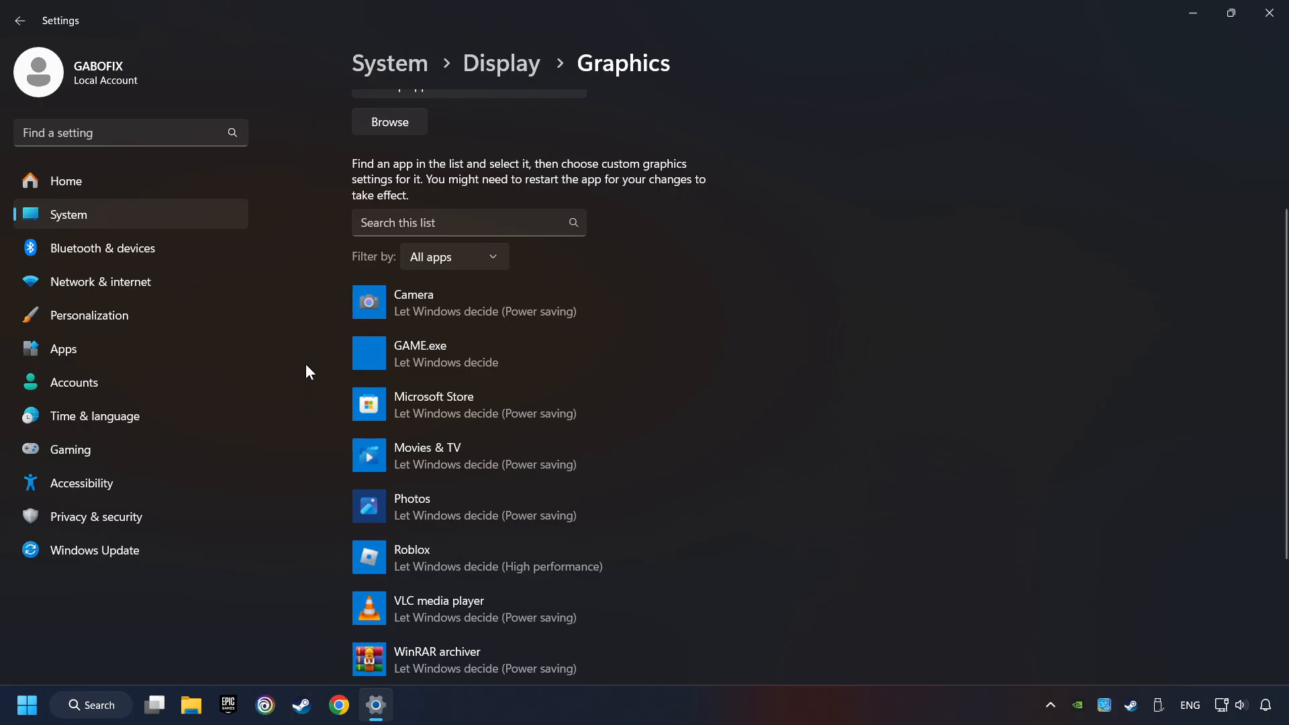
{"action": "scroll", "scroll_direction": "up", "scroll_amount": 3}
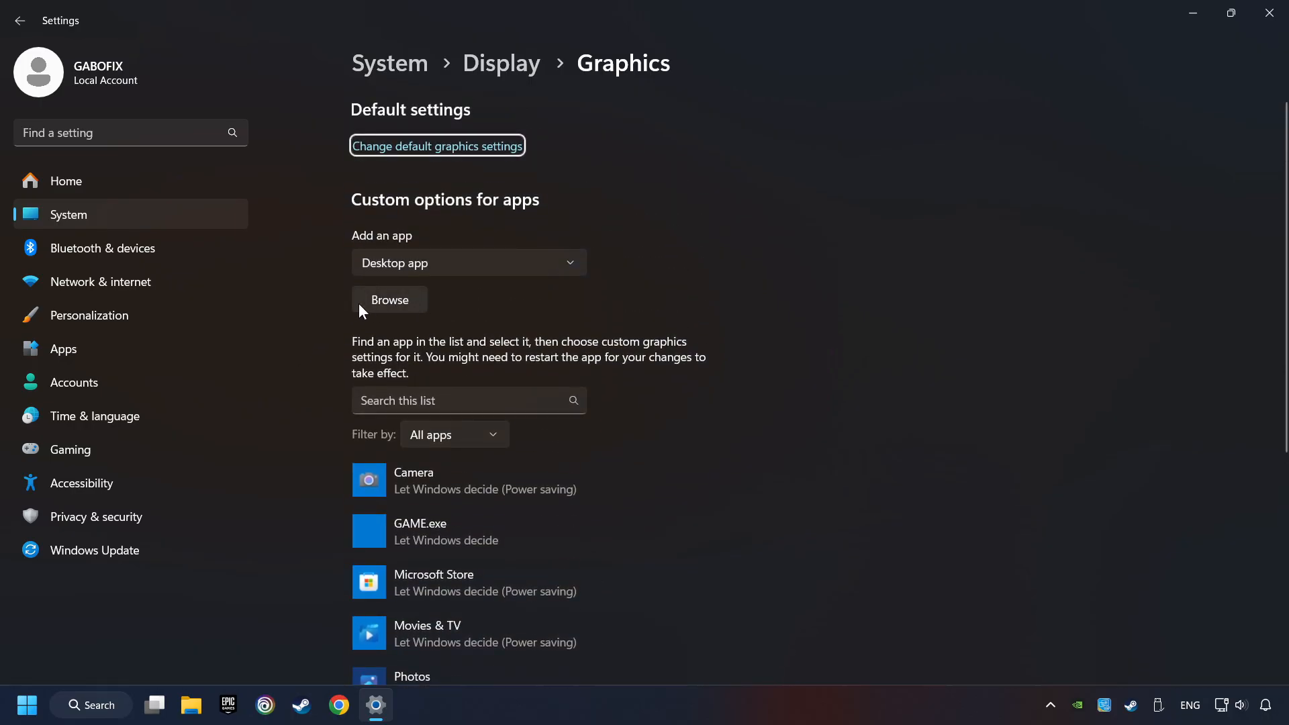
Step: Save GAME.exe's graphics preference as High performance (GTX 1050 Ti), then close Settings
{"action": "left_click", "coordinate": [389, 299]}
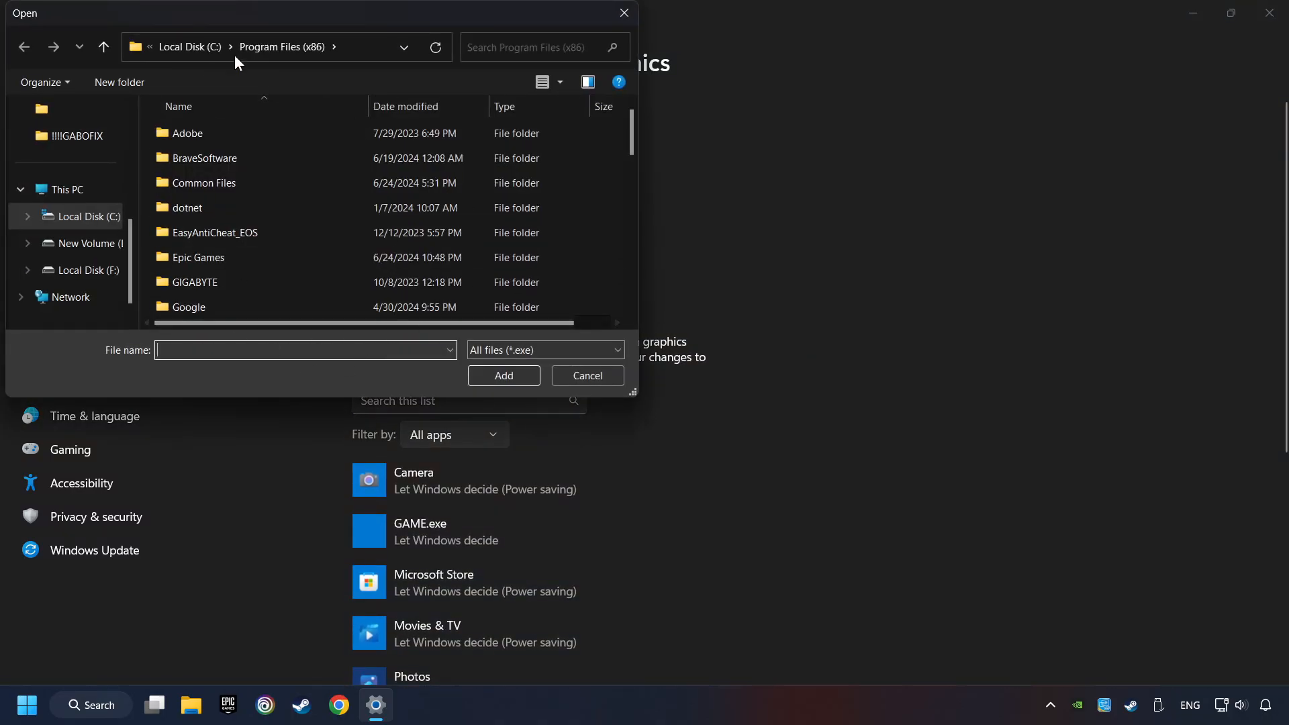
{"action": "mouse_move", "coordinate": [623, 13]}
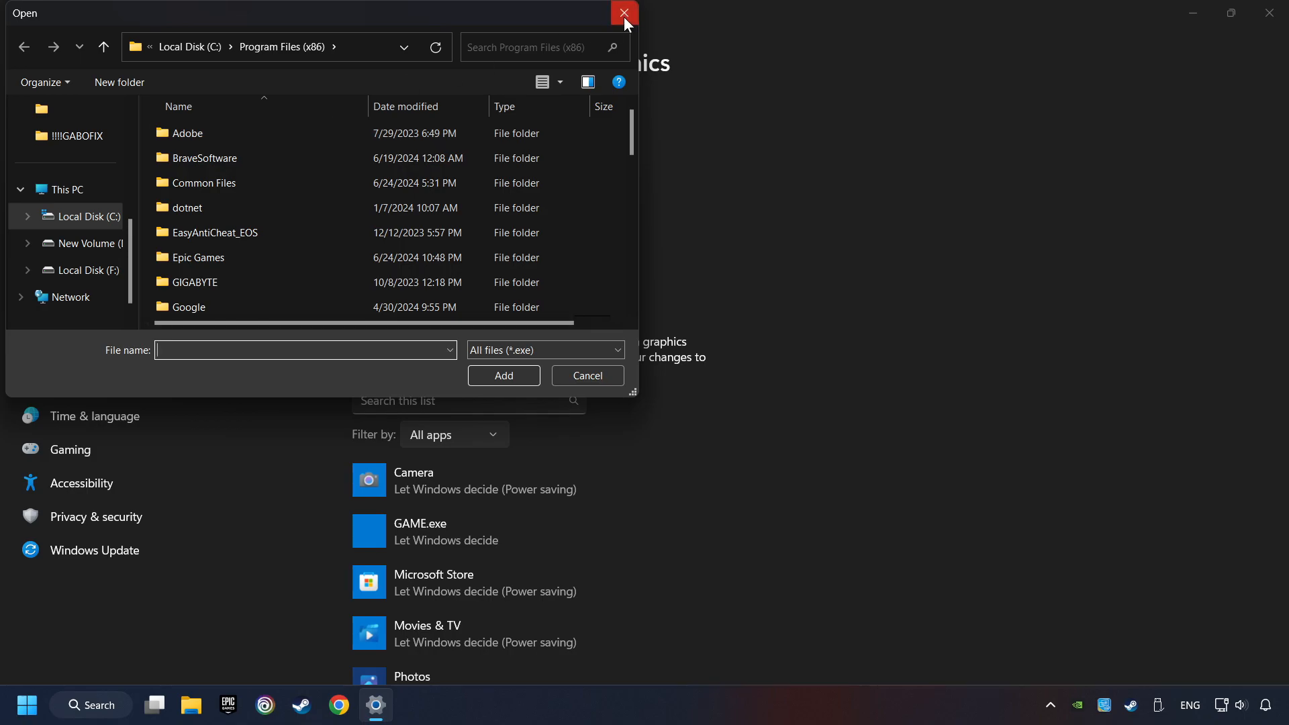
{"action": "left_click", "coordinate": [623, 14]}
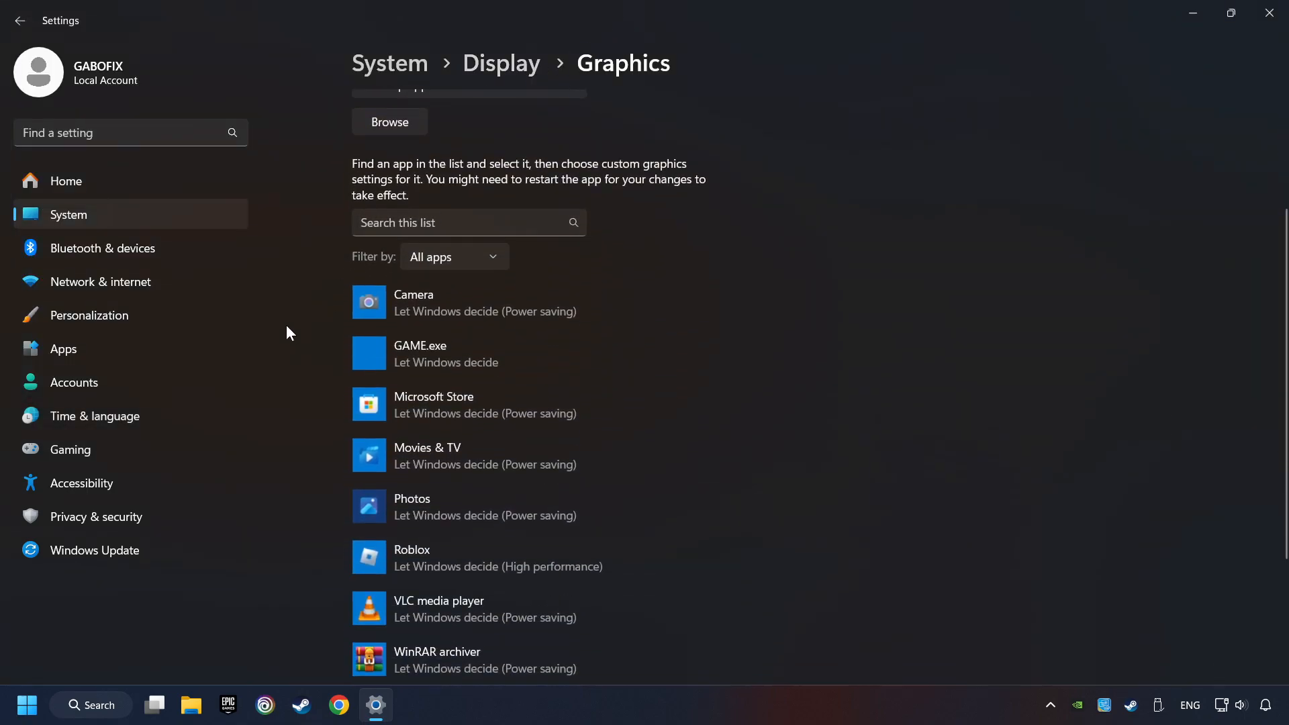
{"action": "left_click", "coordinate": [443, 354]}
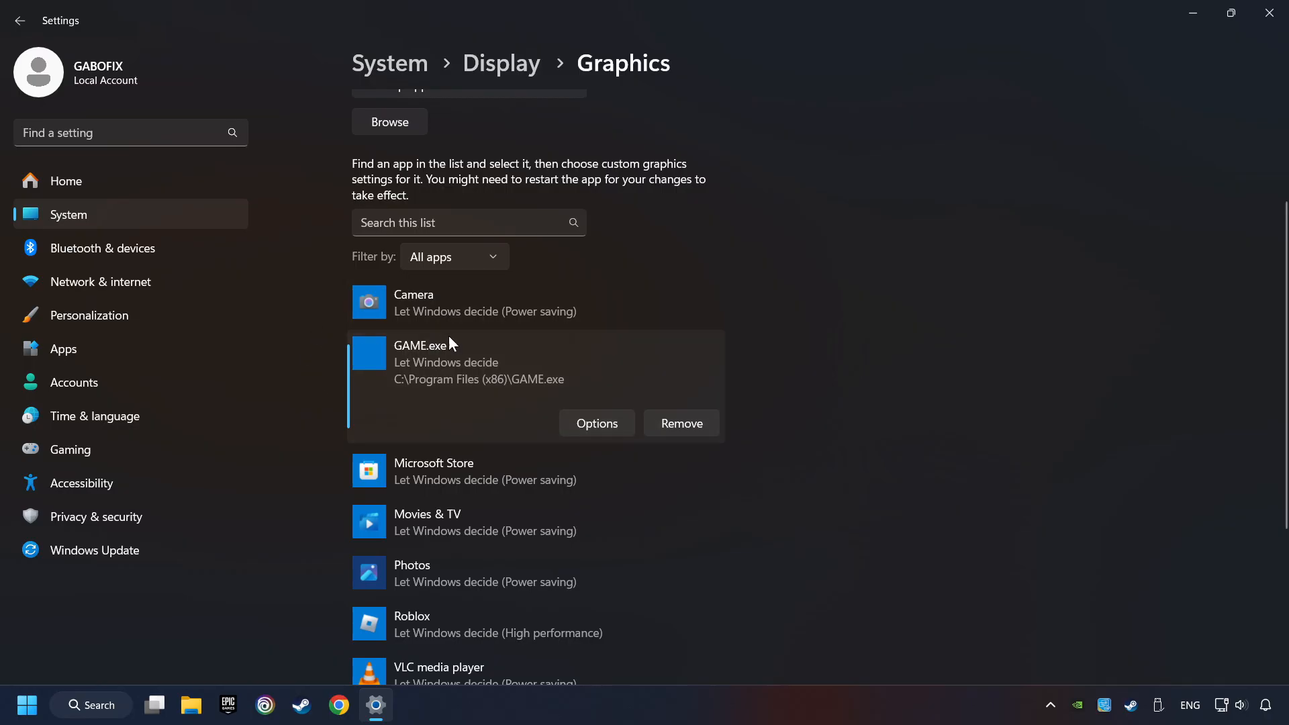
{"action": "mouse_move", "coordinate": [377, 365]}
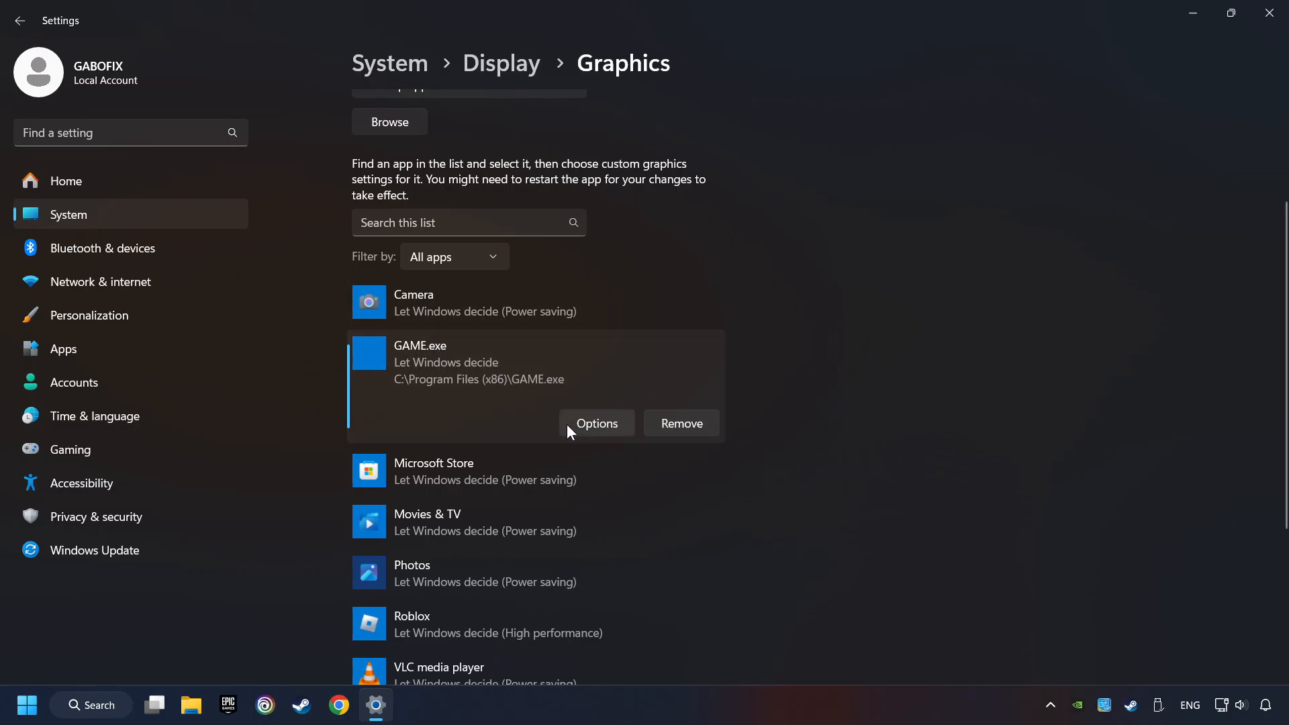
{"action": "left_click", "coordinate": [596, 423]}
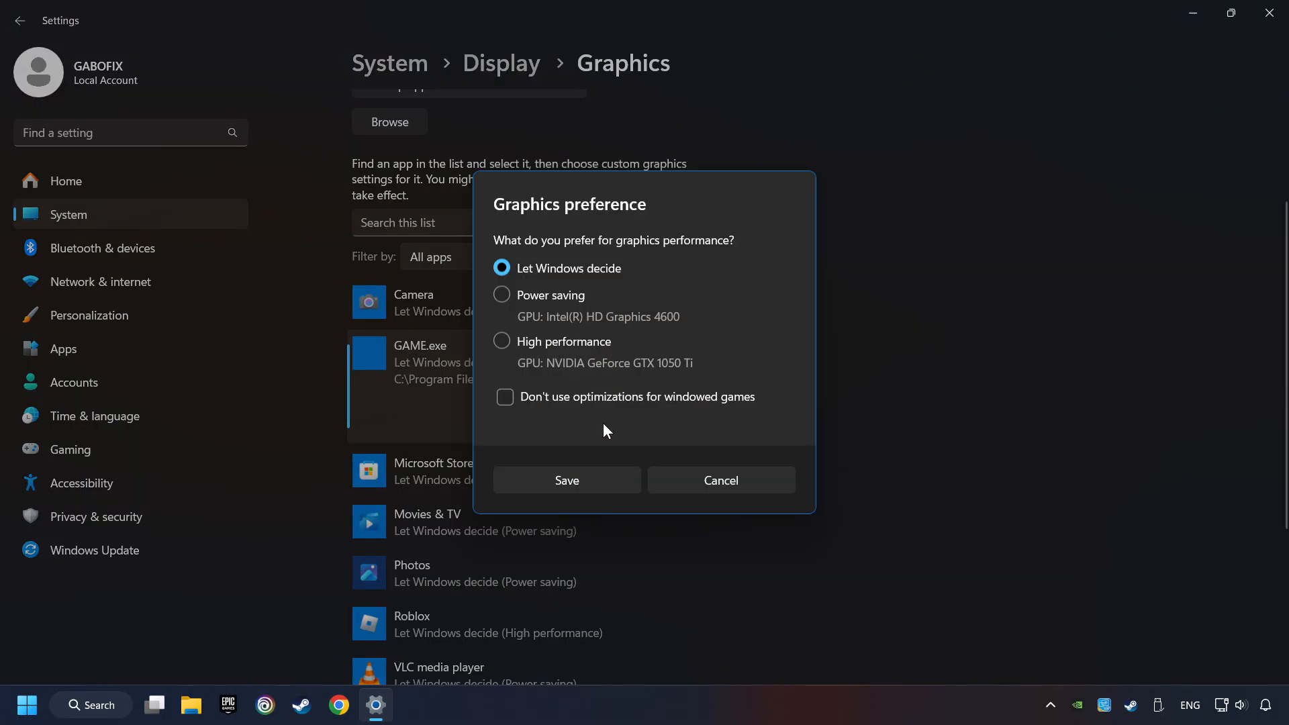
{"action": "left_click", "coordinate": [501, 341]}
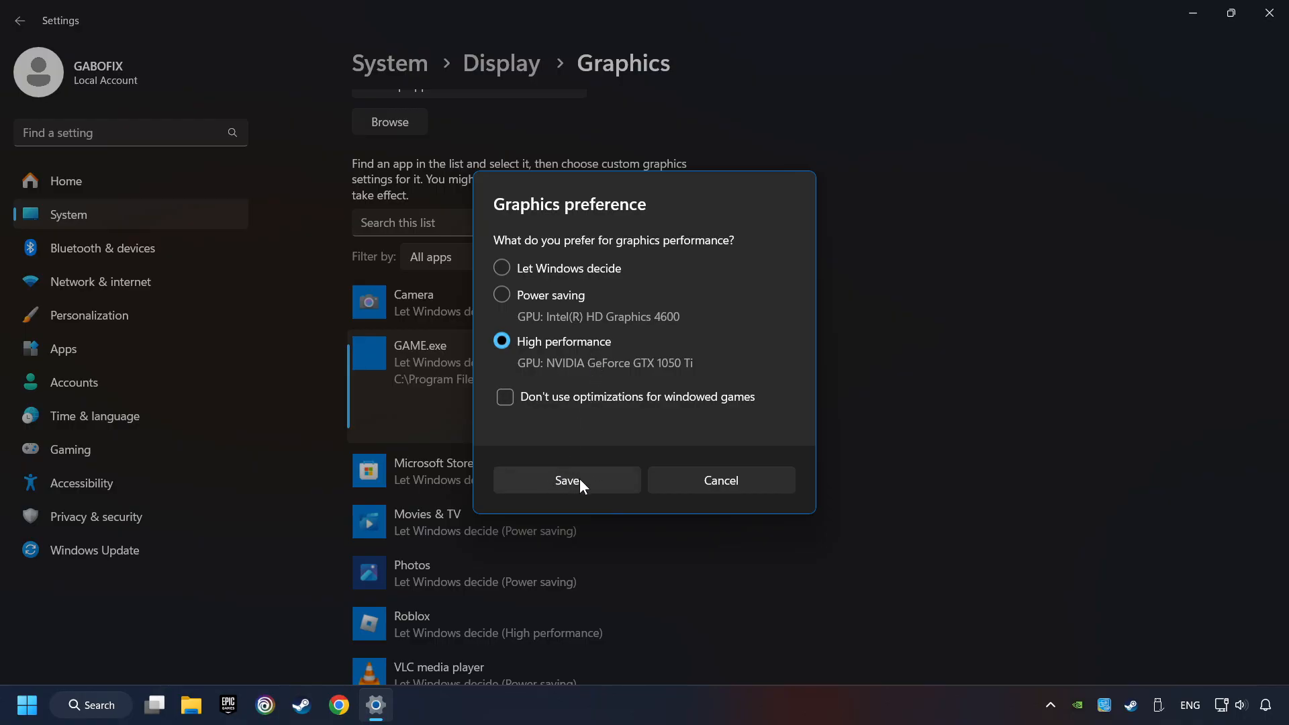
{"action": "left_click", "coordinate": [567, 480]}
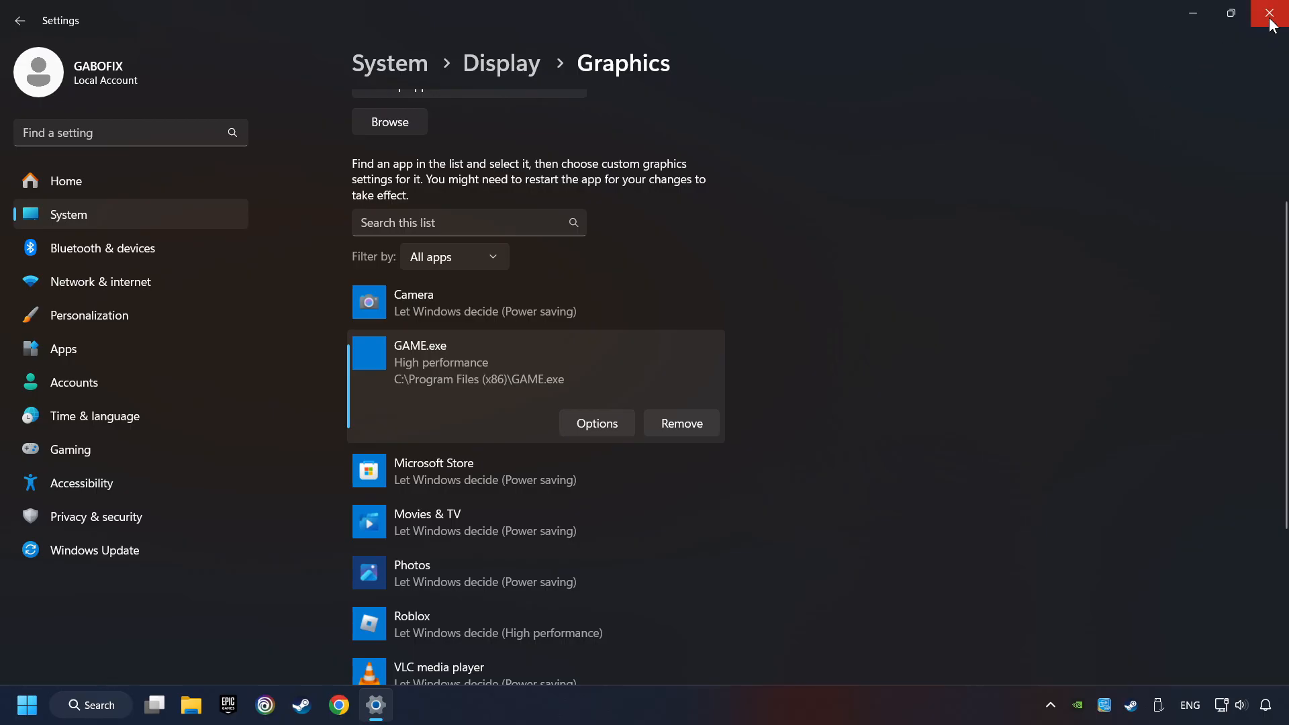
{"action": "left_click", "coordinate": [1272, 15]}
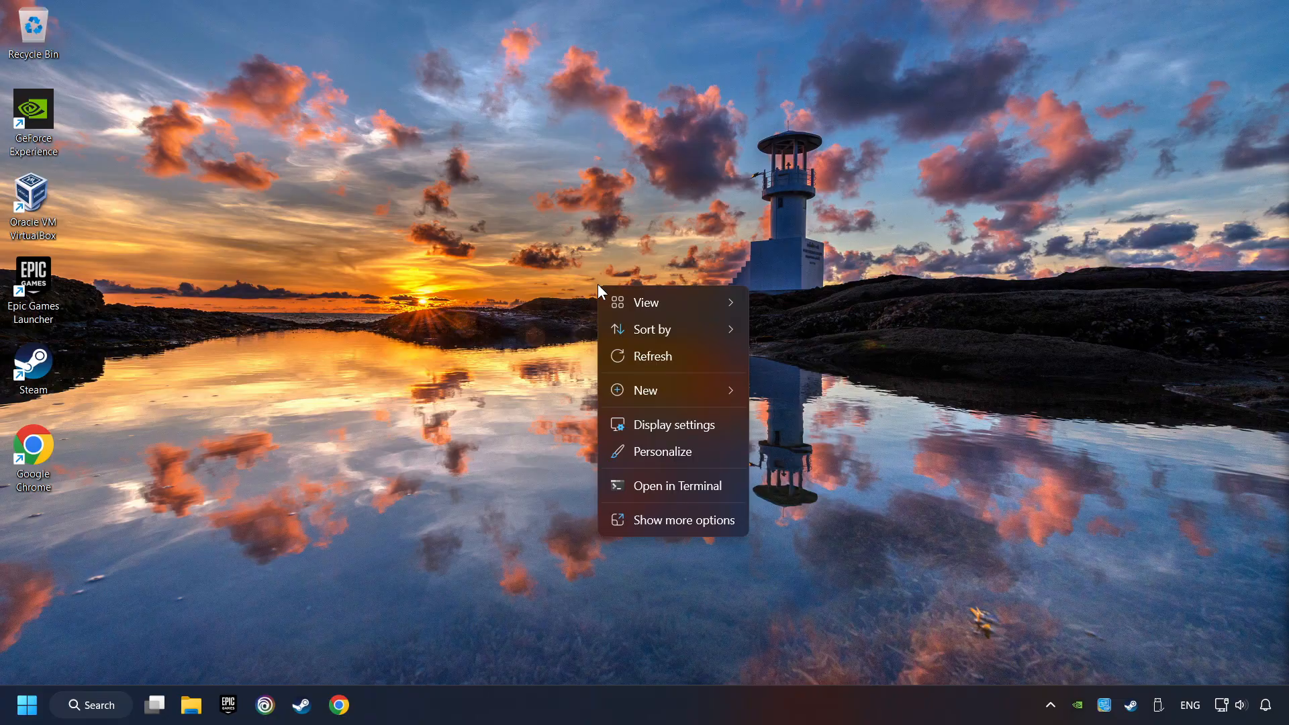
{"action": "mouse_move", "coordinate": [678, 519]}
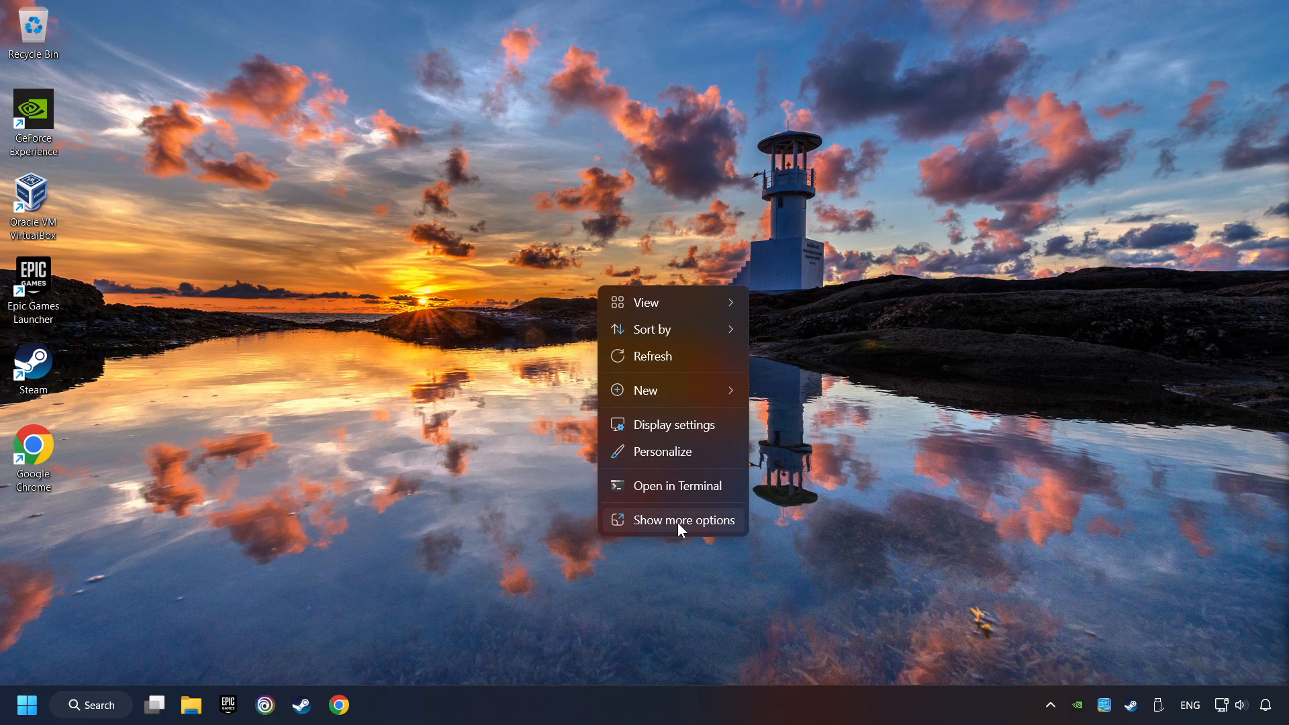
Step: Use the desktop's Show more options menu to reach NVIDIA Control Panel
{"action": "left_click", "coordinate": [681, 520]}
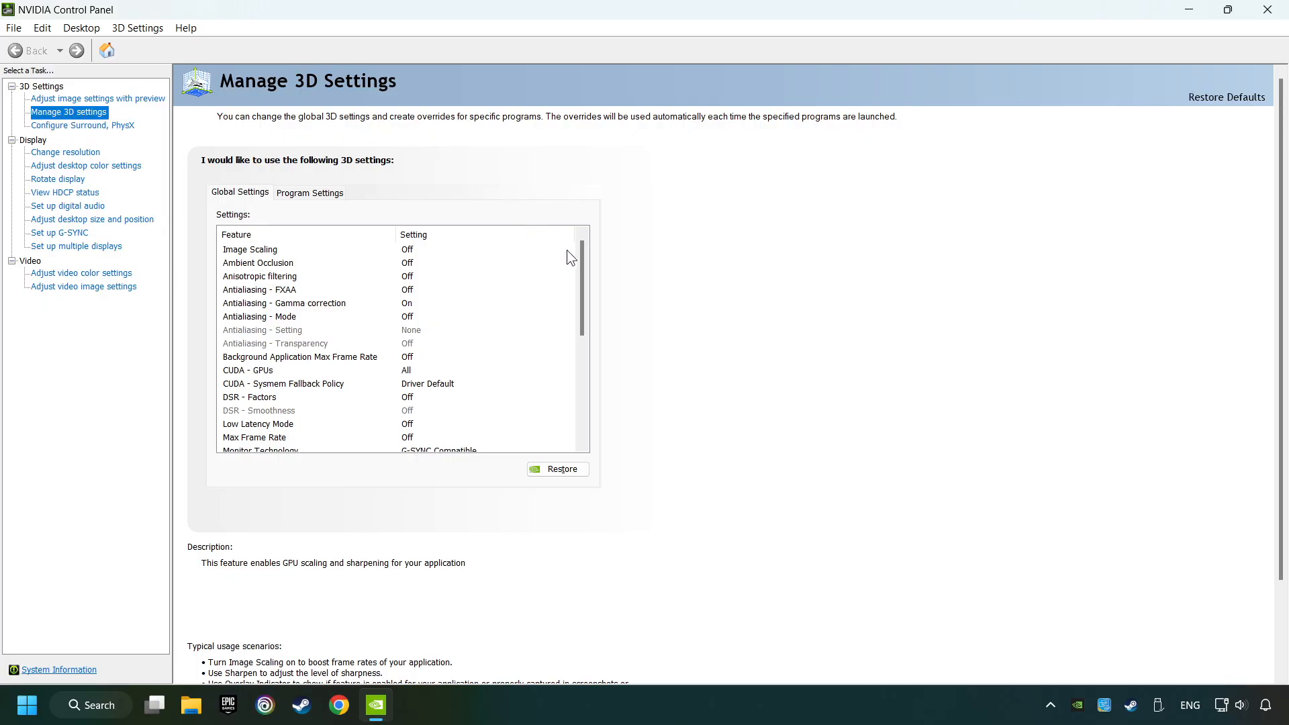
Step: Check the OpenGL rendering GPU and set Power management mode to Prefer maximum performance
{"action": "scroll", "scroll_direction": "down", "scroll_amount": 3}
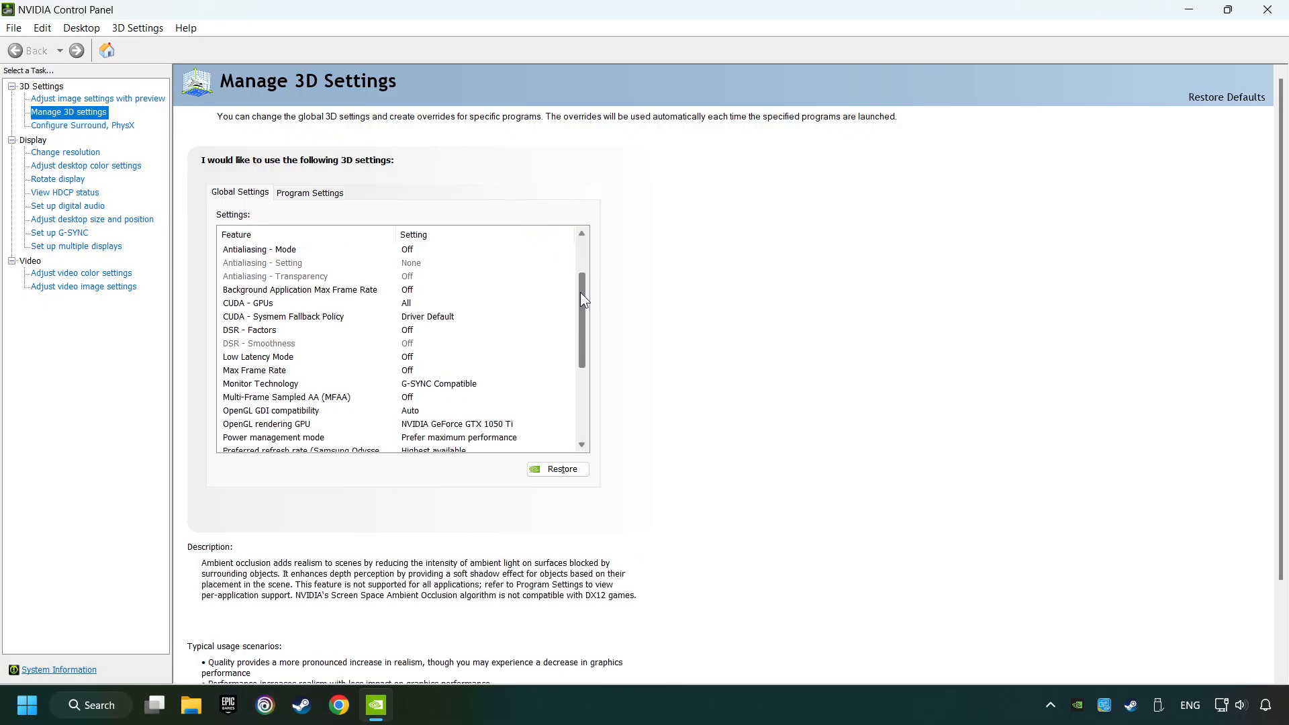
{"action": "scroll", "scroll_direction": "down", "scroll_amount": 3}
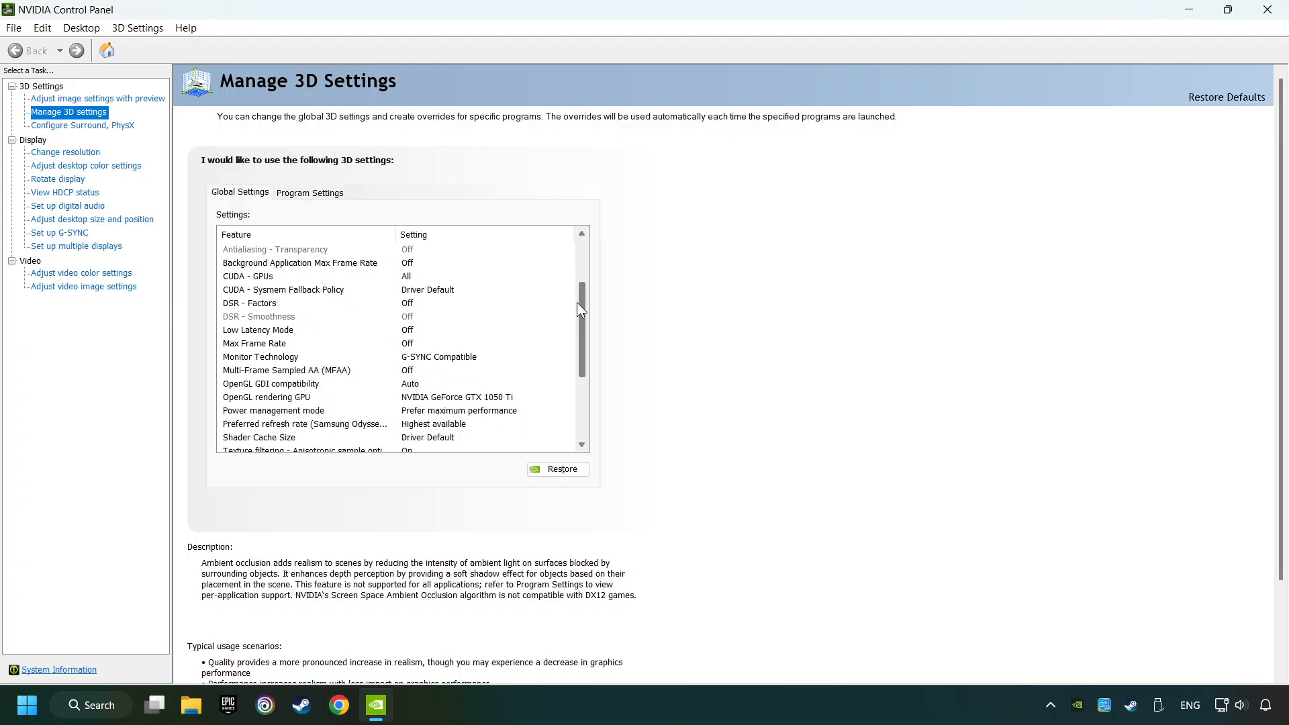
{"action": "scroll", "scroll_direction": "down", "scroll_amount": 3}
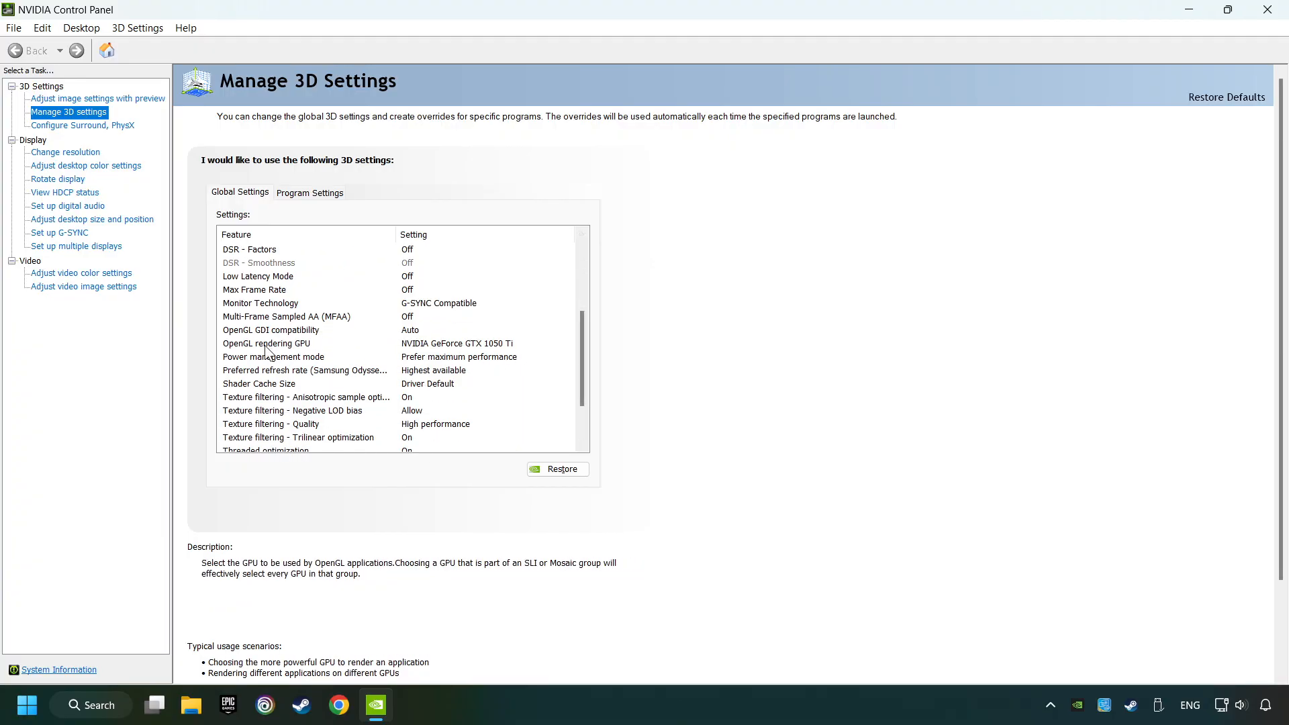
{"action": "left_click", "coordinate": [266, 343]}
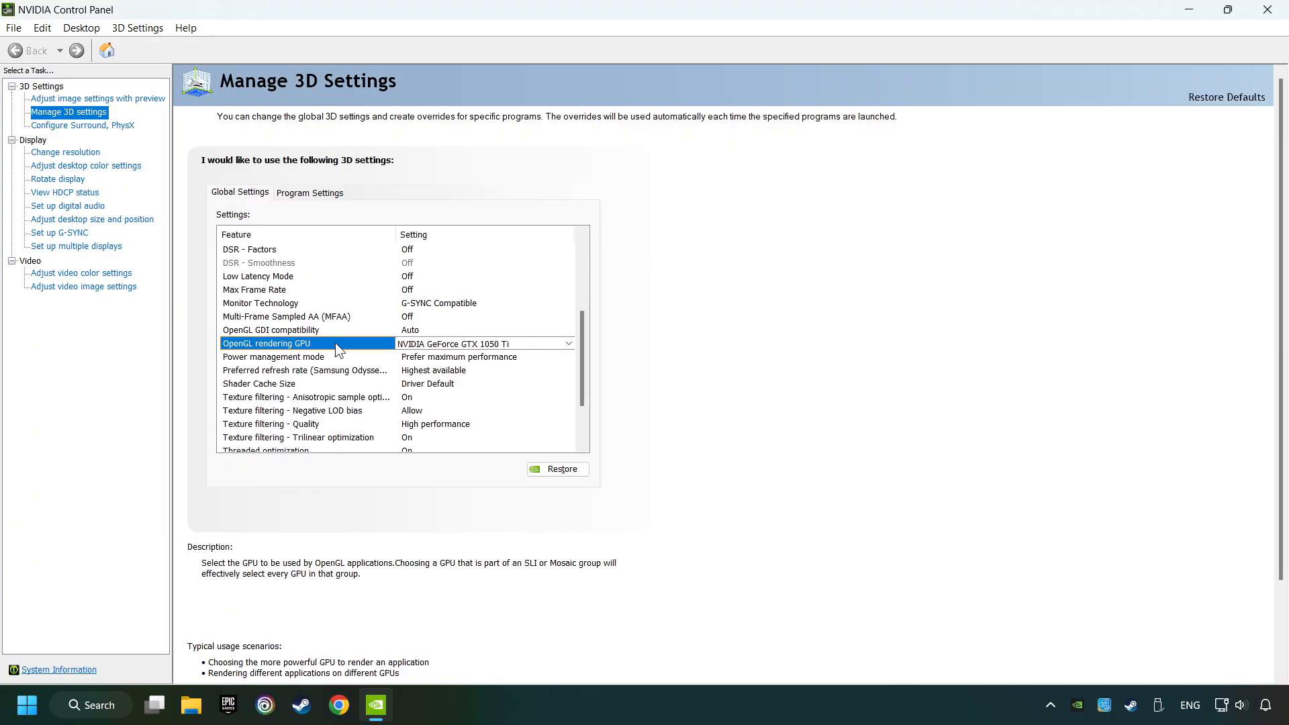
{"action": "left_click", "coordinate": [568, 344]}
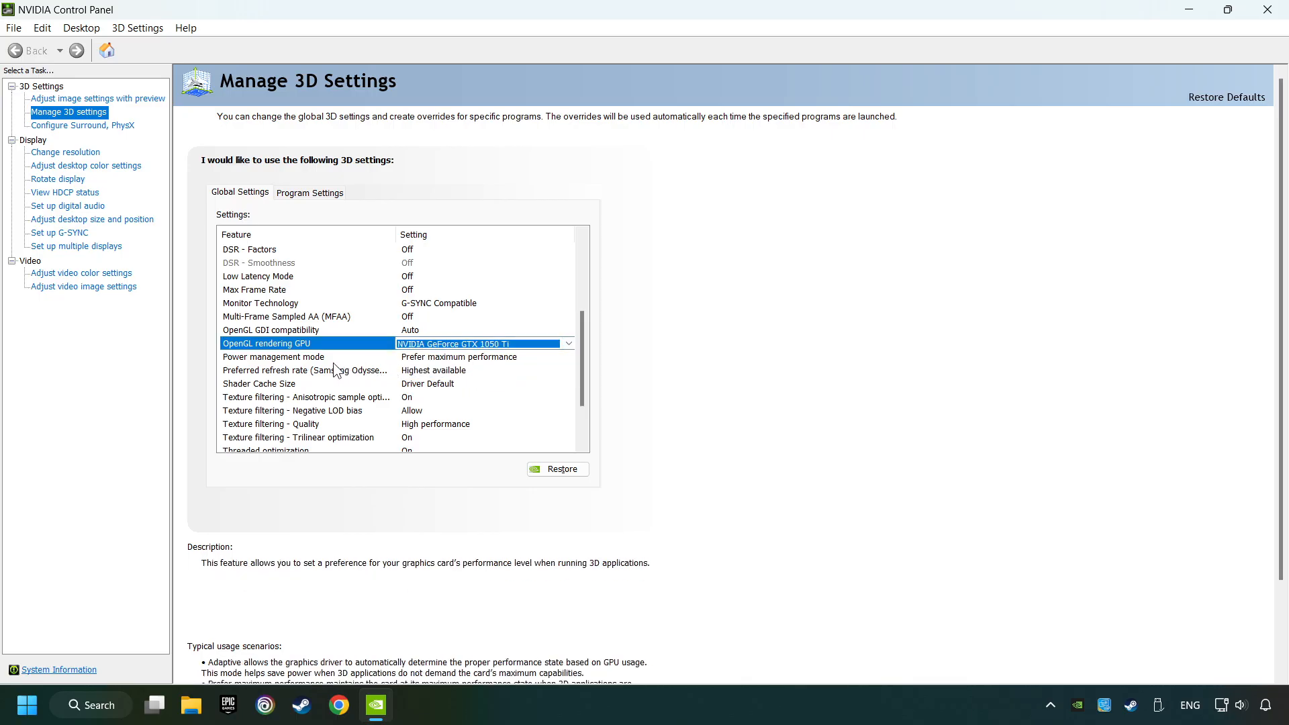
{"action": "left_click", "coordinate": [274, 356]}
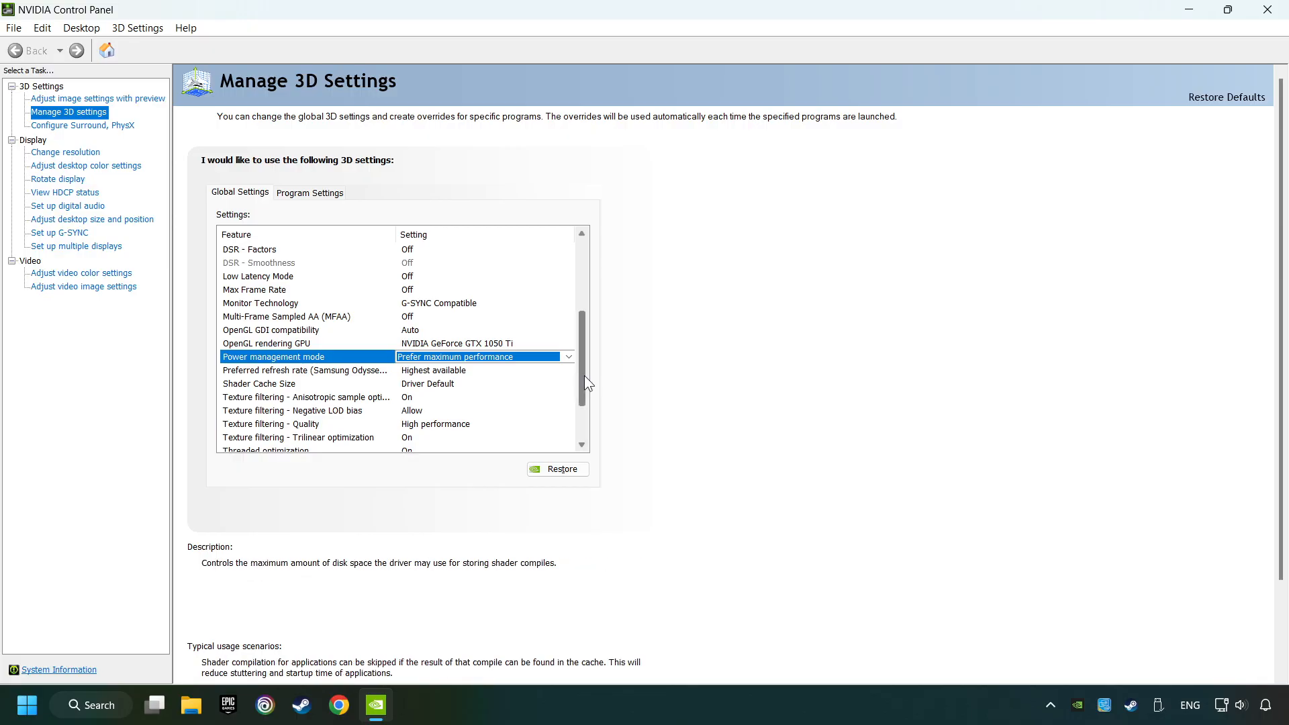
Step: Set Texture filtering - Quality to High performance and turn Vertical sync off
{"action": "scroll", "scroll_direction": "down", "scroll_amount": 3}
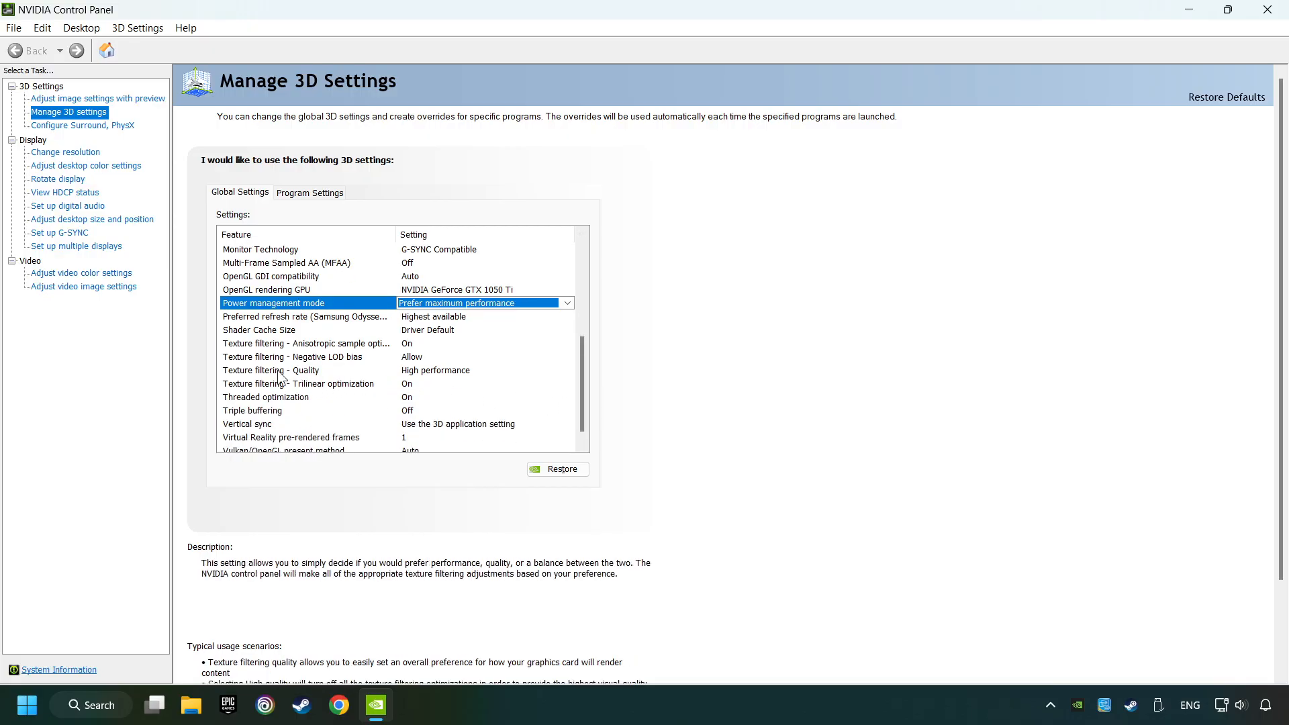
{"action": "left_click", "coordinate": [270, 370]}
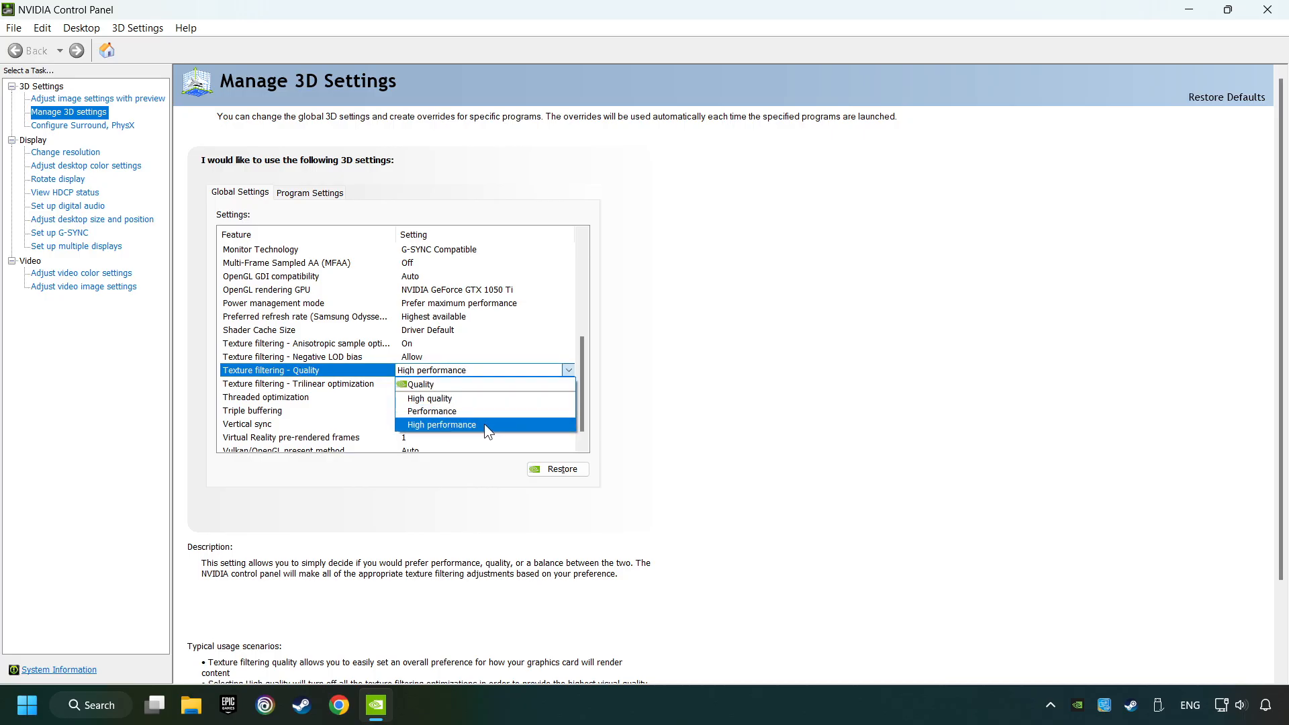
{"action": "left_click", "coordinate": [440, 425]}
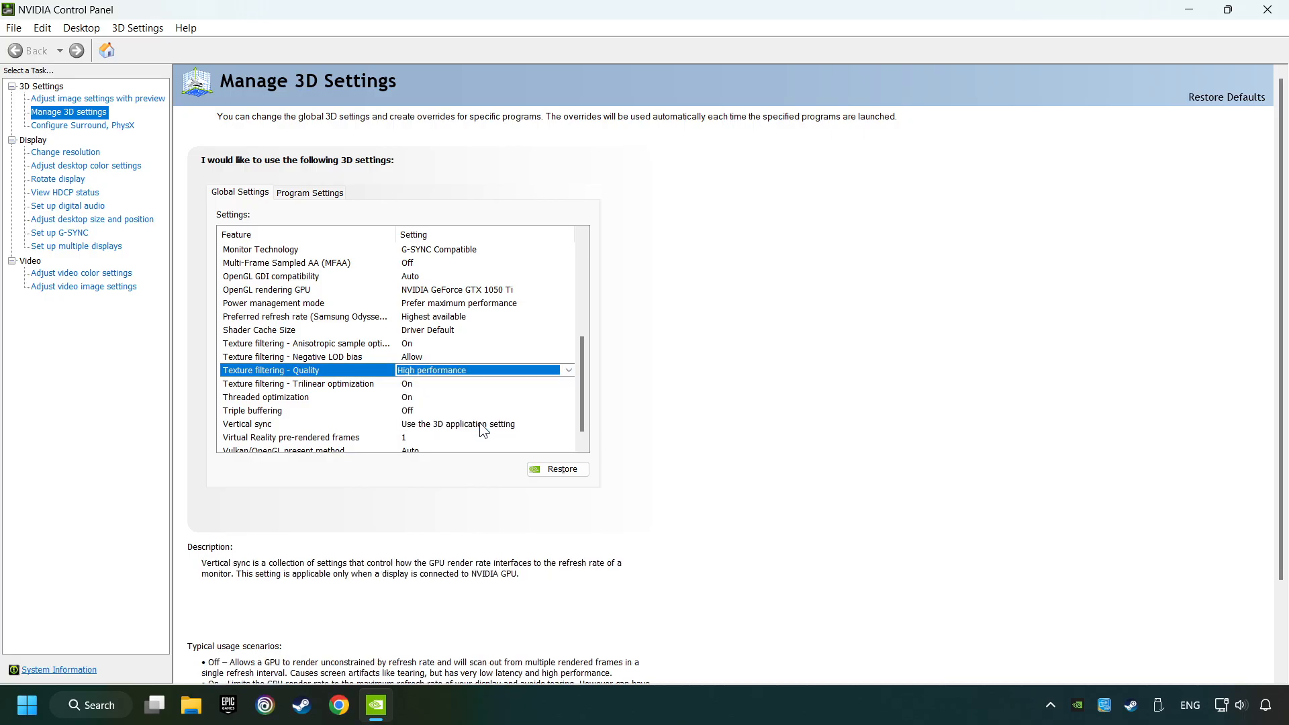
{"action": "scroll", "scroll_direction": "down", "scroll_amount": 3}
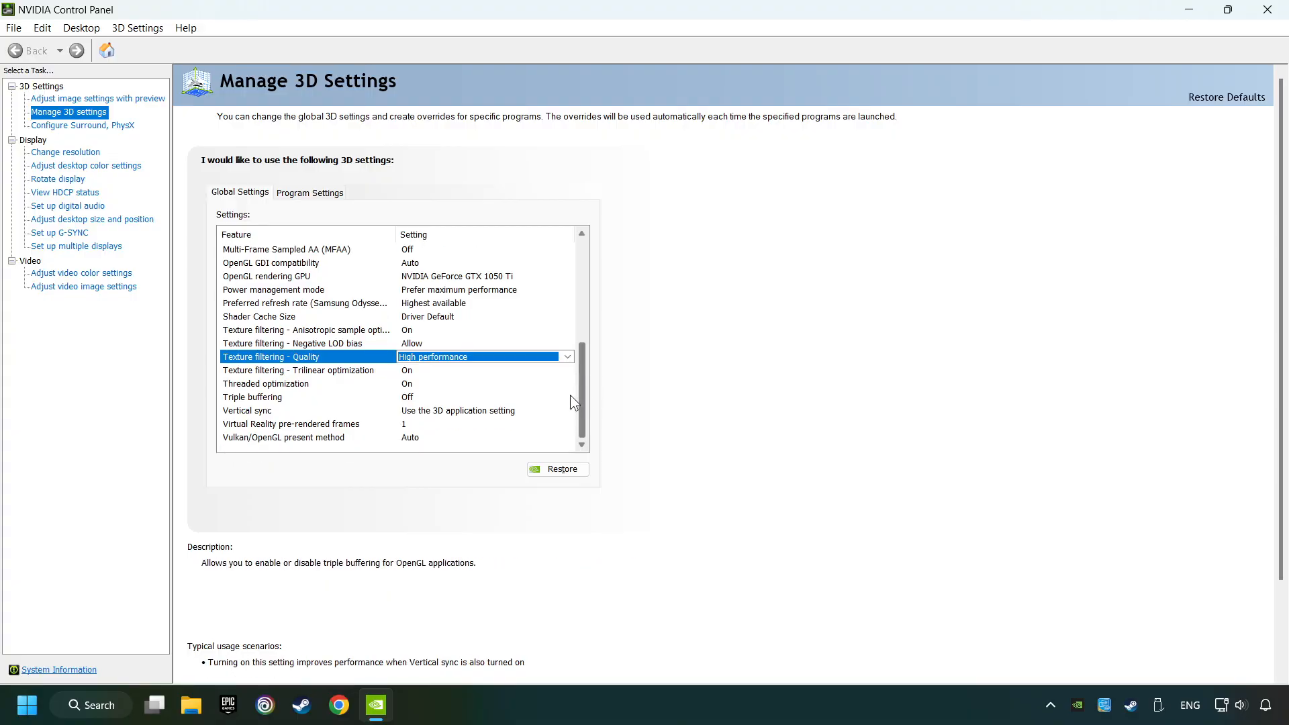
{"action": "left_click", "coordinate": [248, 410]}
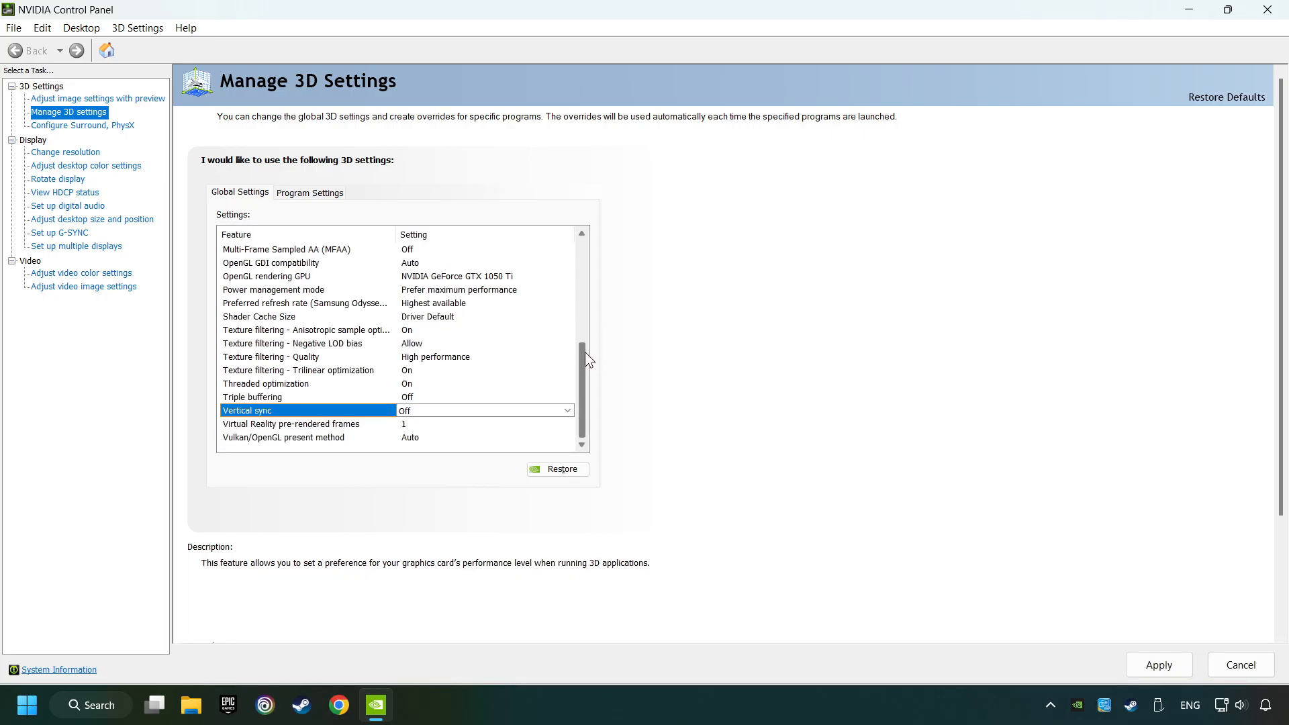
{"action": "mouse_move", "coordinate": [771, 482]}
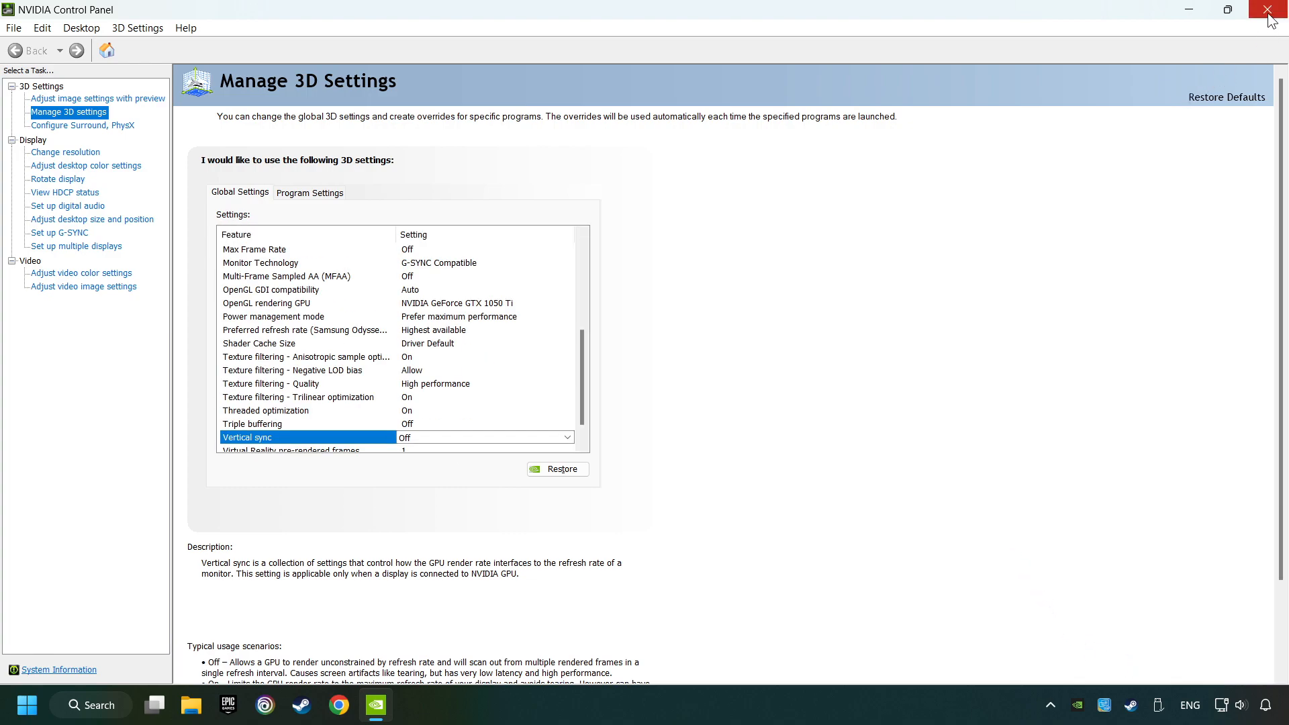
{"action": "right_click", "coordinate": [644, 362]}
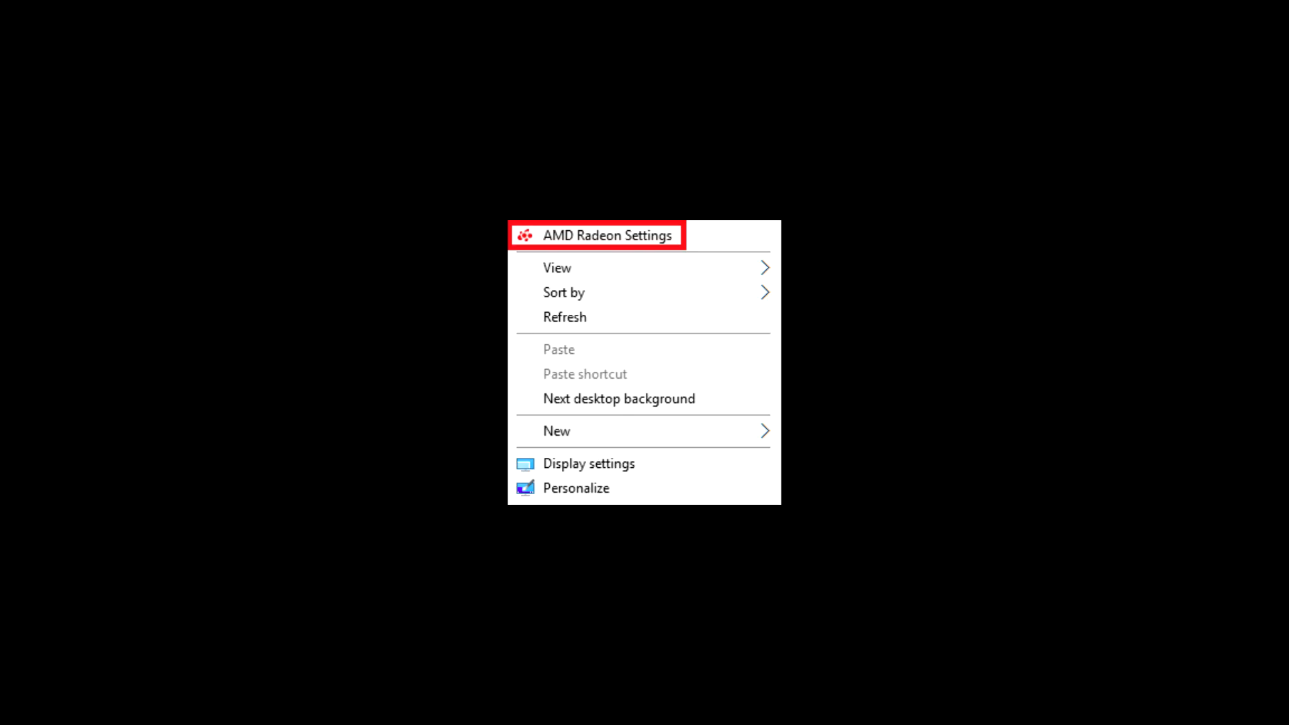
Step: Close the NVIDIA Control Panel window to return to the desktop
{"action": "left_click", "coordinate": [608, 235]}
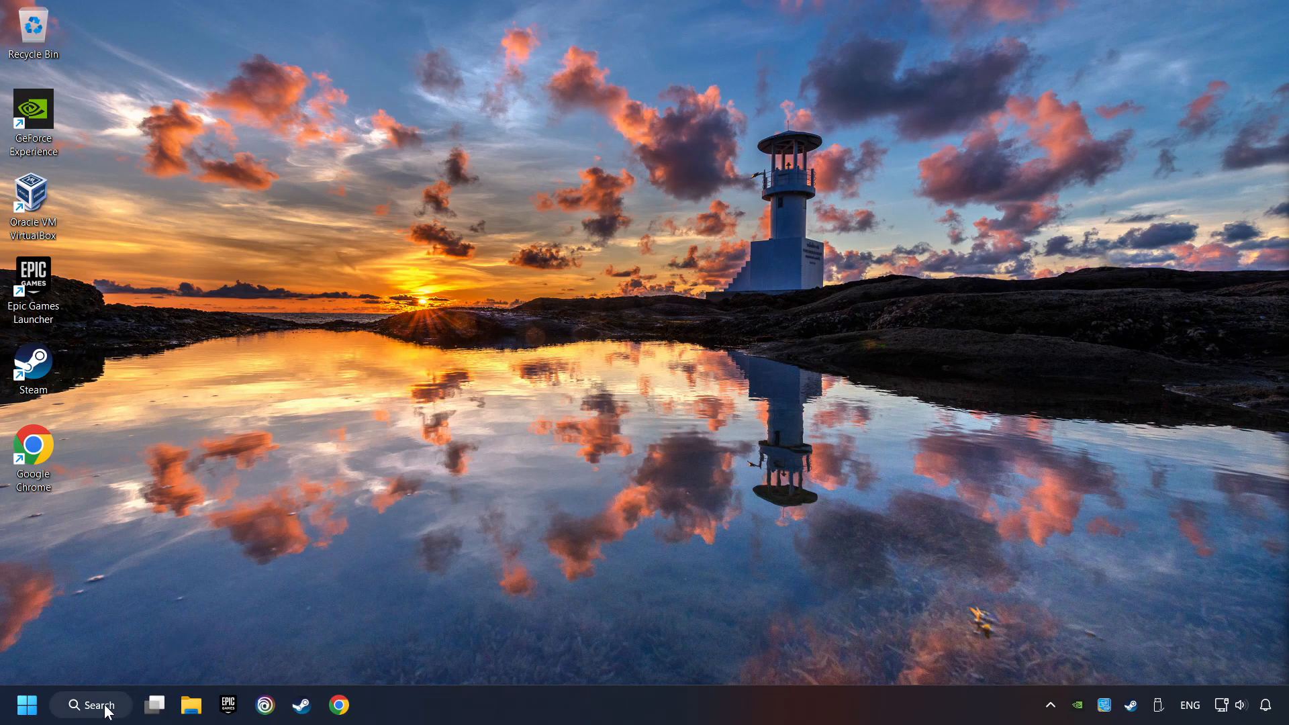
Step: Search Windows for 'msc' and launch System Configuration from the results
{"action": "left_click", "coordinate": [91, 704]}
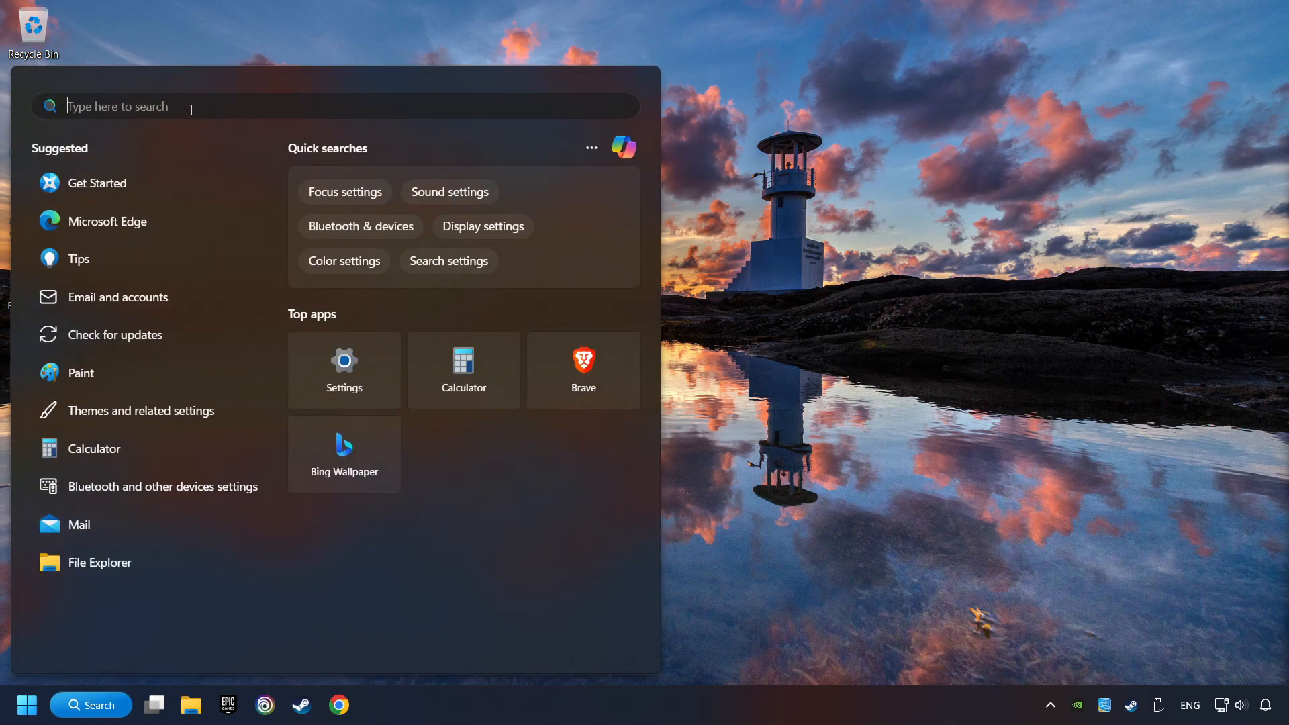
{"action": "type", "text": "msc"}
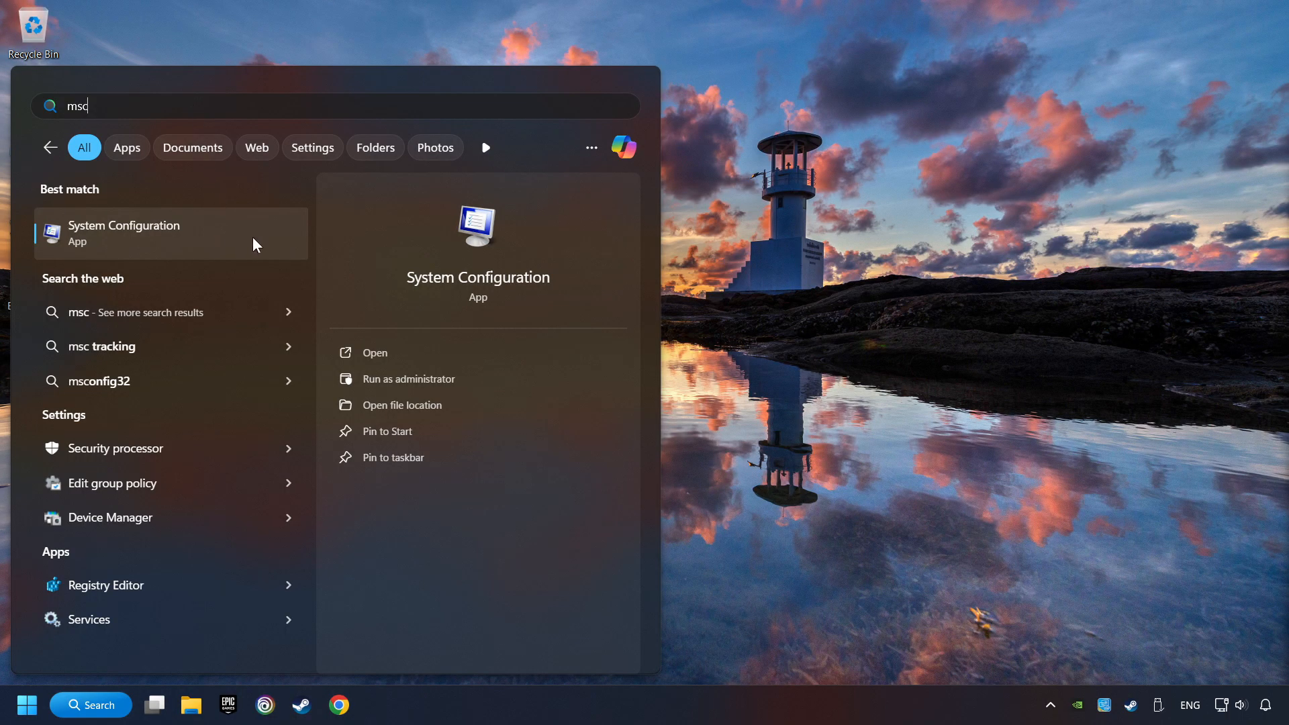
{"action": "left_click", "coordinate": [125, 231]}
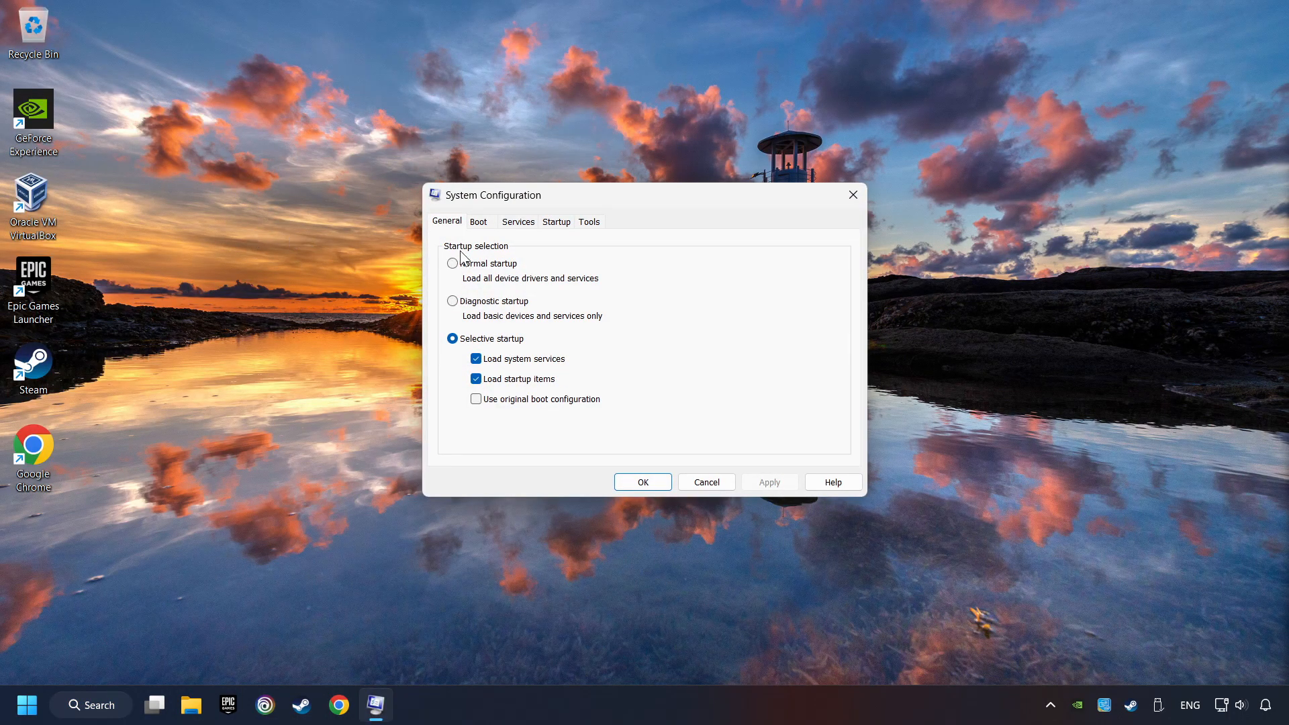
Step: Set the boot advanced options to 8 processors and exit without restarting
{"action": "left_click", "coordinate": [477, 221]}
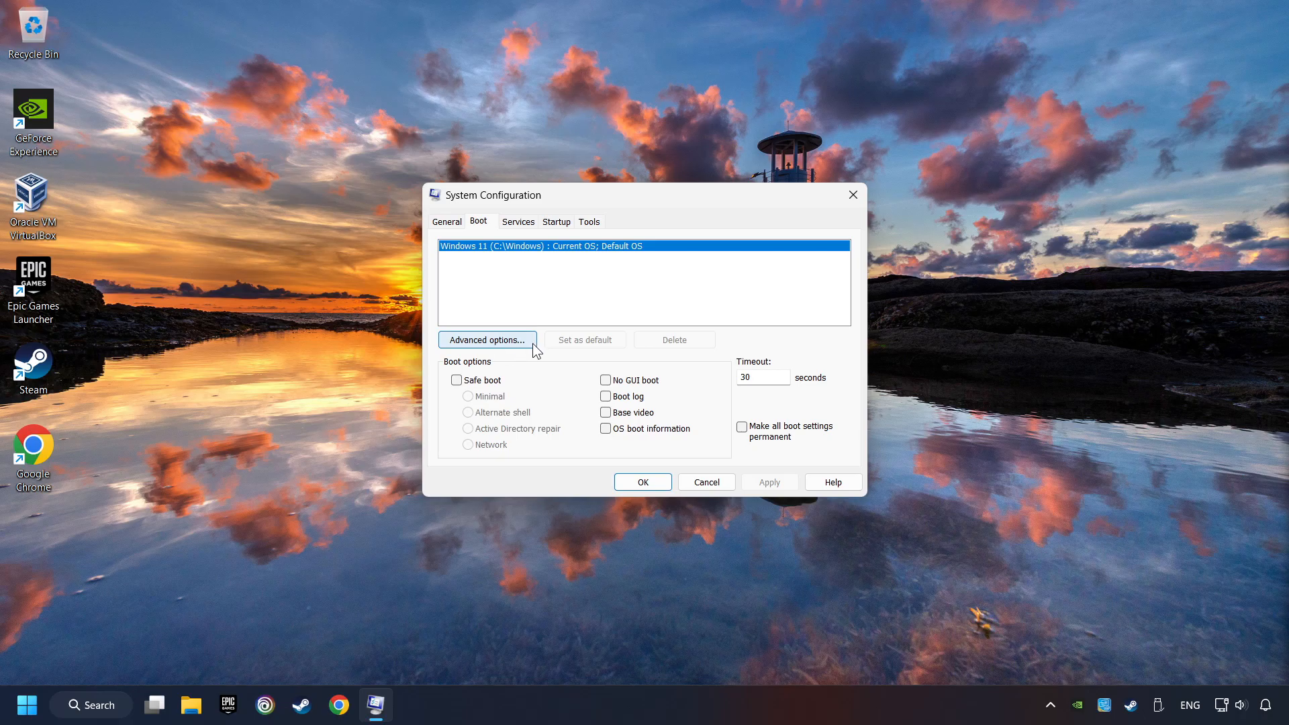
{"action": "left_click", "coordinate": [486, 340]}
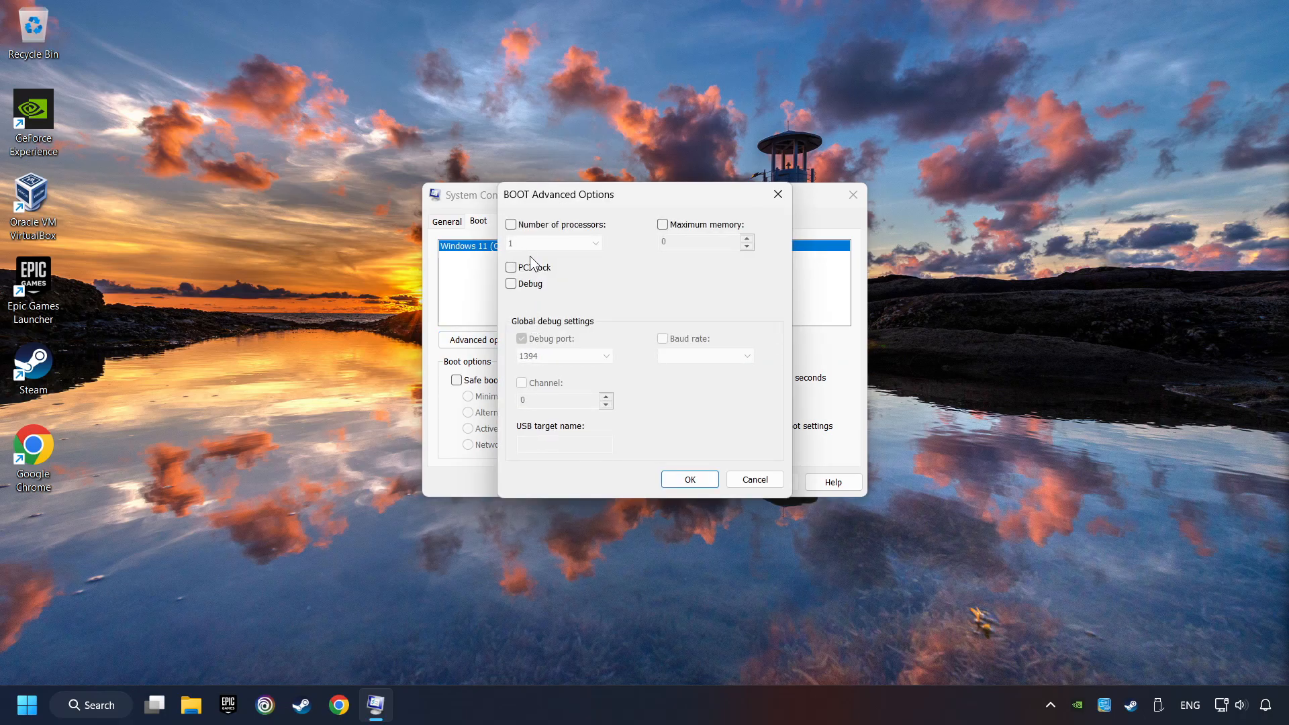
{"action": "left_click", "coordinate": [510, 223]}
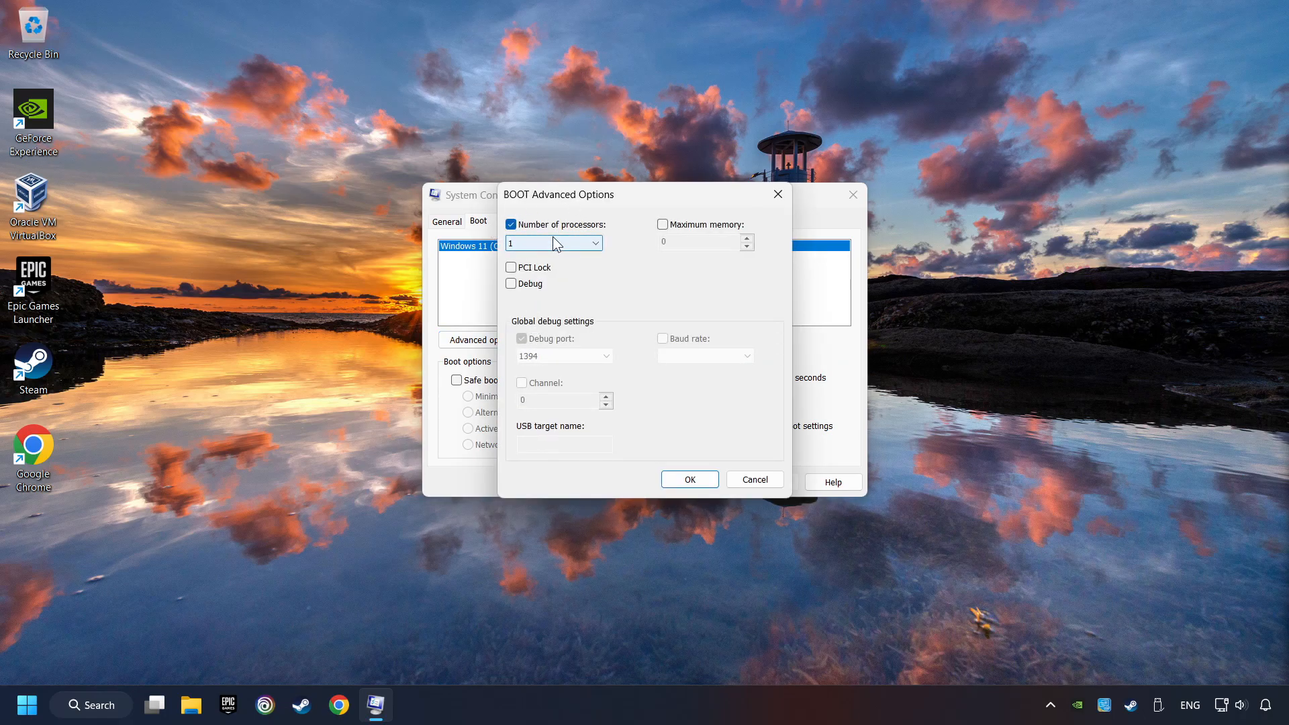
{"action": "left_click", "coordinate": [594, 242]}
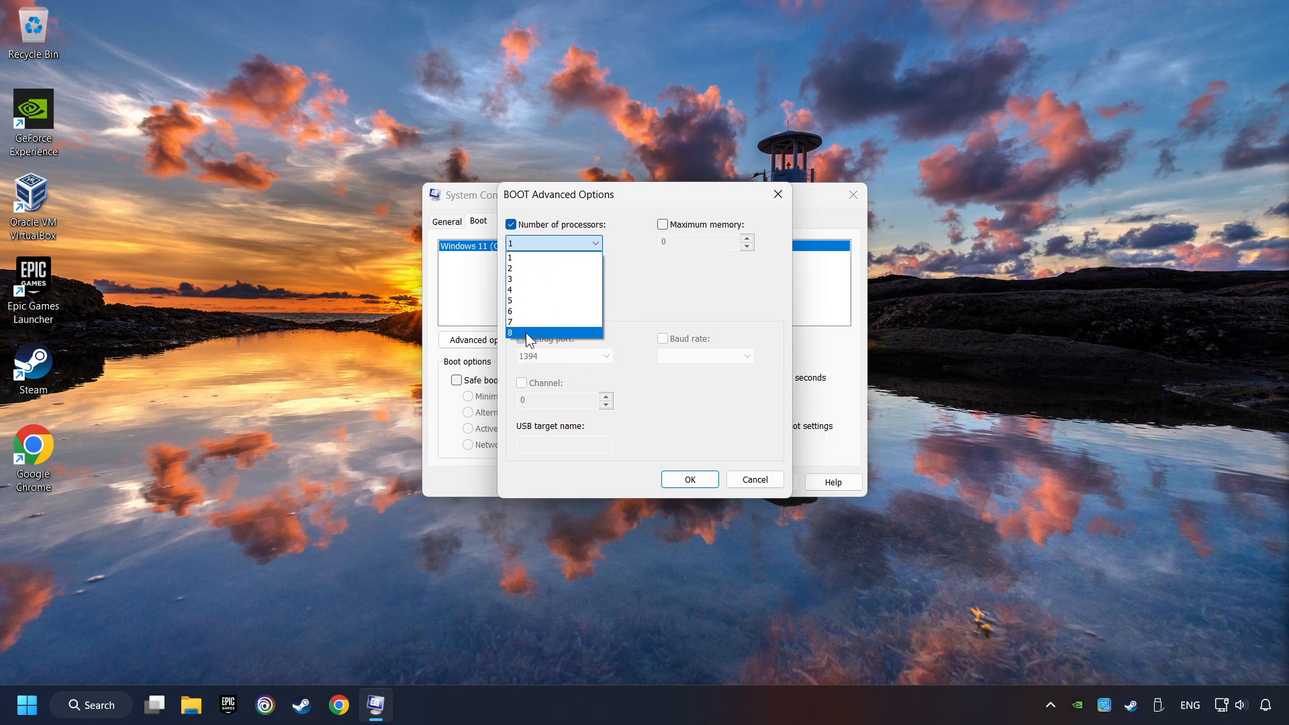
{"action": "left_click", "coordinate": [509, 332]}
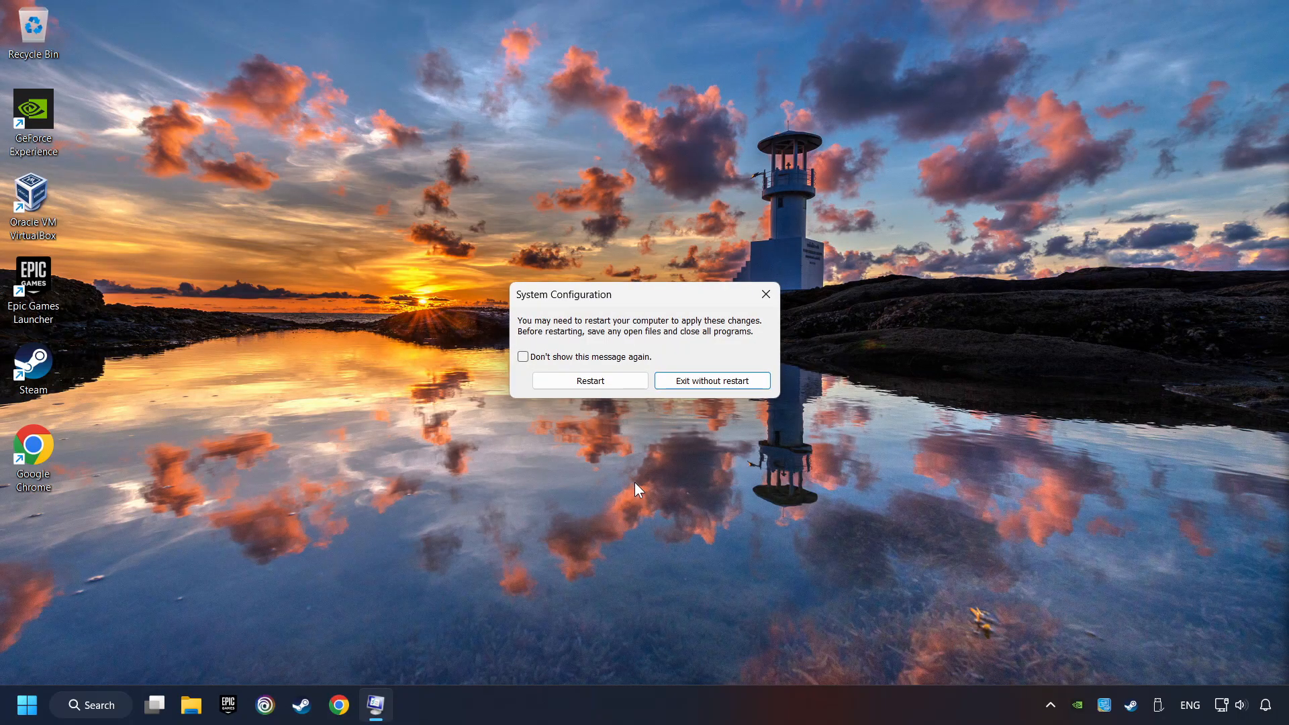
{"action": "left_click", "coordinate": [711, 381]}
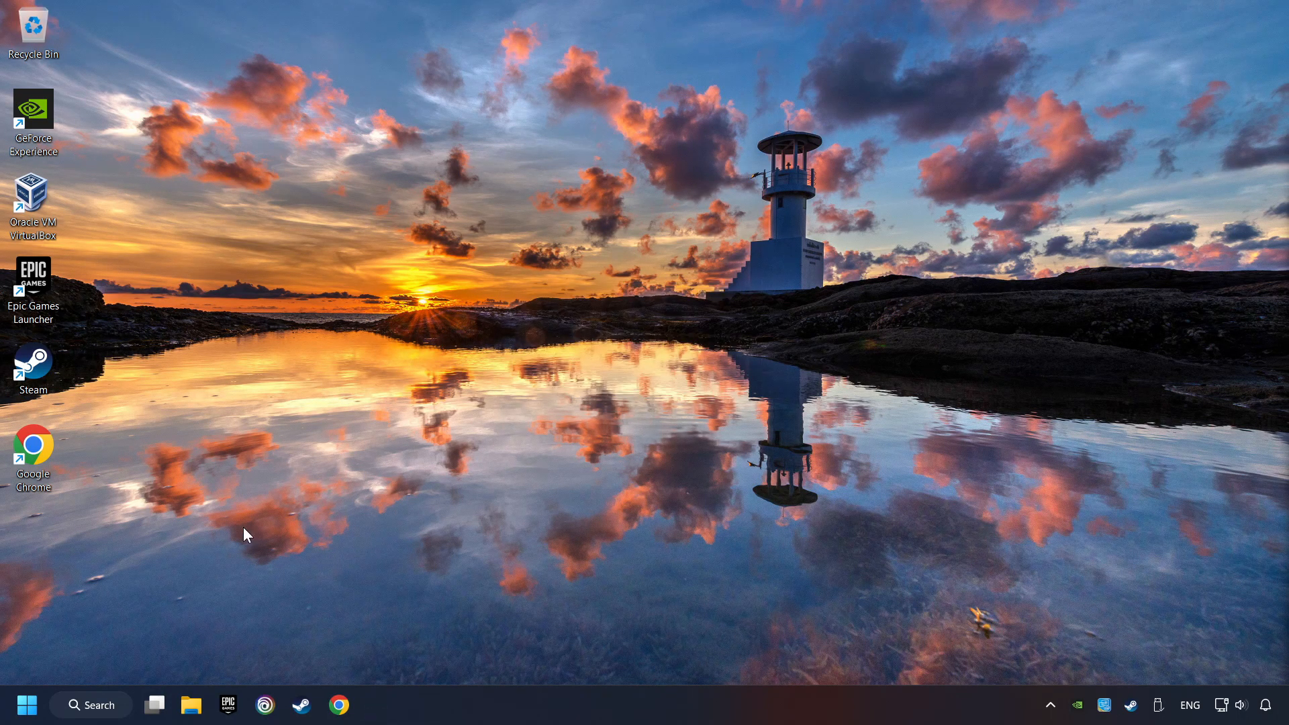
{"action": "left_click", "coordinate": [90, 704]}
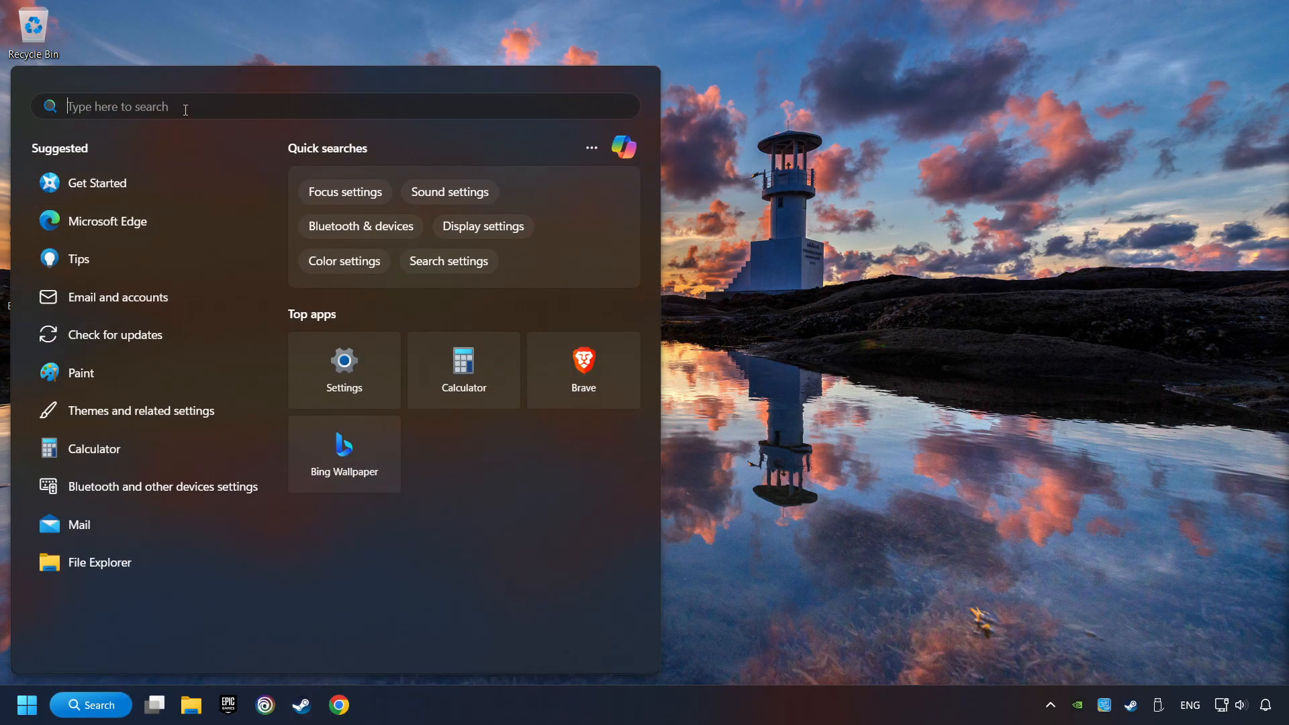
Step: Enter 'performance Monitor' in Windows search
{"action": "type", "text": "performance Monitor"}
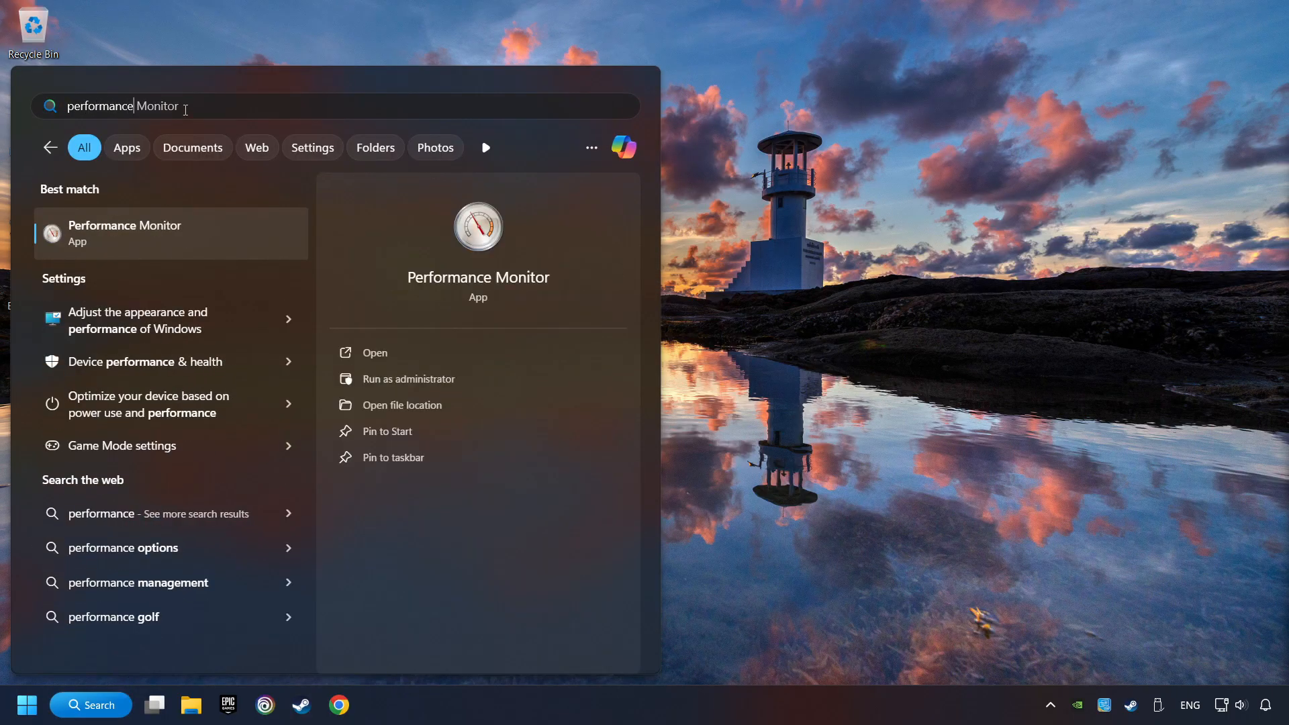
{"action": "mouse_move", "coordinate": [136, 333]}
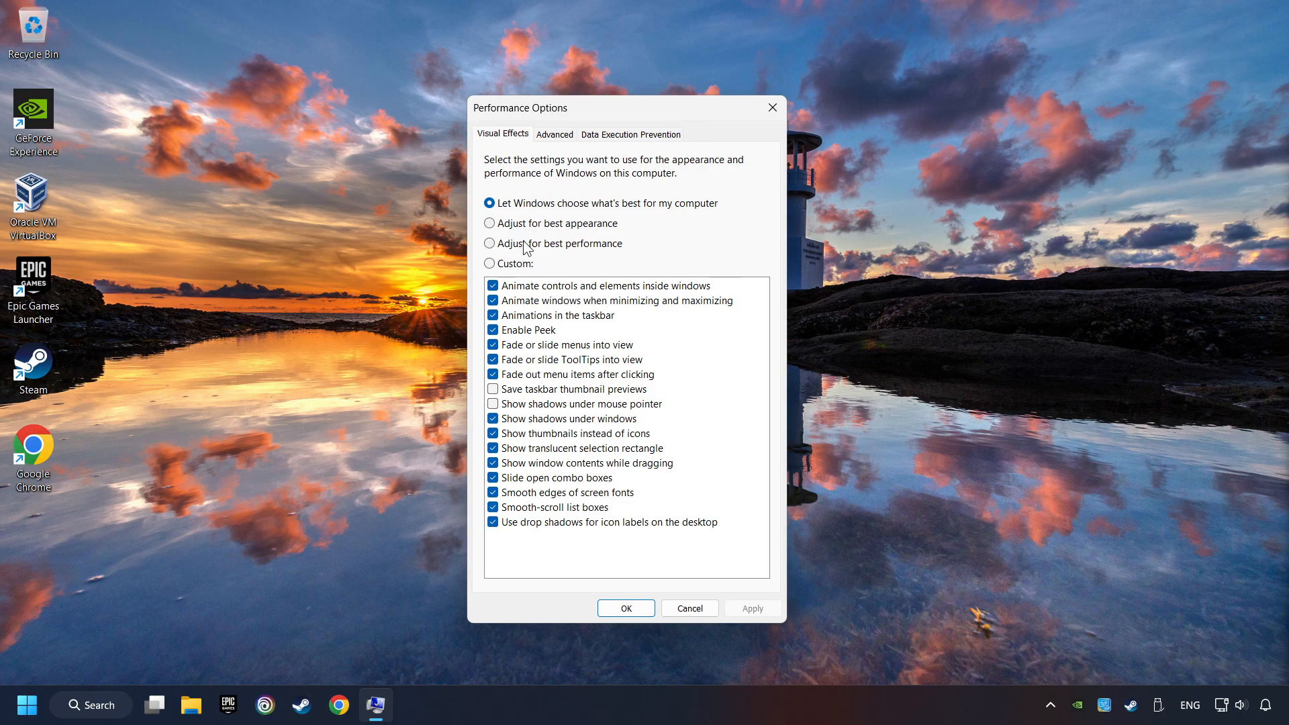
{"action": "mouse_move", "coordinate": [566, 256]}
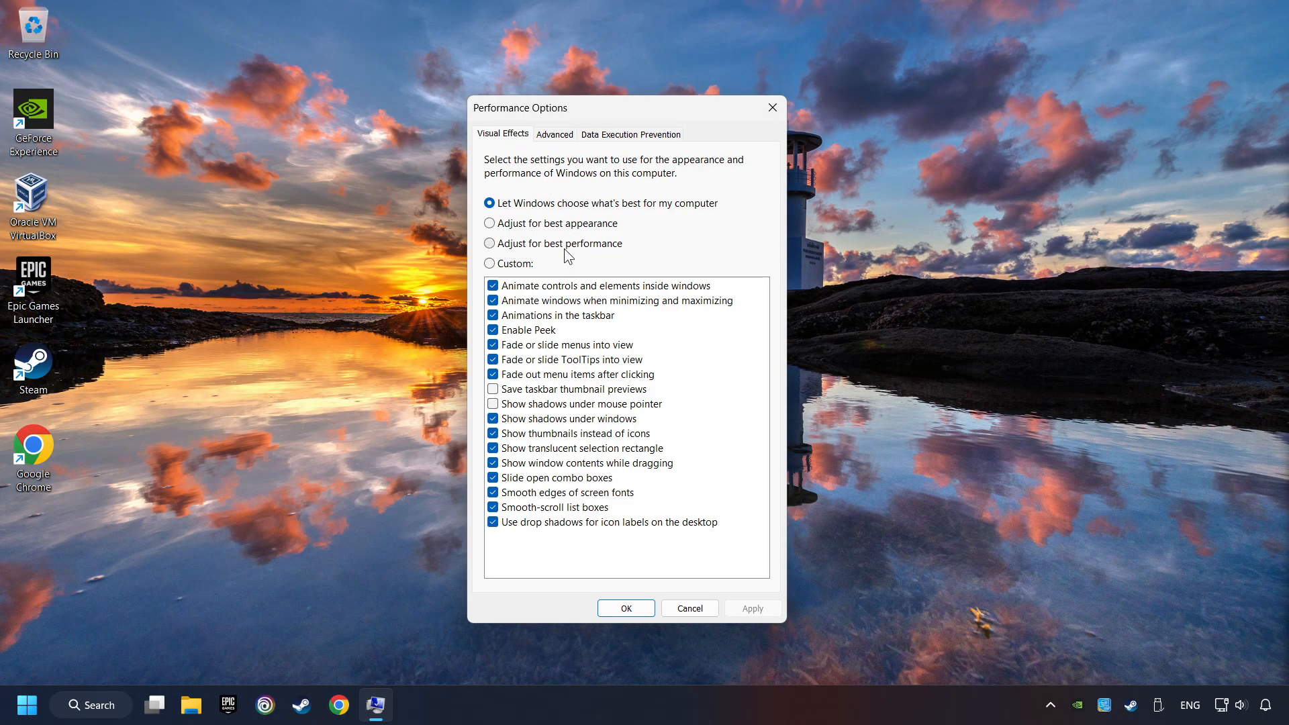
Step: Select 'Adjust for best performance' on the Visual Effects tab and apply it
{"action": "left_click", "coordinate": [490, 243]}
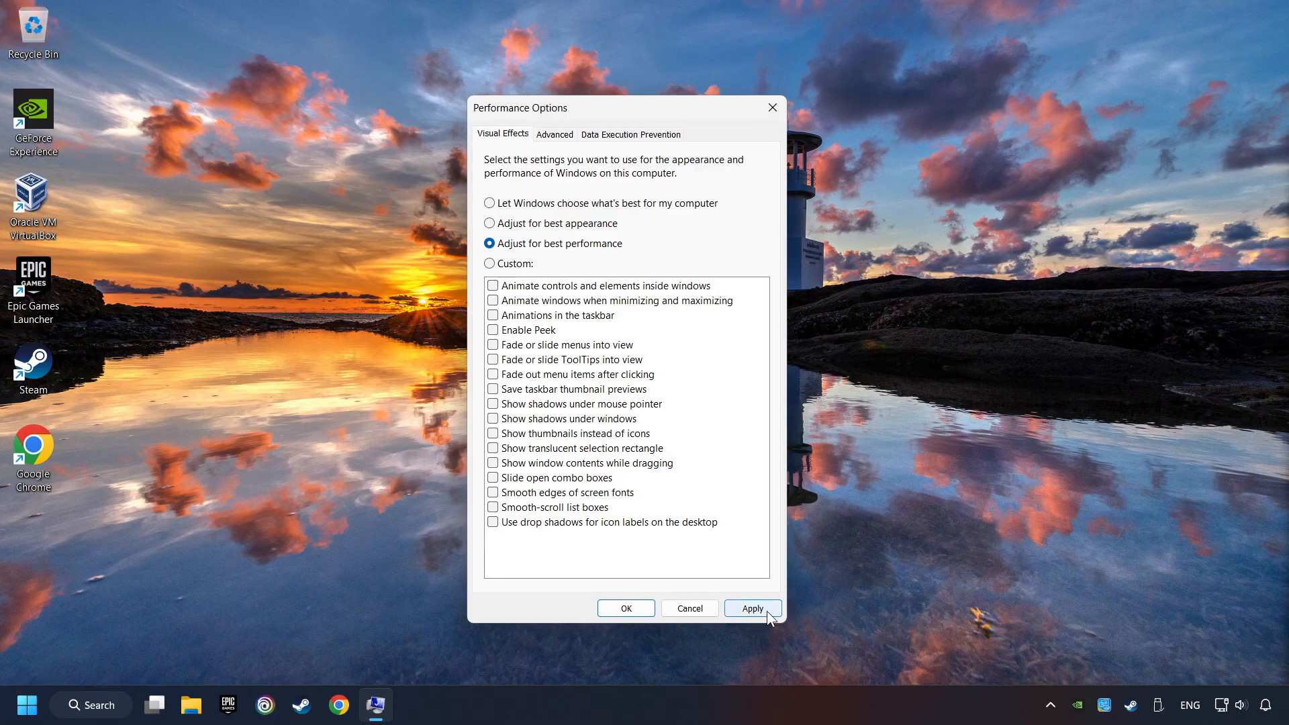
{"action": "left_click", "coordinate": [751, 609]}
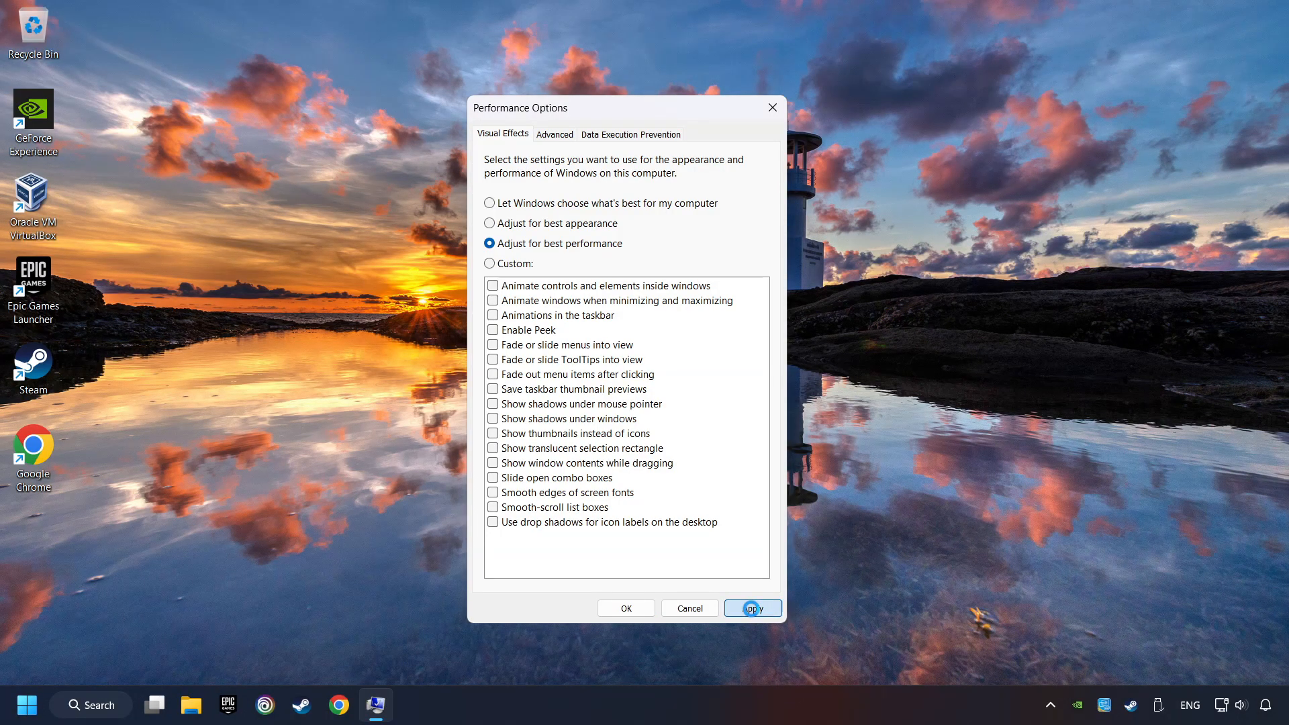